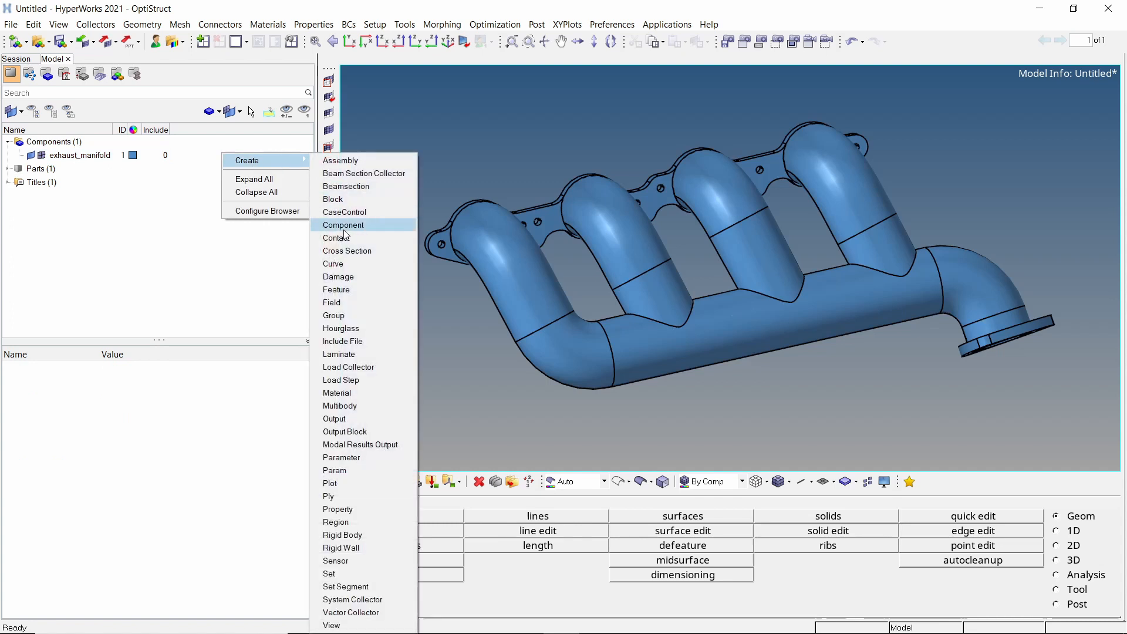
pyautogui.moveTo(369, 392)
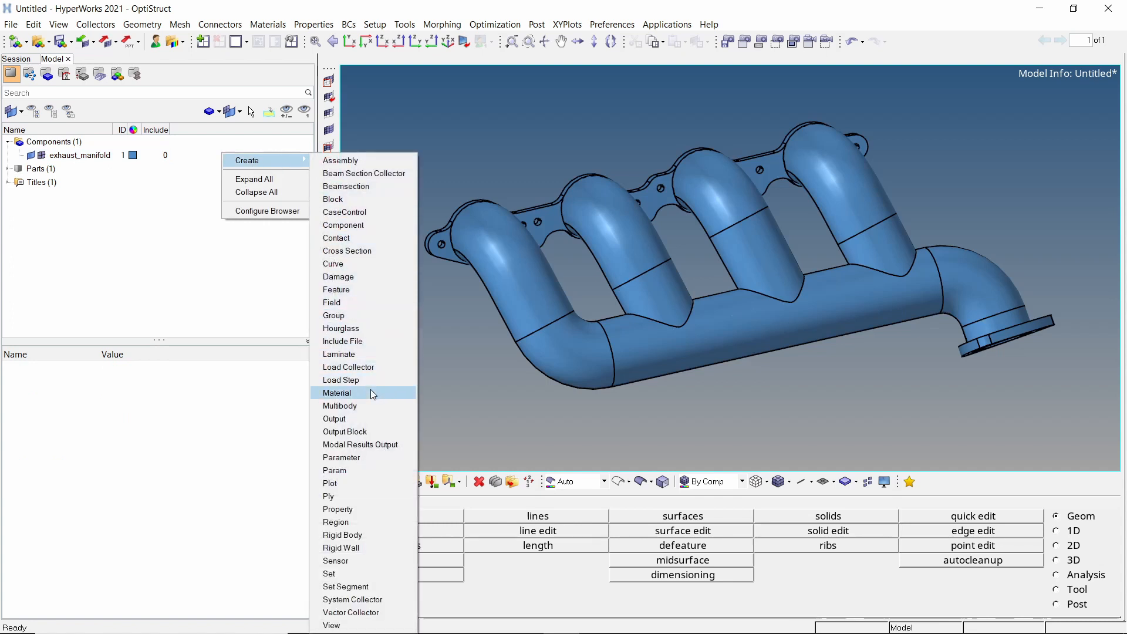
# Step: Create a new material named cast_iron and switch its card image to the MAT4 thermal card
pyautogui.click(336, 392)
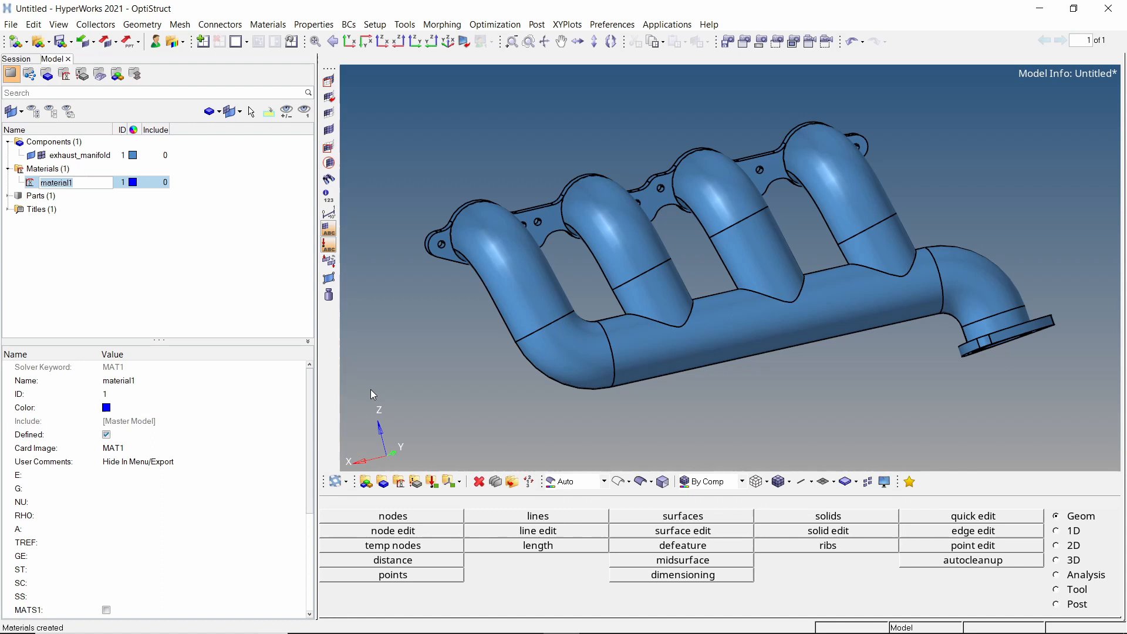
pyautogui.write('cast_iron')
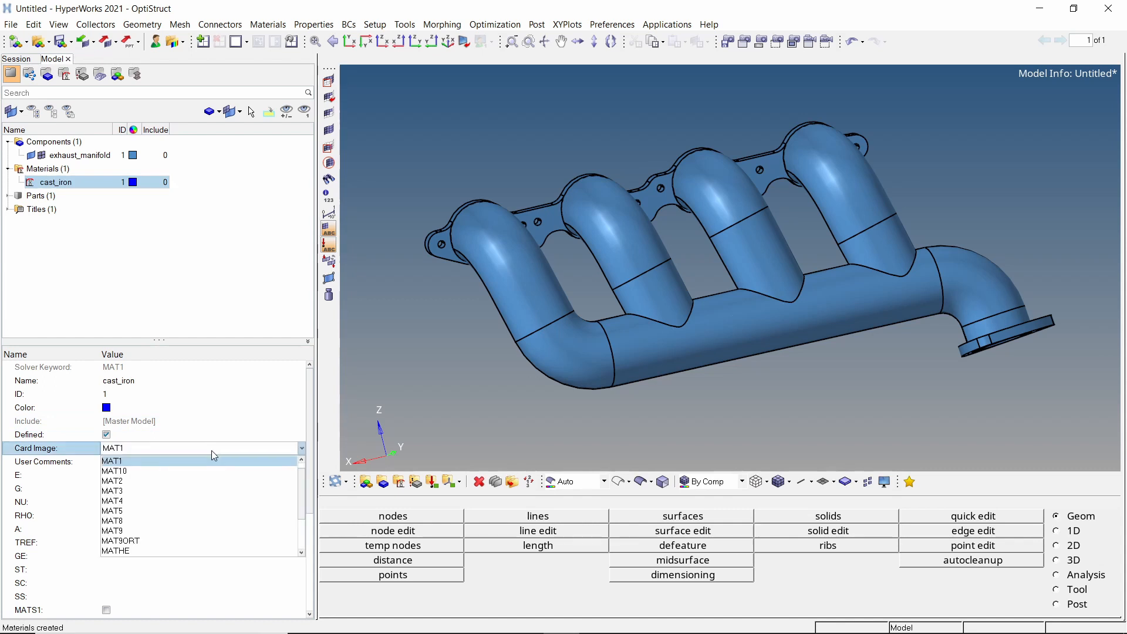
pyautogui.click(112, 500)
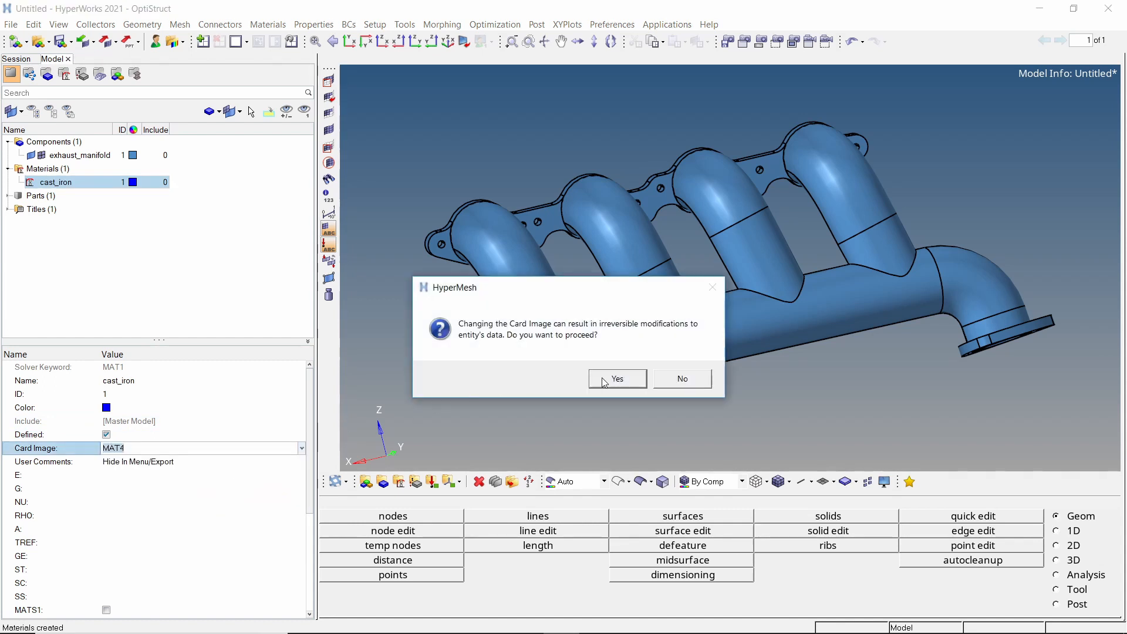
pyautogui.click(617, 378)
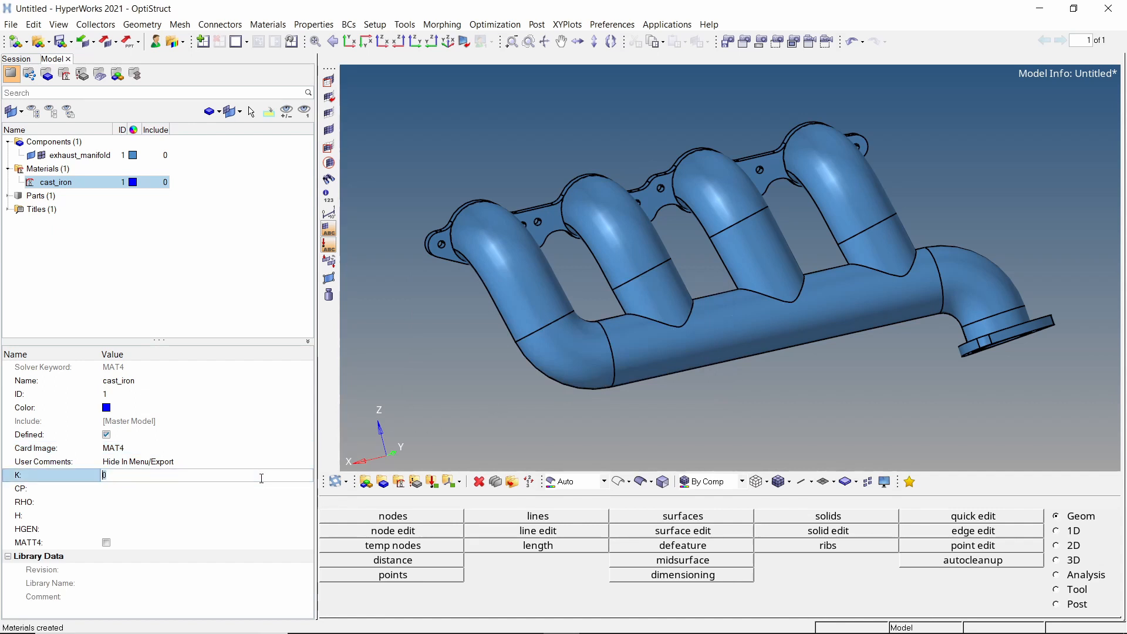
# Step: Enter K 0.05, CP 444000.0, RHO 7.85e-09 and H 0.00015 for cast_iron
pyautogui.write('0.05')
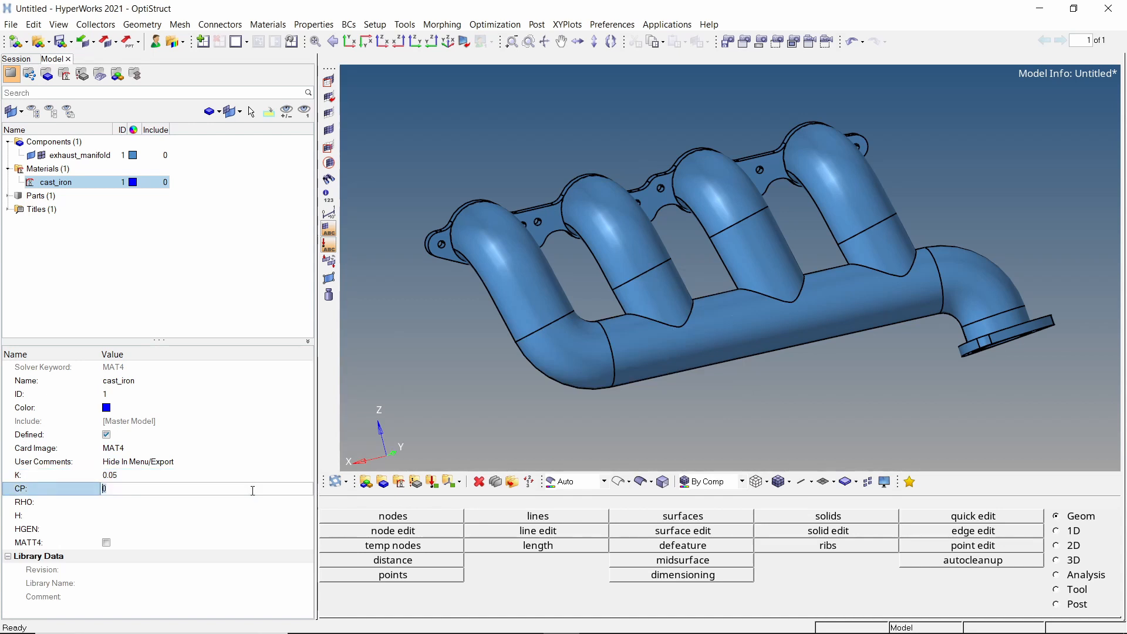
pyautogui.write('444000.0')
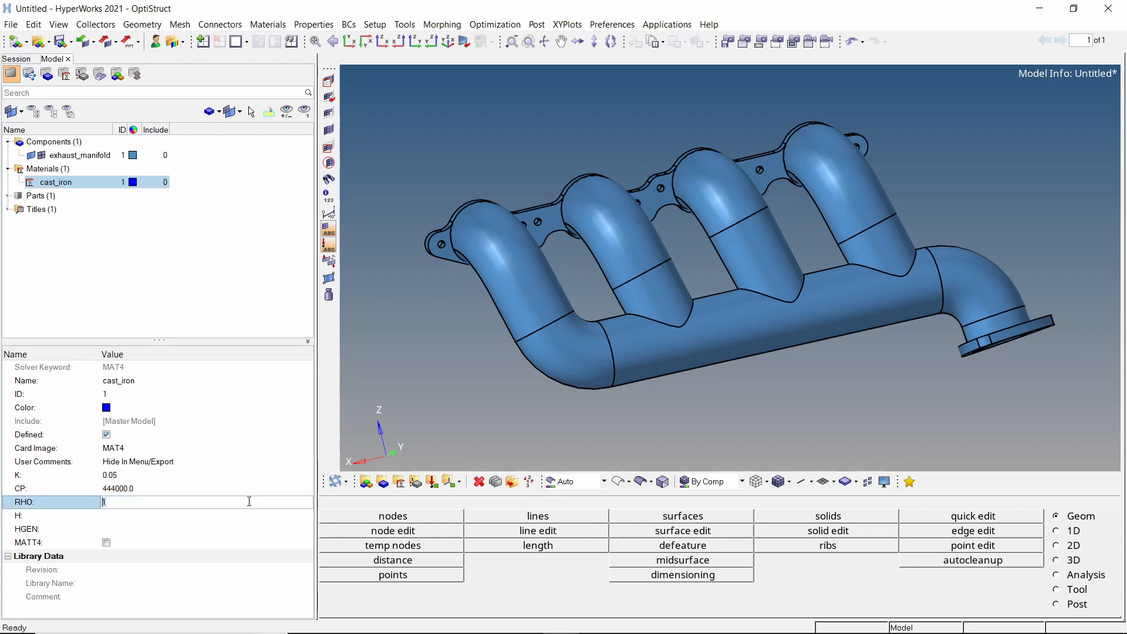
pyautogui.write('7.8')
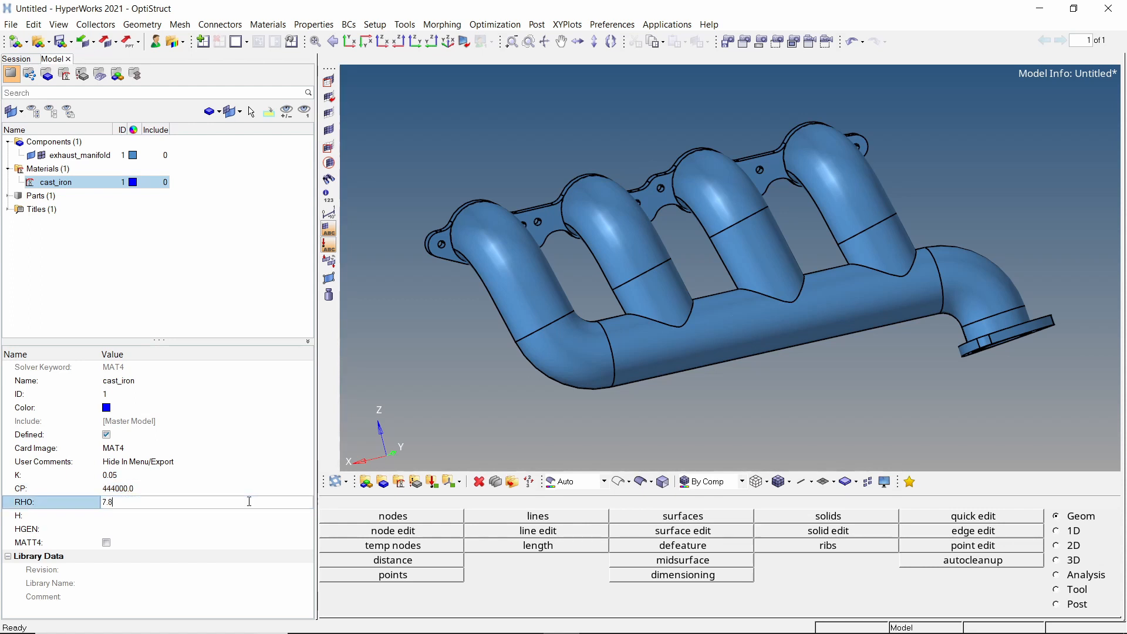
pyautogui.write('7.85e-09')
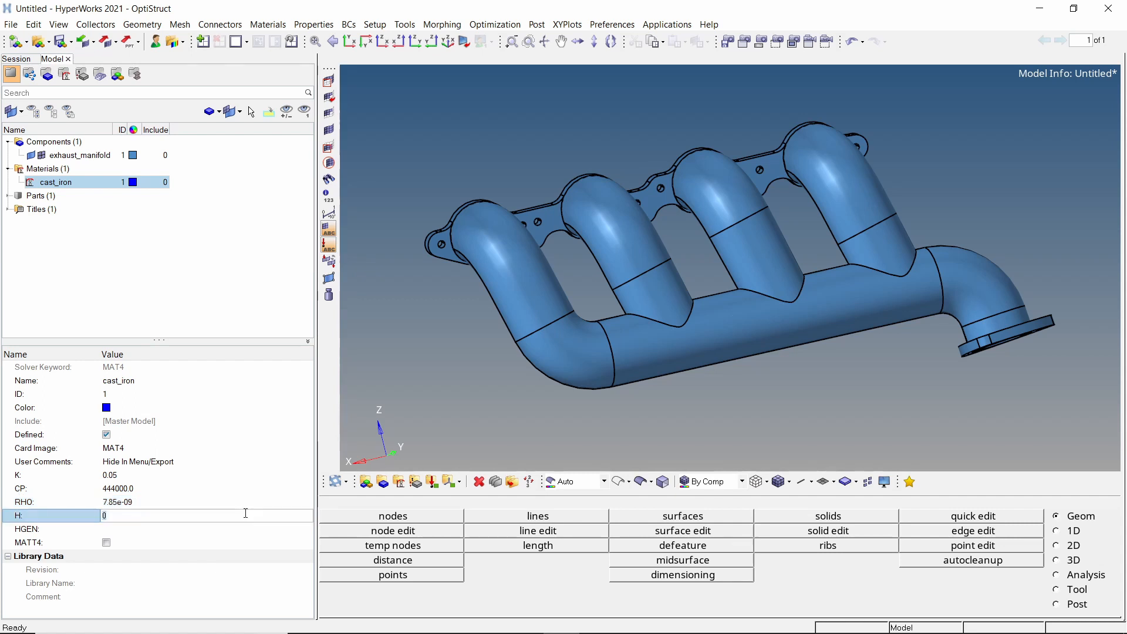
pyautogui.write('0.00015')
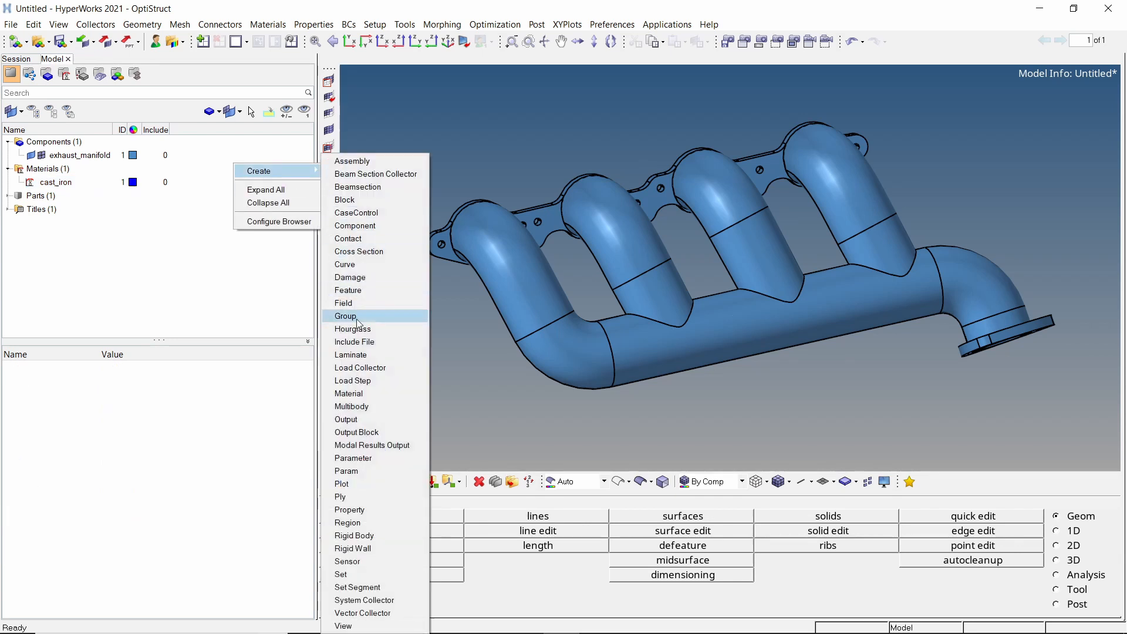
# Step: Create a new property named solid with the PSOLID card image
pyautogui.click(350, 509)
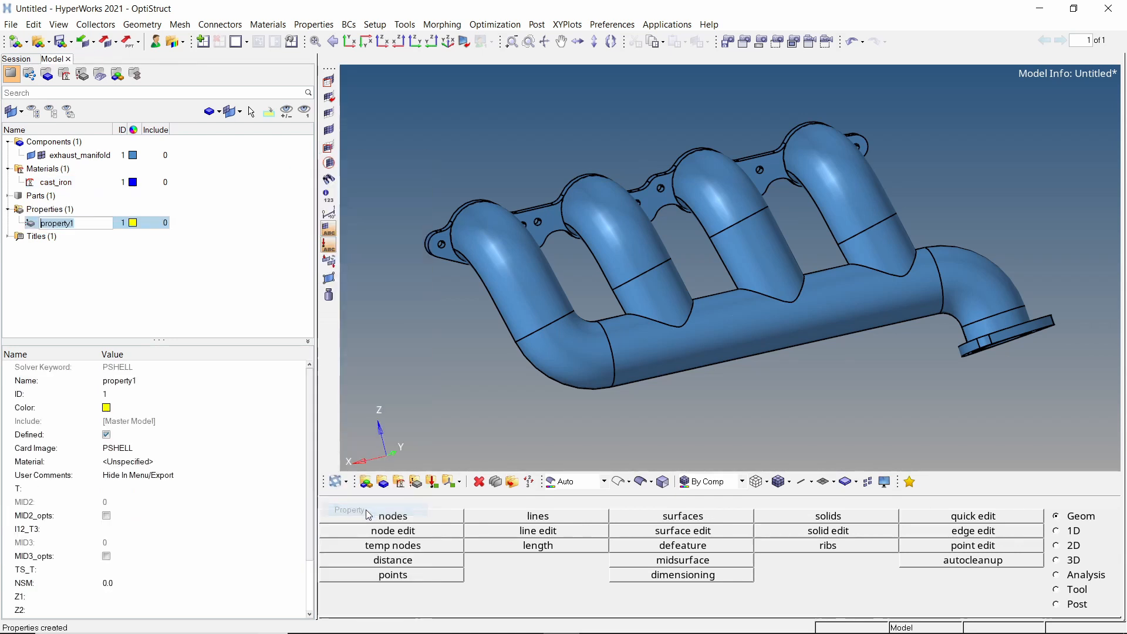
pyautogui.write('solid')
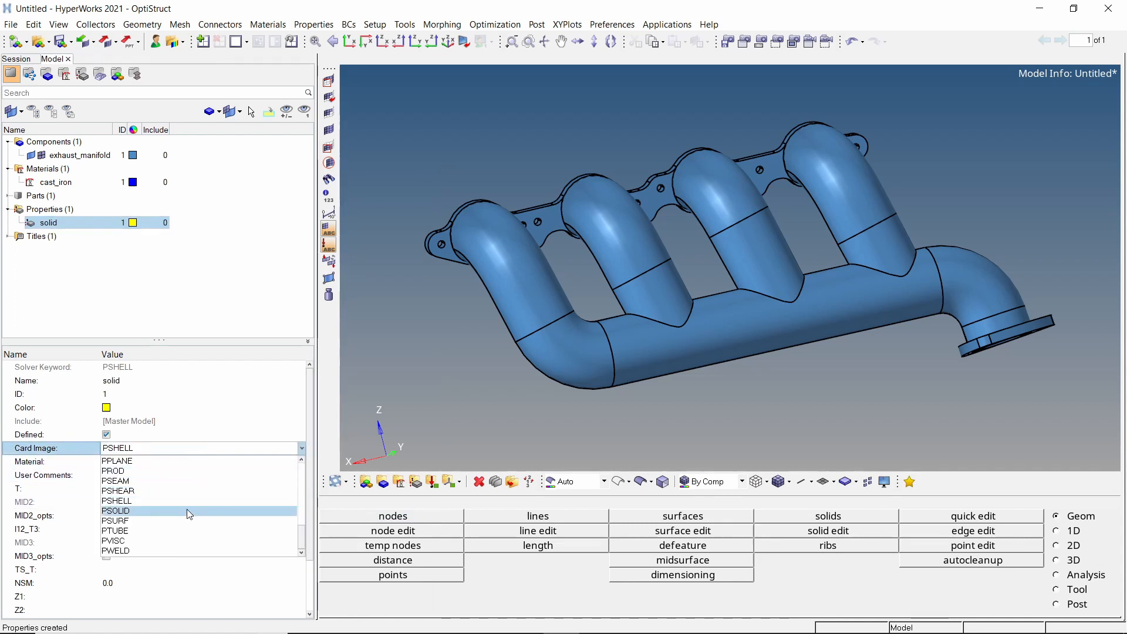
pyautogui.click(115, 510)
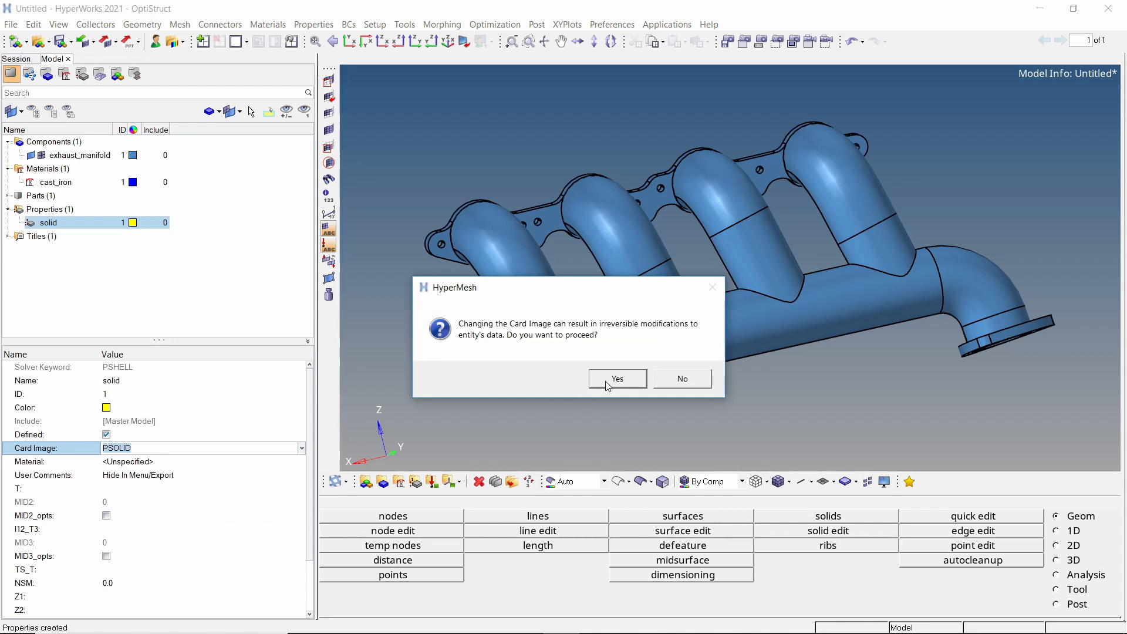
pyautogui.click(617, 378)
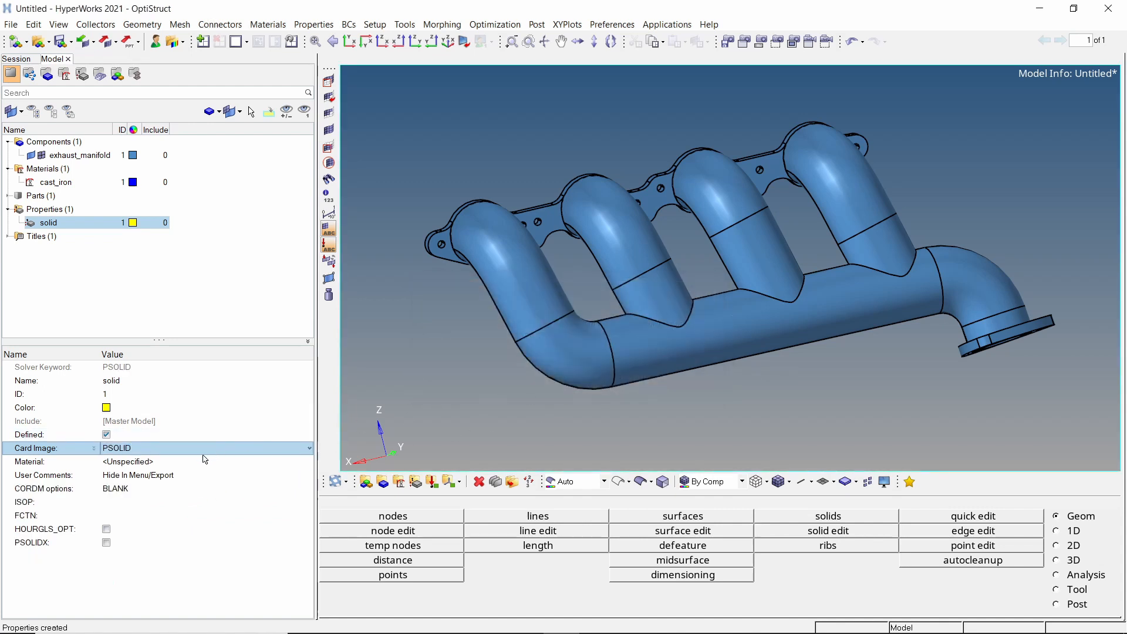
# Step: Assign cast_iron as the solid property's material and select the exhaust_manifold component
pyautogui.click(126, 462)
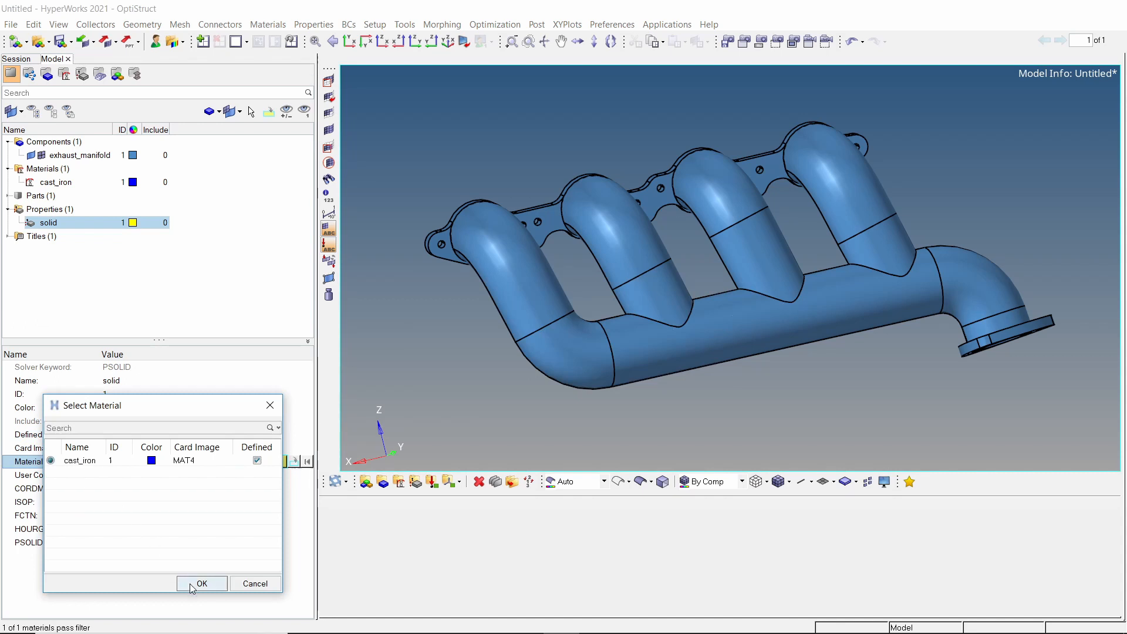
pyautogui.click(202, 583)
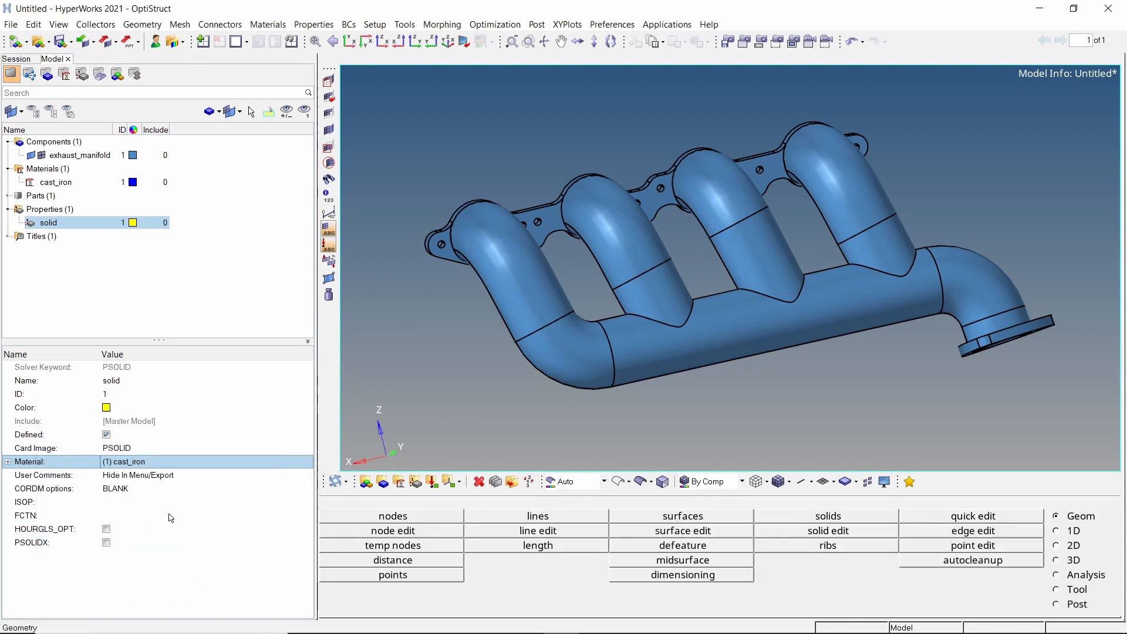
pyautogui.click(80, 155)
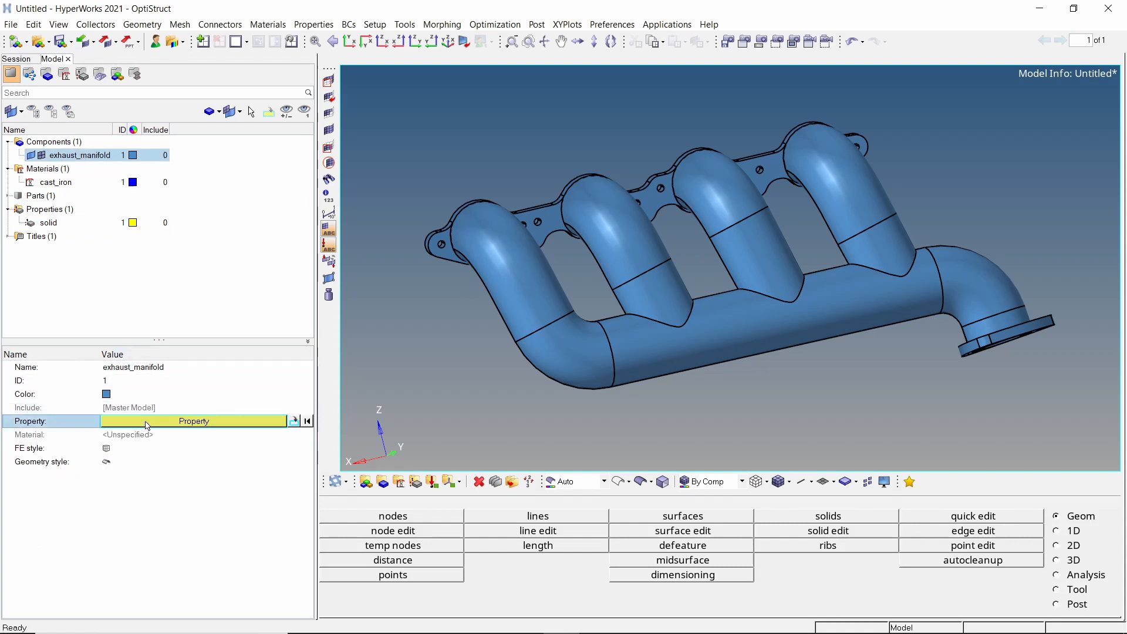
# Step: Assign the solid property to the exhaust_manifold component
pyautogui.click(194, 420)
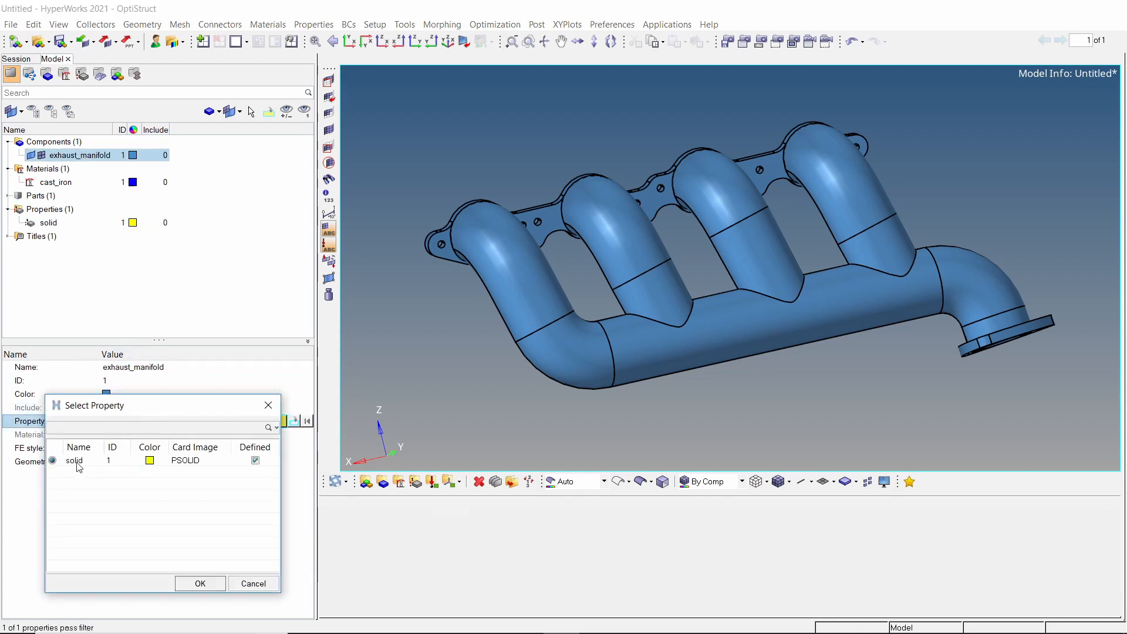
pyautogui.click(199, 584)
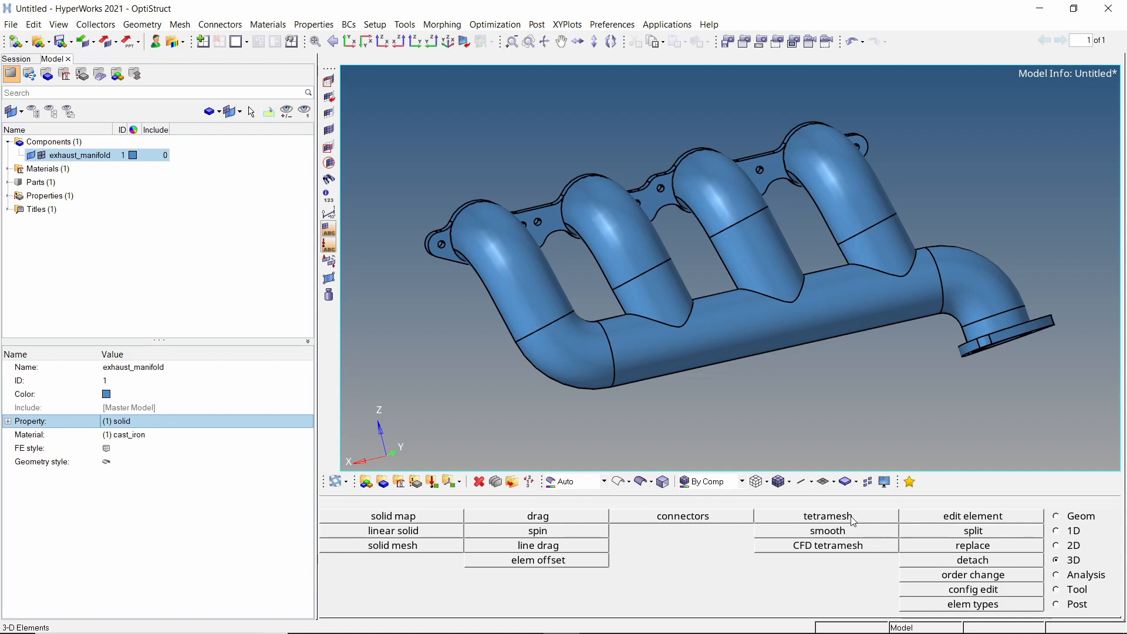
# Step: Volume-tetramesh the manifold solid with R-trias surface elements at element size 4.000
pyautogui.click(826, 517)
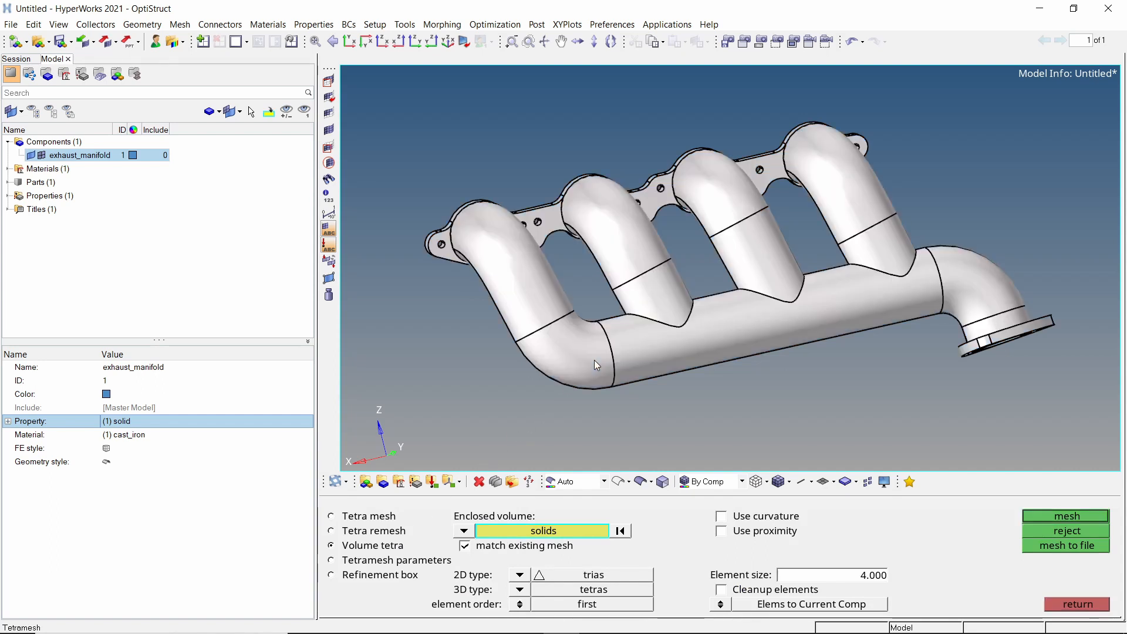
pyautogui.moveTo(515, 572)
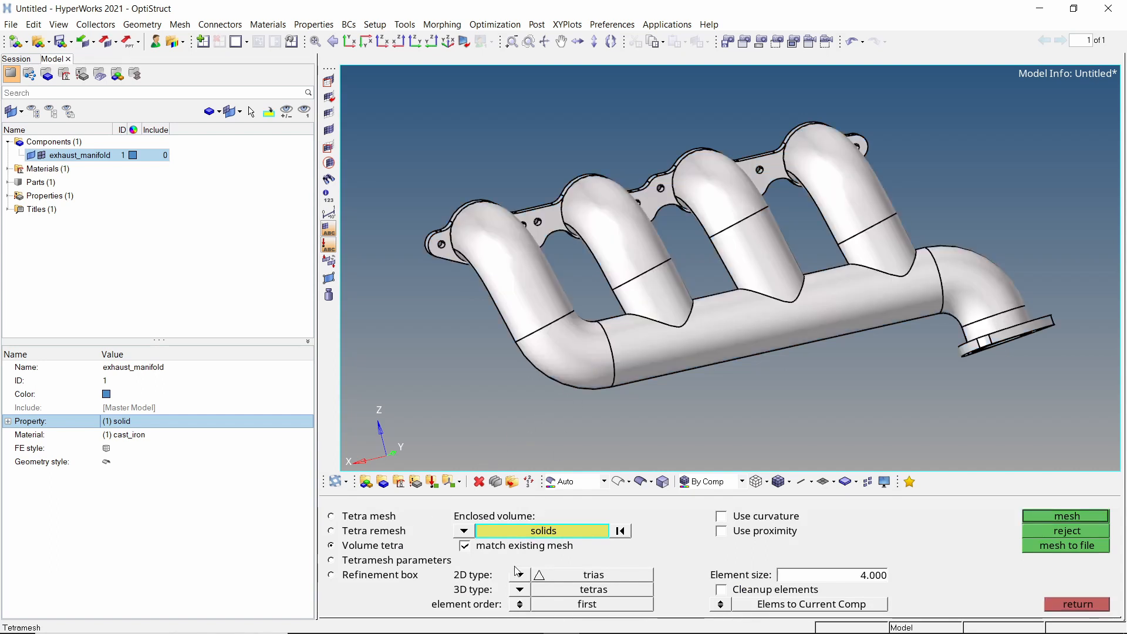
pyautogui.click(520, 575)
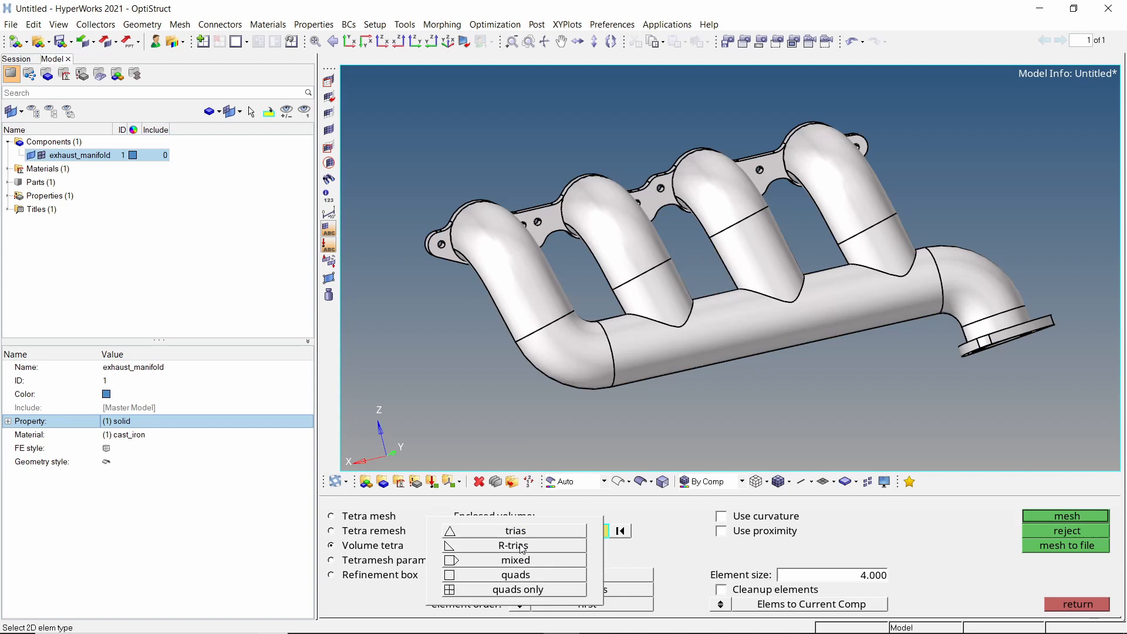
pyautogui.click(511, 545)
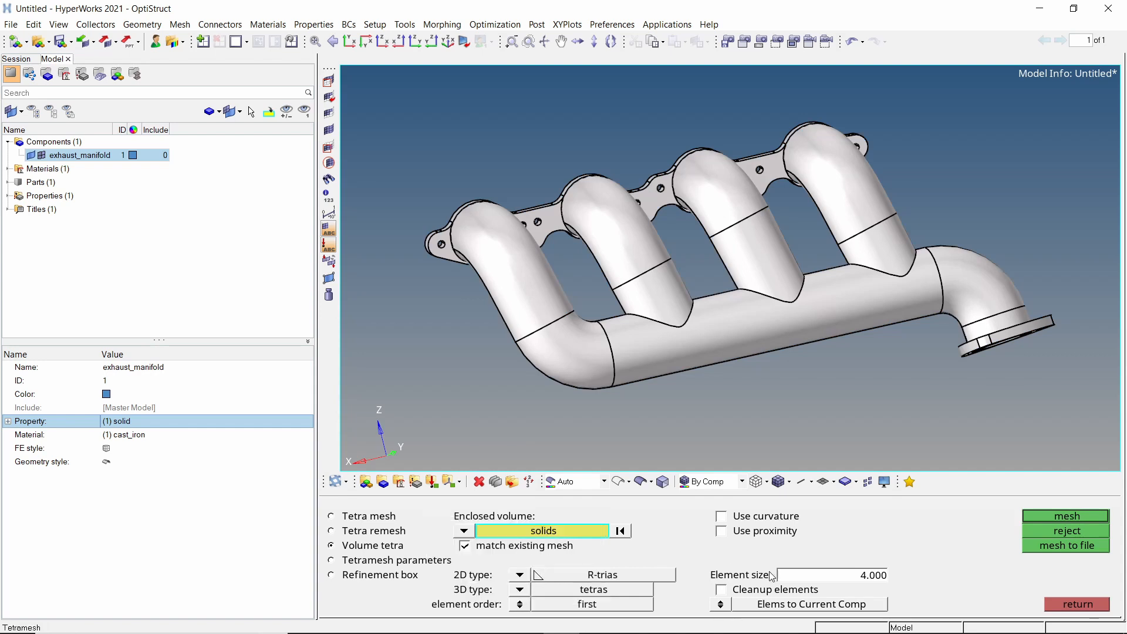
pyautogui.moveTo(878, 589)
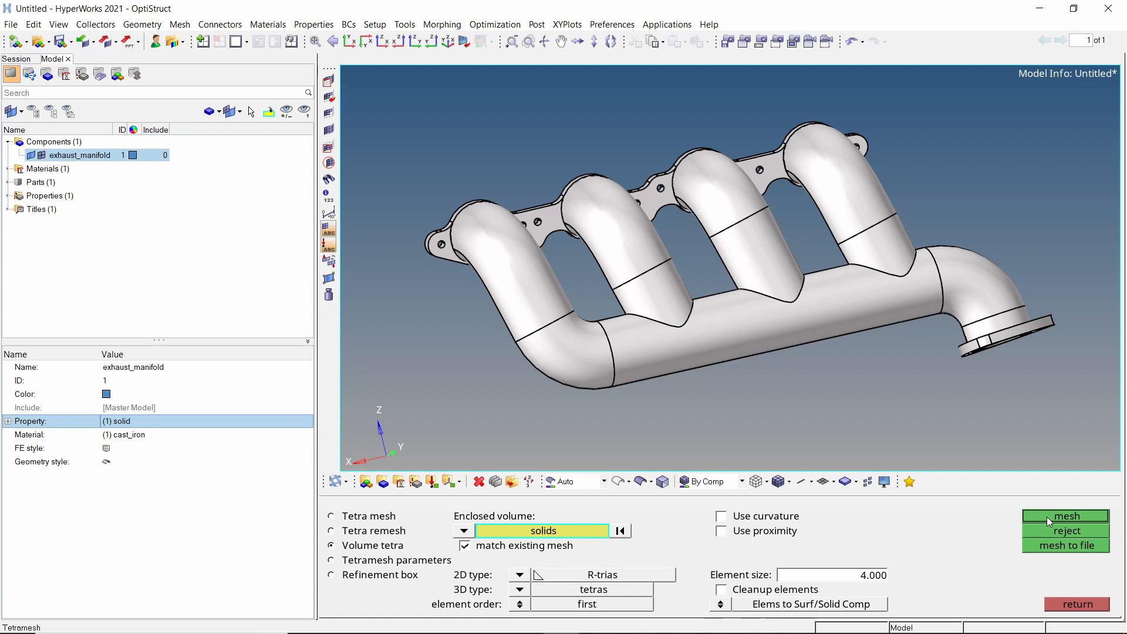
pyautogui.click(1065, 517)
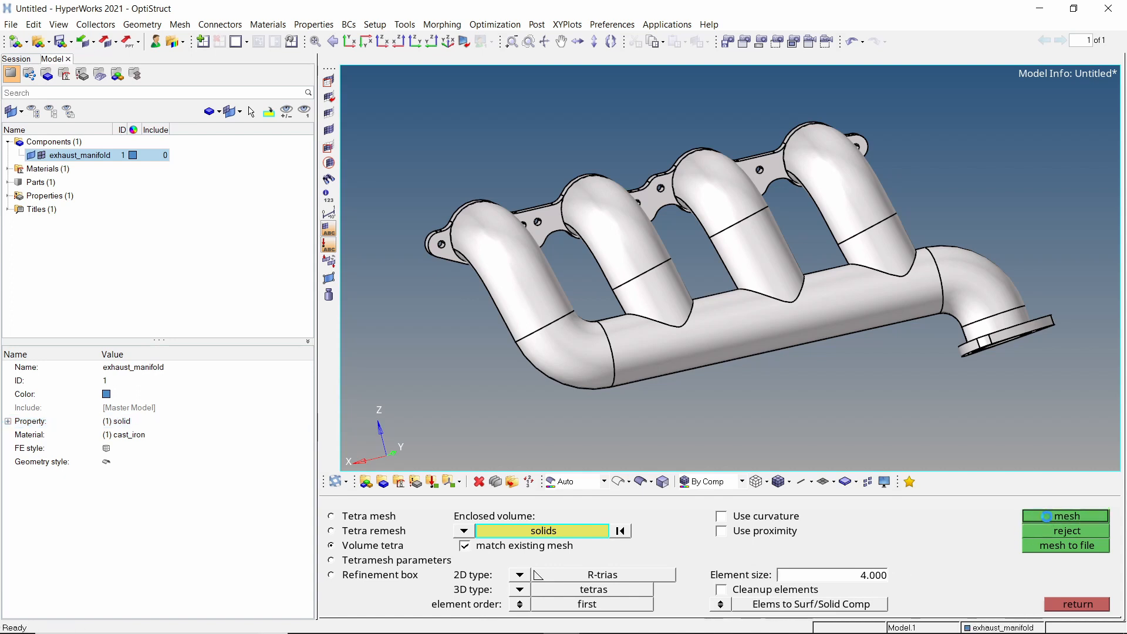
pyautogui.click(1066, 517)
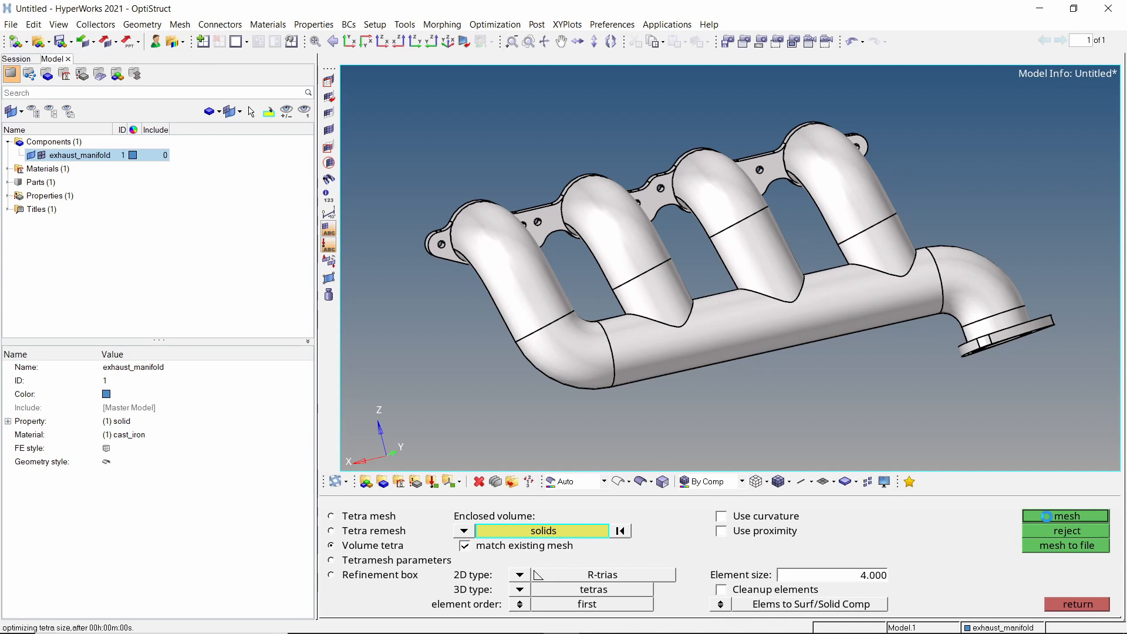
pyautogui.click(1065, 517)
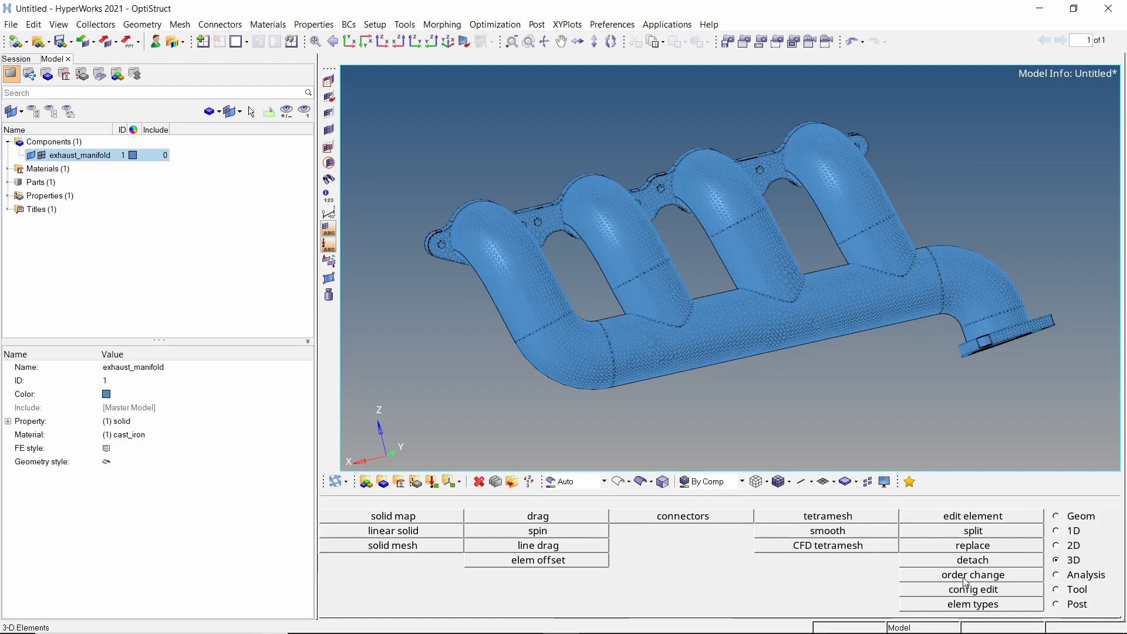
# Step: Create an Arc Center node from the outlet circle's geometry line
pyautogui.click(777, 481)
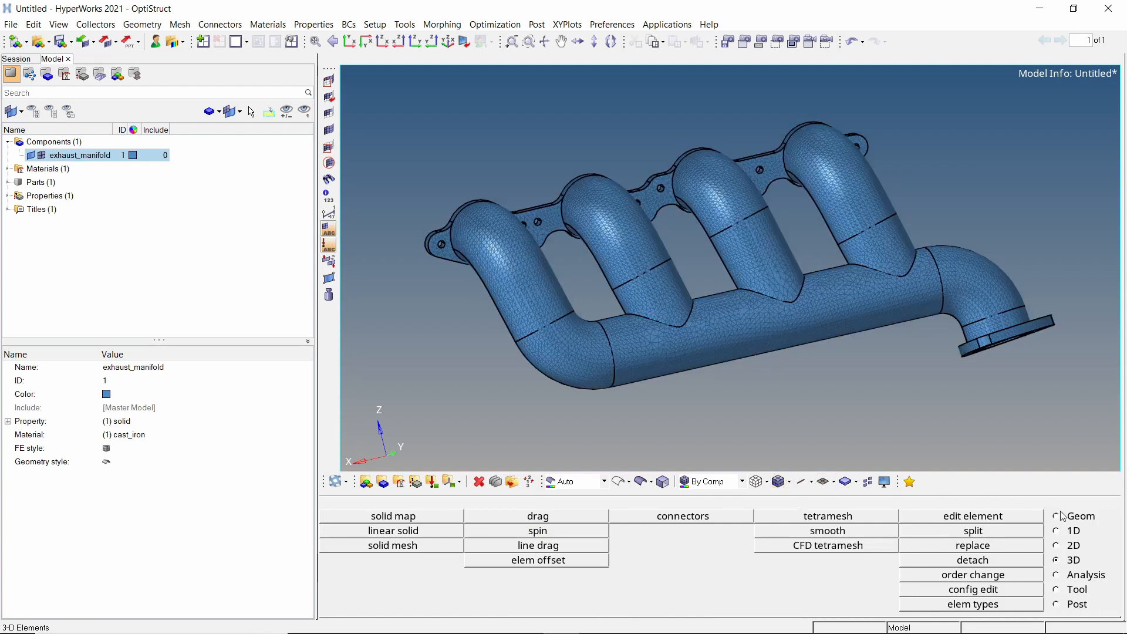
pyautogui.click(1057, 517)
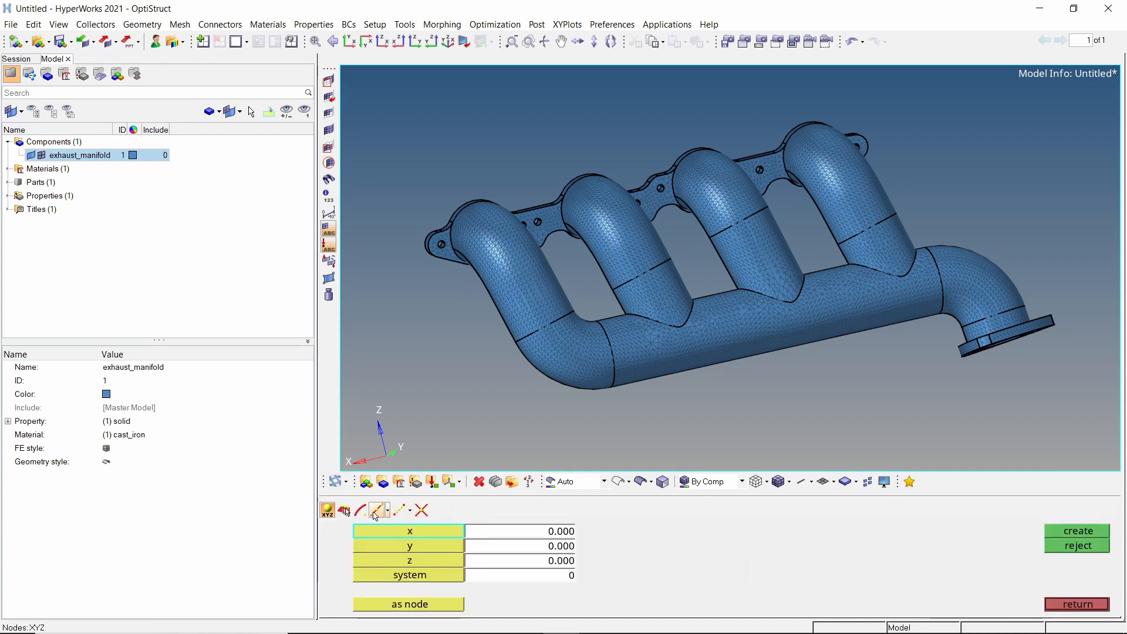
pyautogui.click(359, 509)
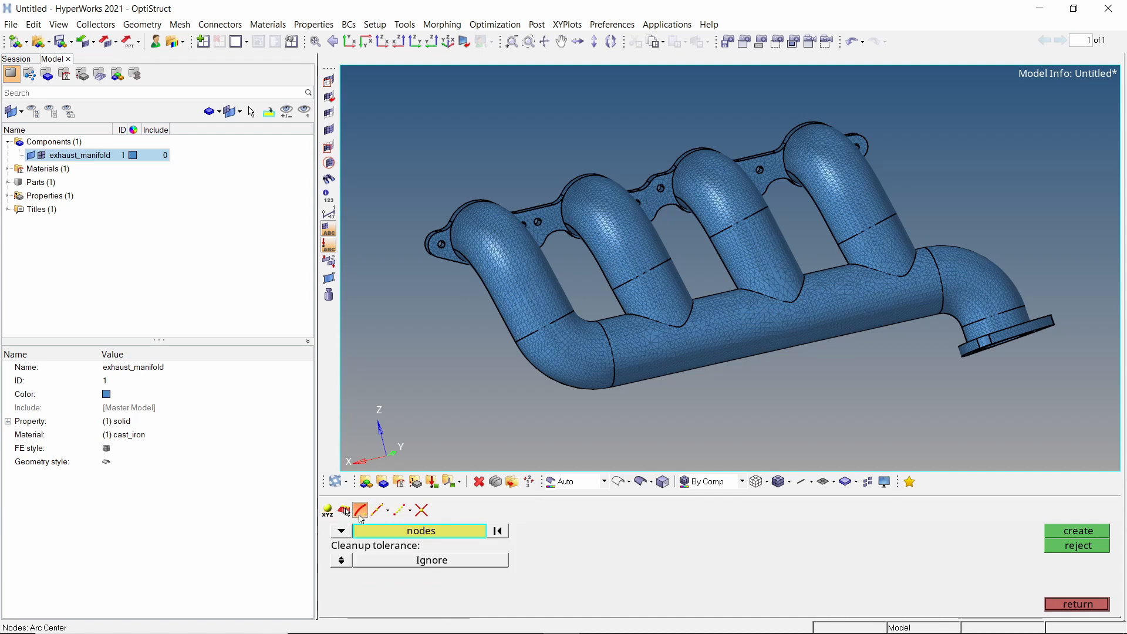
pyautogui.click(339, 531)
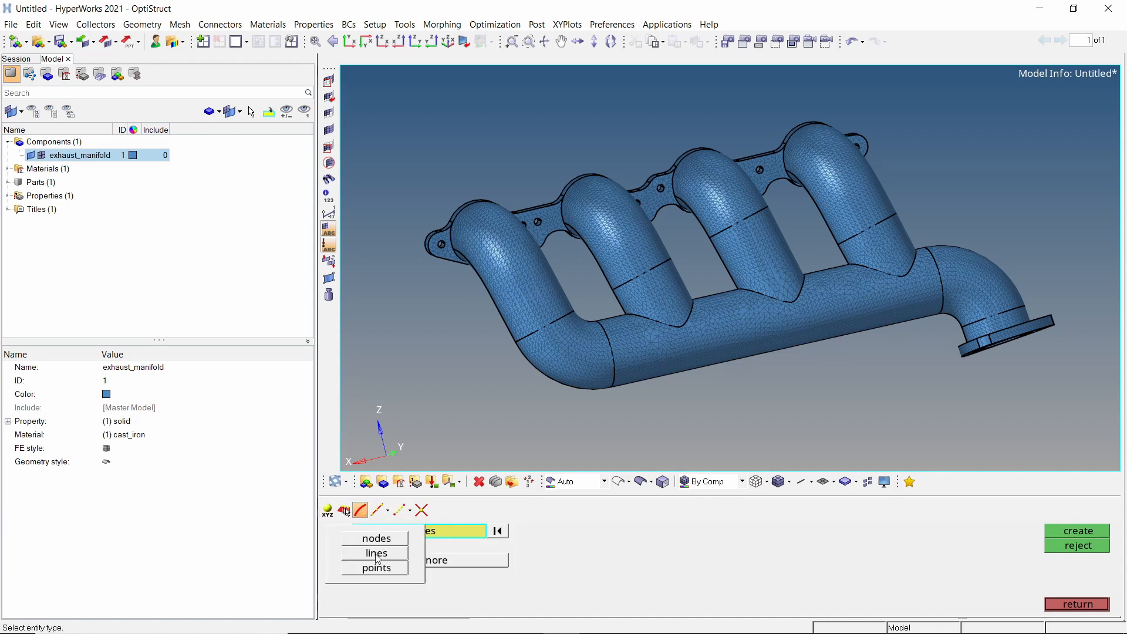
pyautogui.click(376, 553)
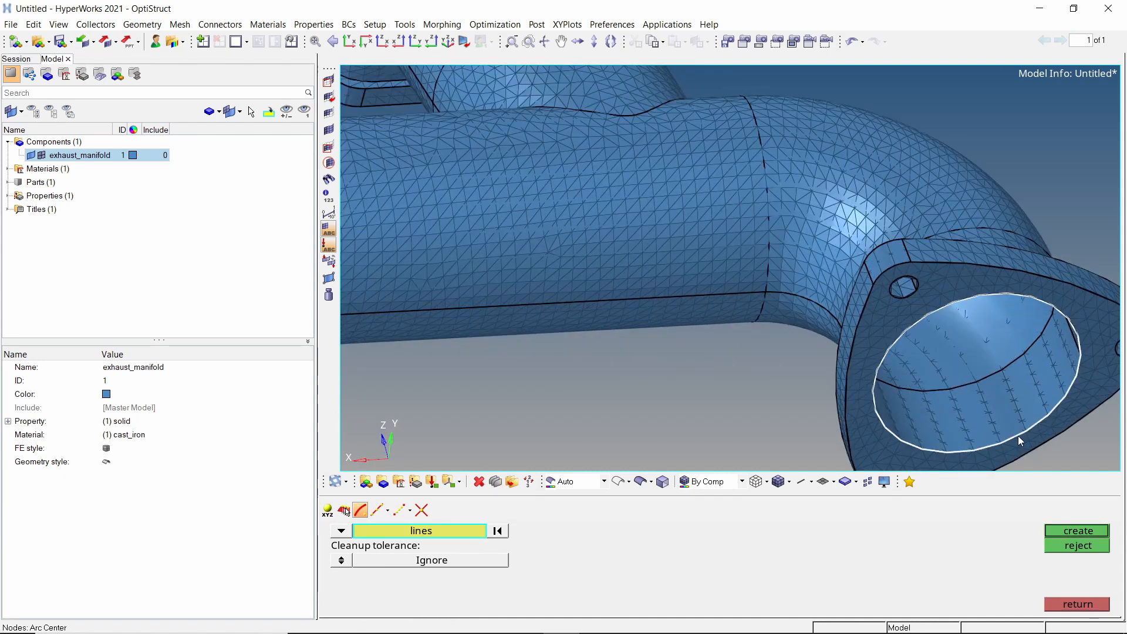
pyautogui.click(975, 373)
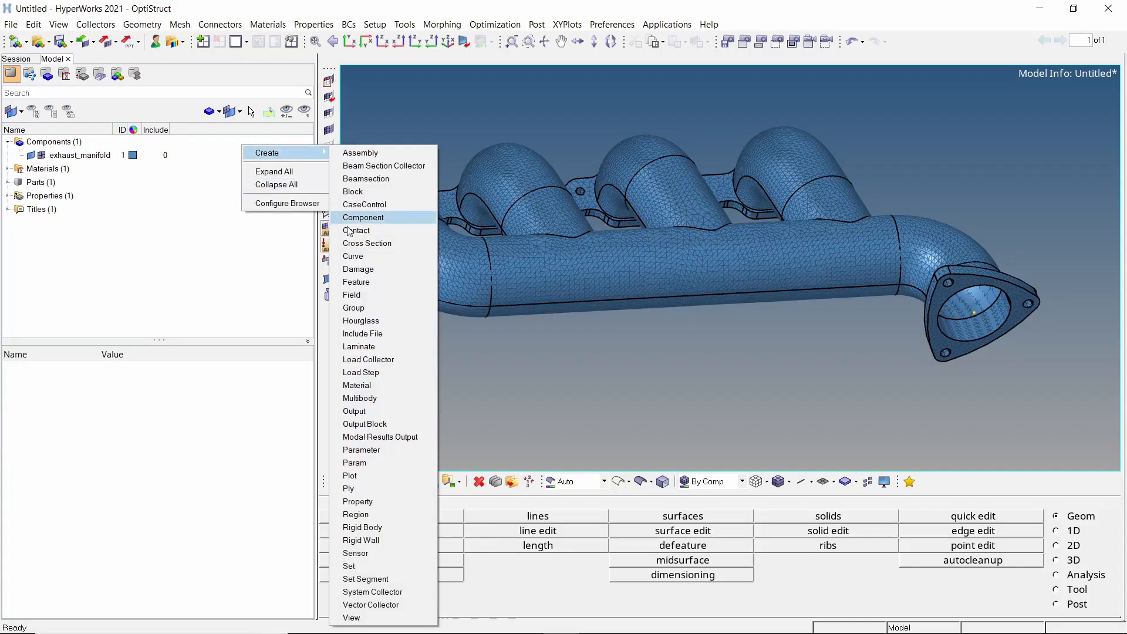
# Step: Create the spc_temp load collector and duplicate it to make spcd_temp
pyautogui.click(369, 359)
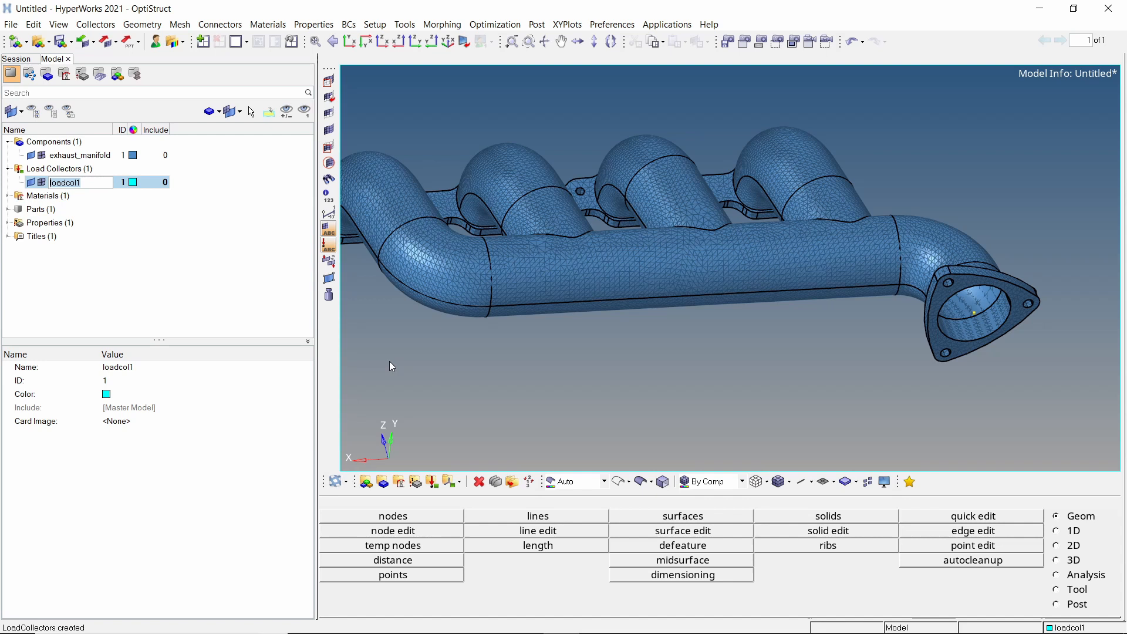
pyautogui.write('spc_temp')
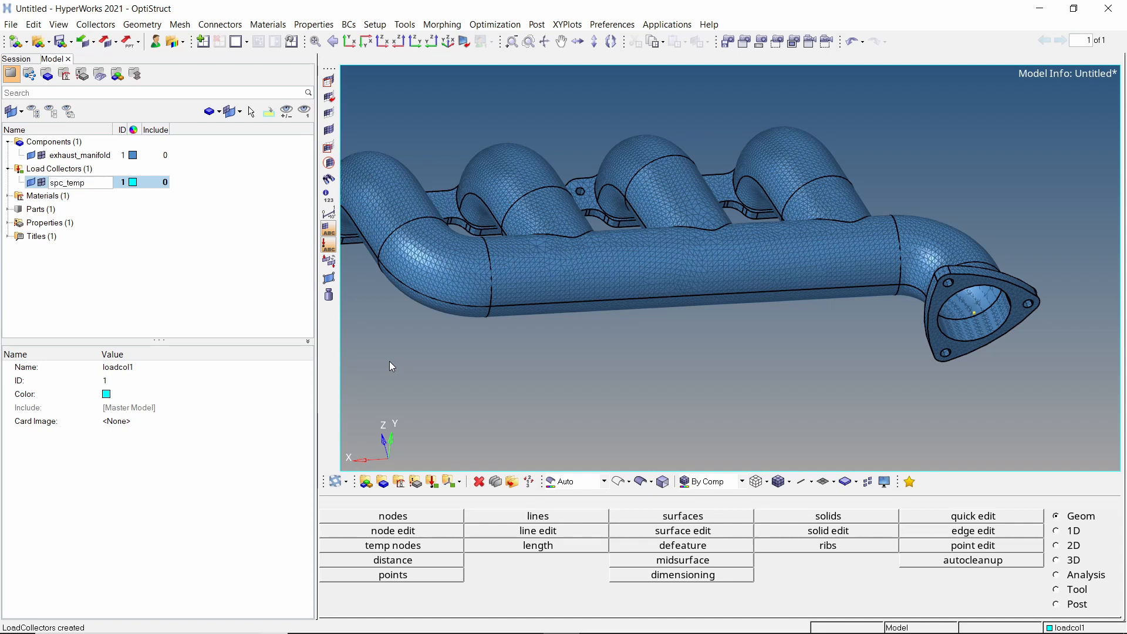
pyautogui.click(68, 182)
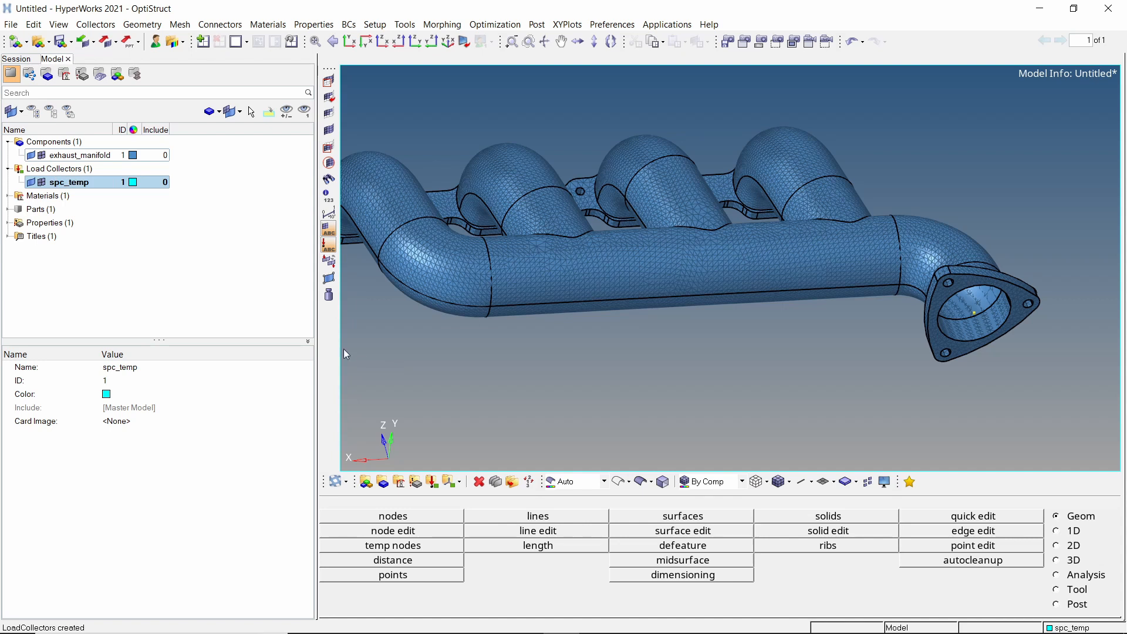
pyautogui.rightClick(68, 182)
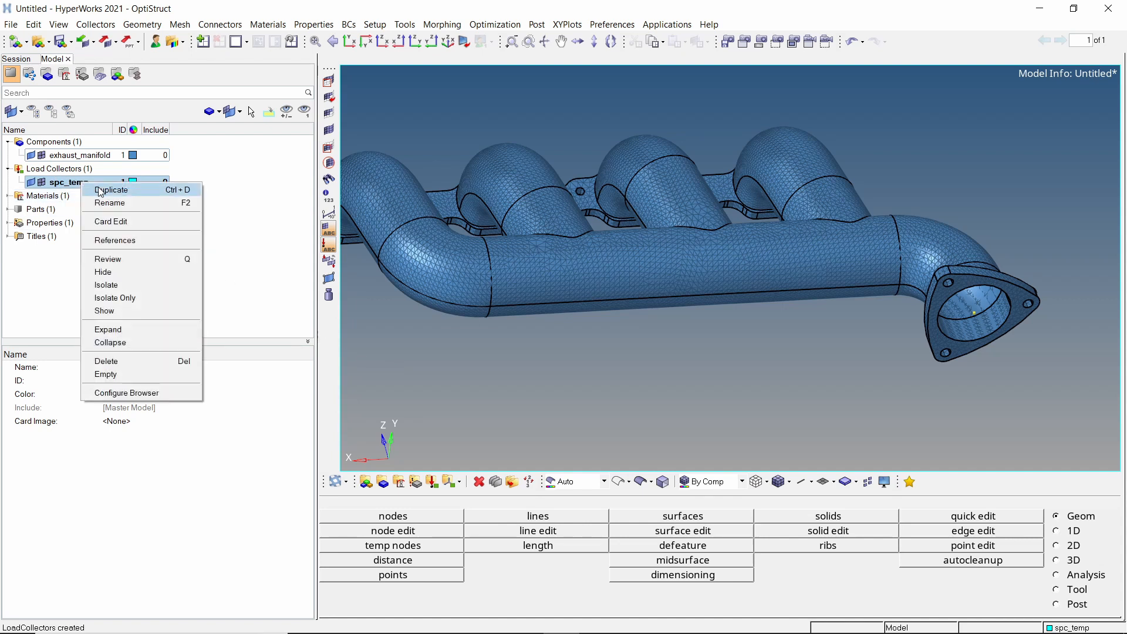
pyautogui.click(111, 188)
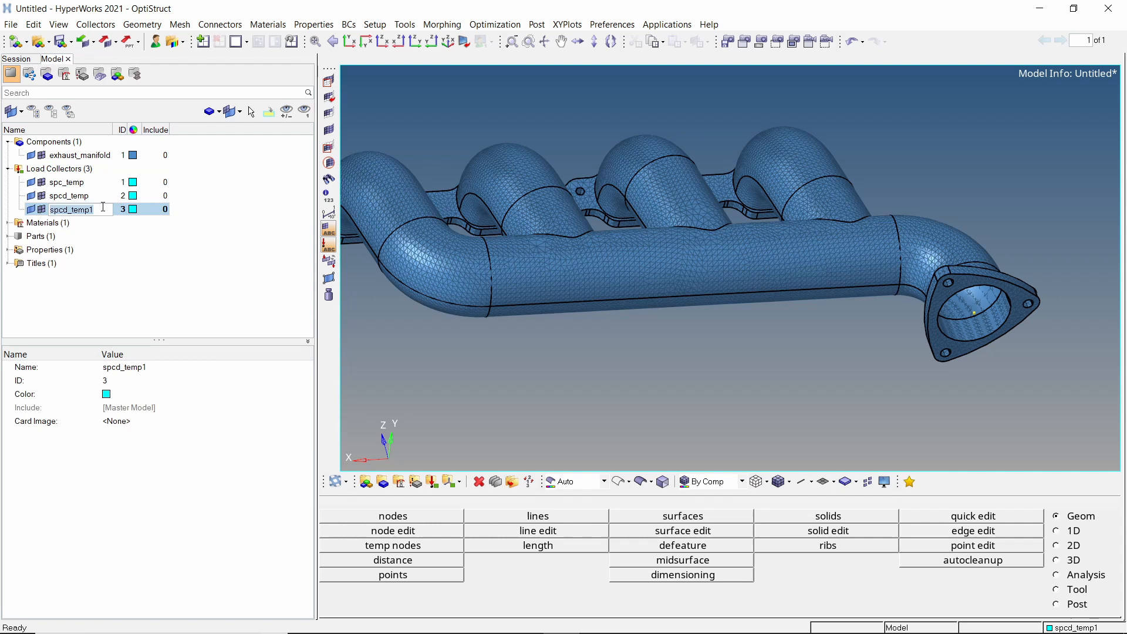
# Step: Make spc_ambient, spcd_ambient and spcadd collectors and give all five distinct colours
pyautogui.write('spc_ambien')
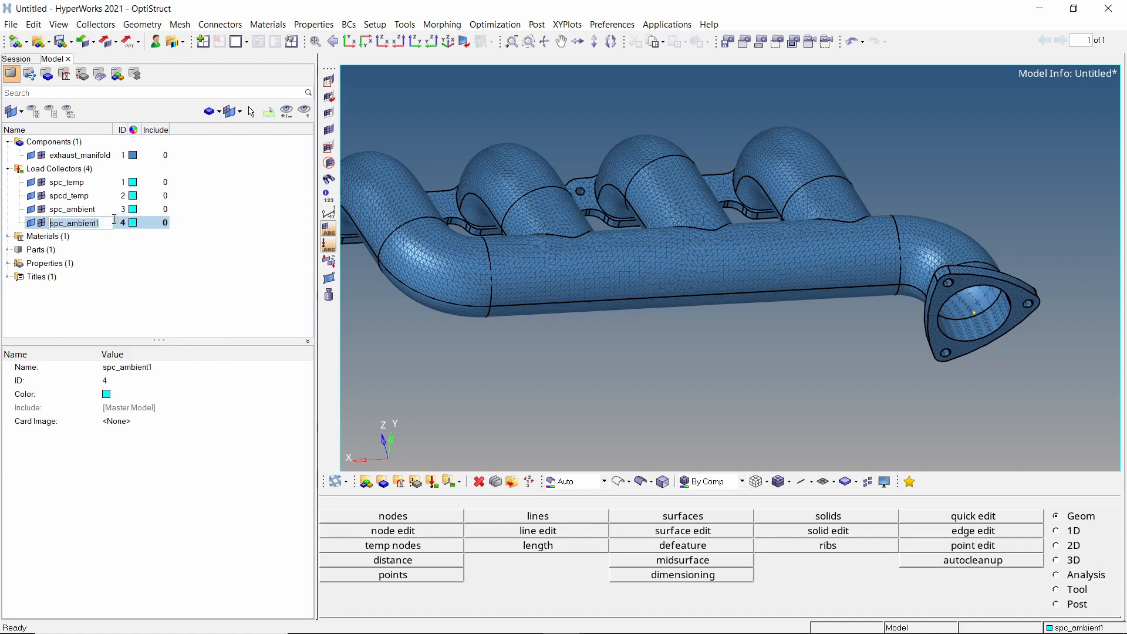
pyautogui.write('spcd_am')
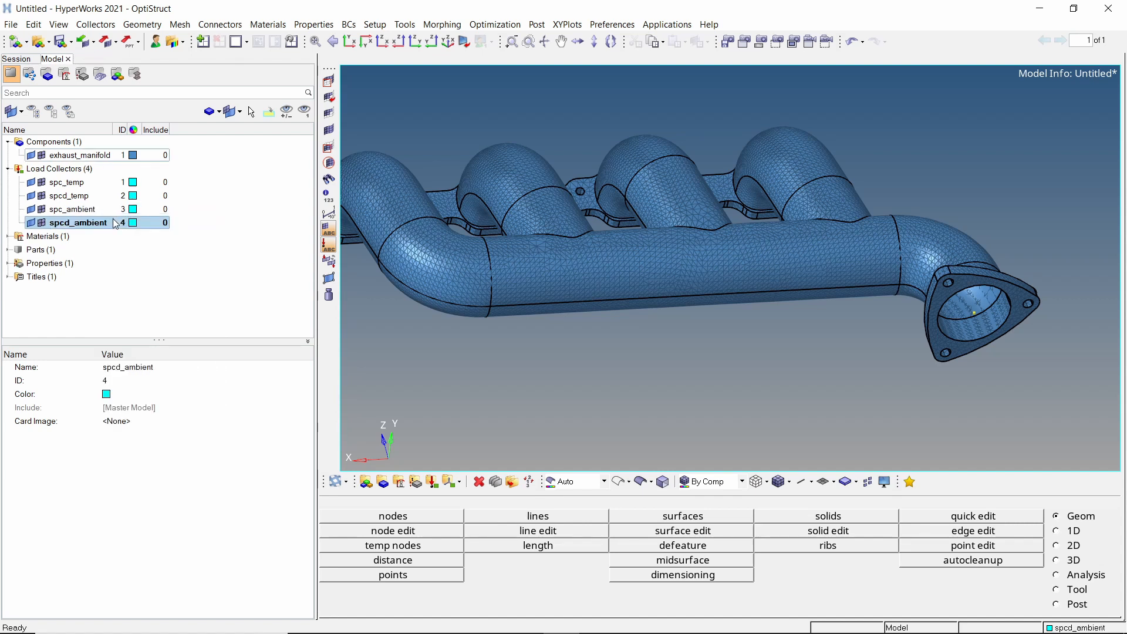
pyautogui.rightClick(77, 223)
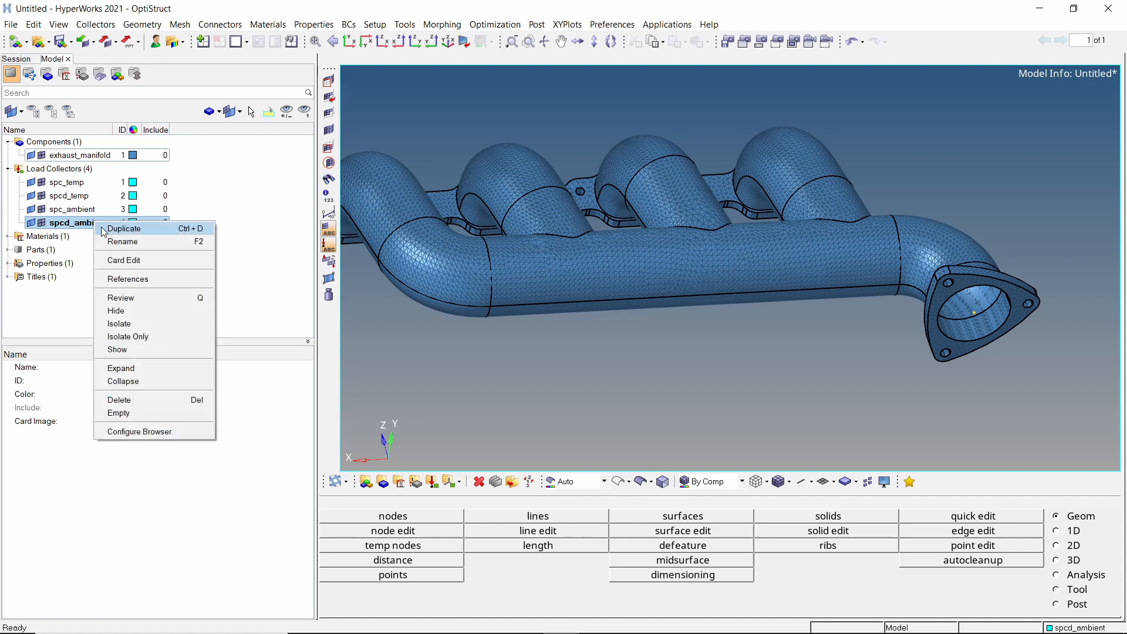
pyautogui.click(124, 228)
pyautogui.write('spcadd')
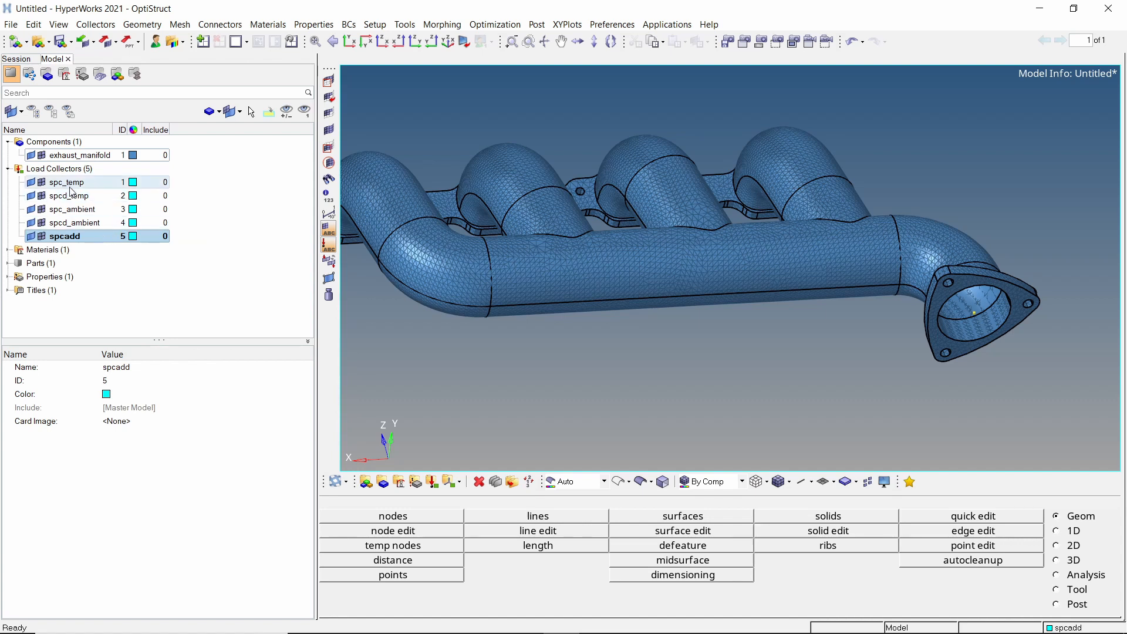
pyautogui.click(66, 182)
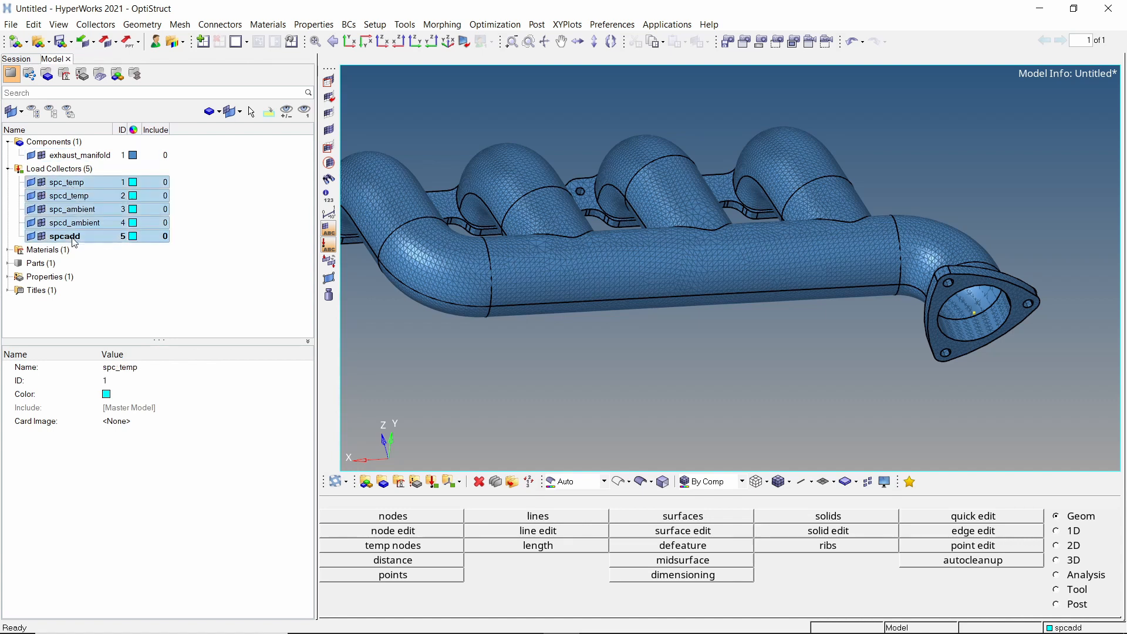
pyautogui.click(131, 182)
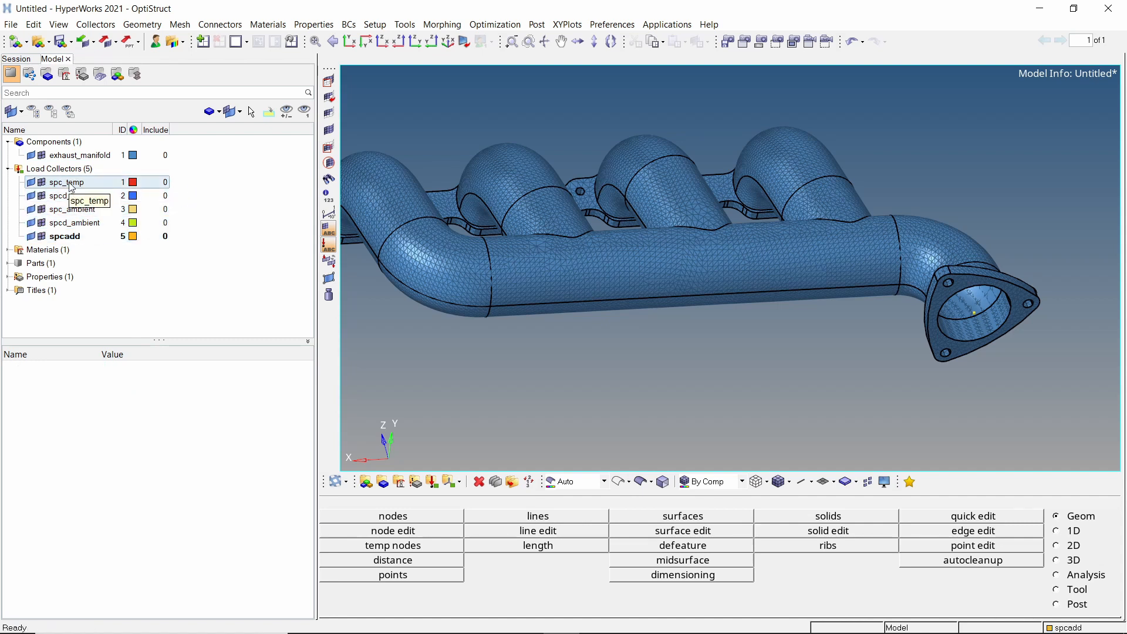
# Step: With spc_temp current, create SPC constraints on the whole mounting flange face
pyautogui.click(57, 182)
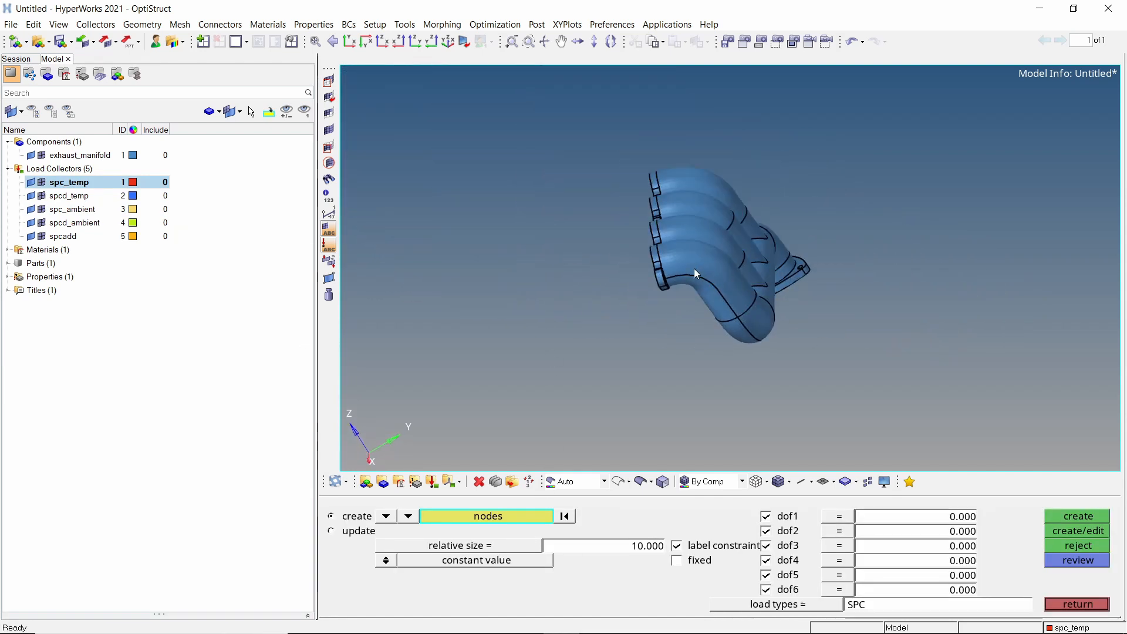
pyautogui.moveTo(695, 274); pyautogui.dragTo(680, 261)
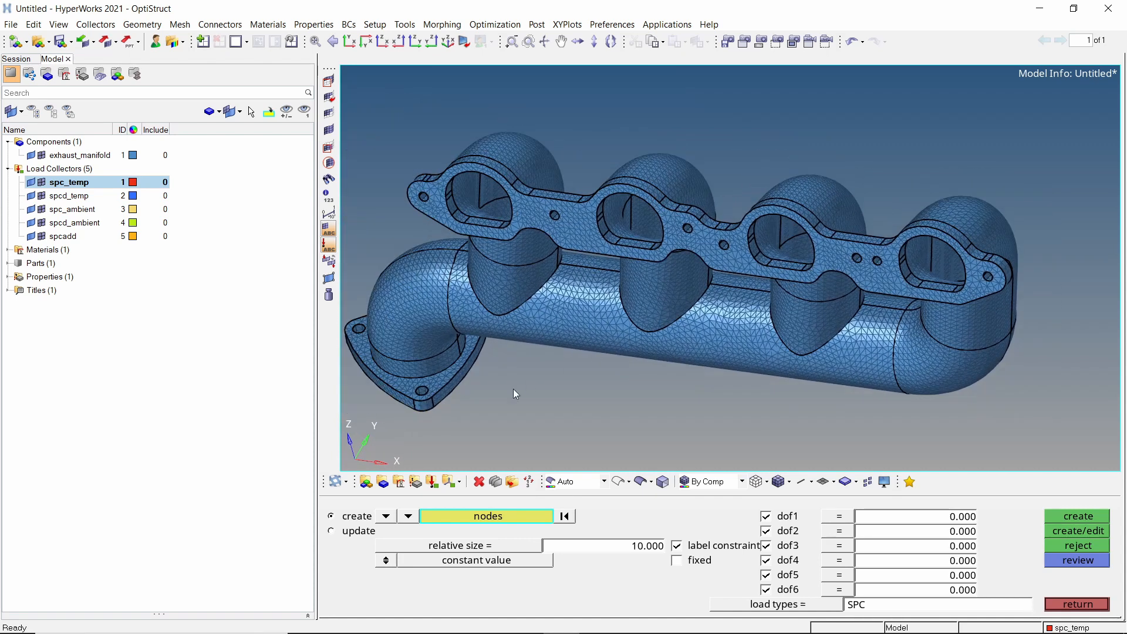
pyautogui.click(487, 515)
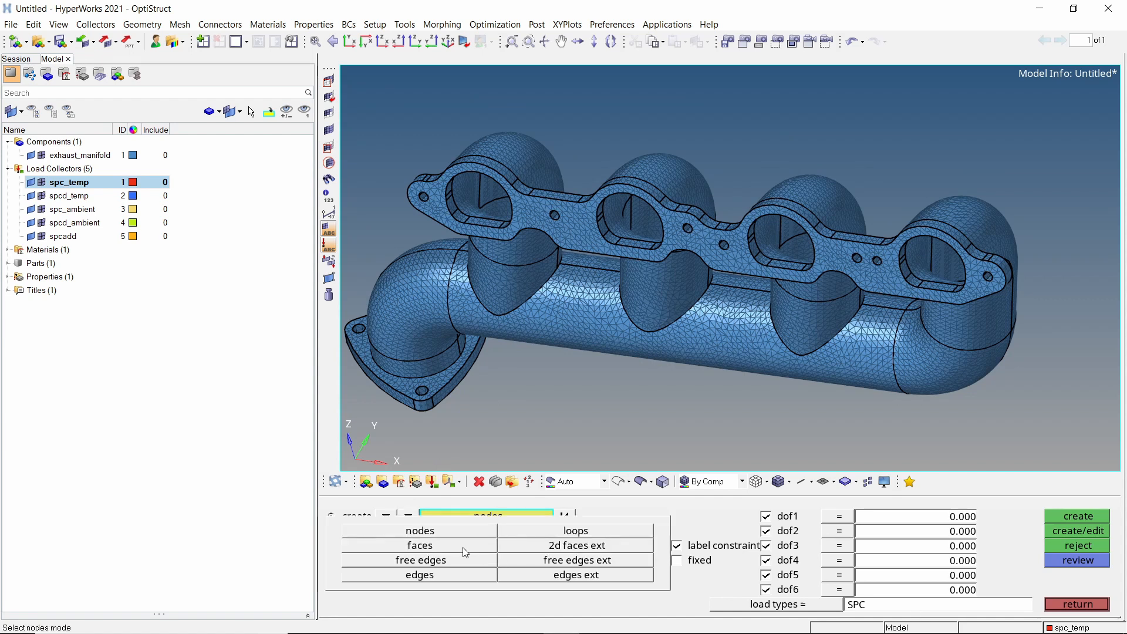
pyautogui.click(419, 544)
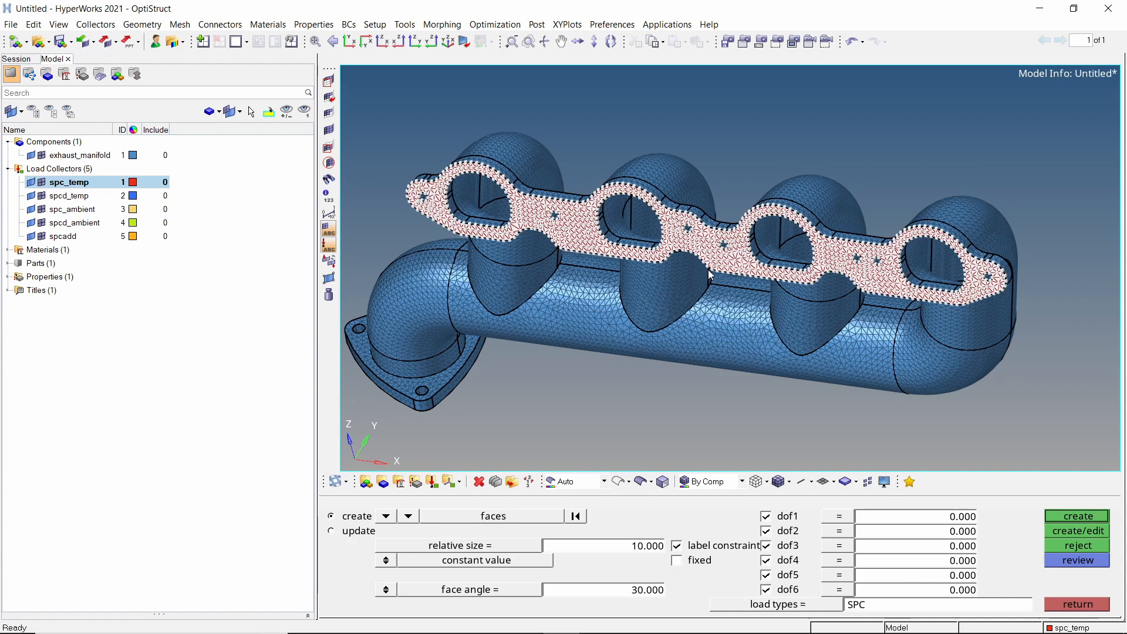
pyautogui.click(765, 516)
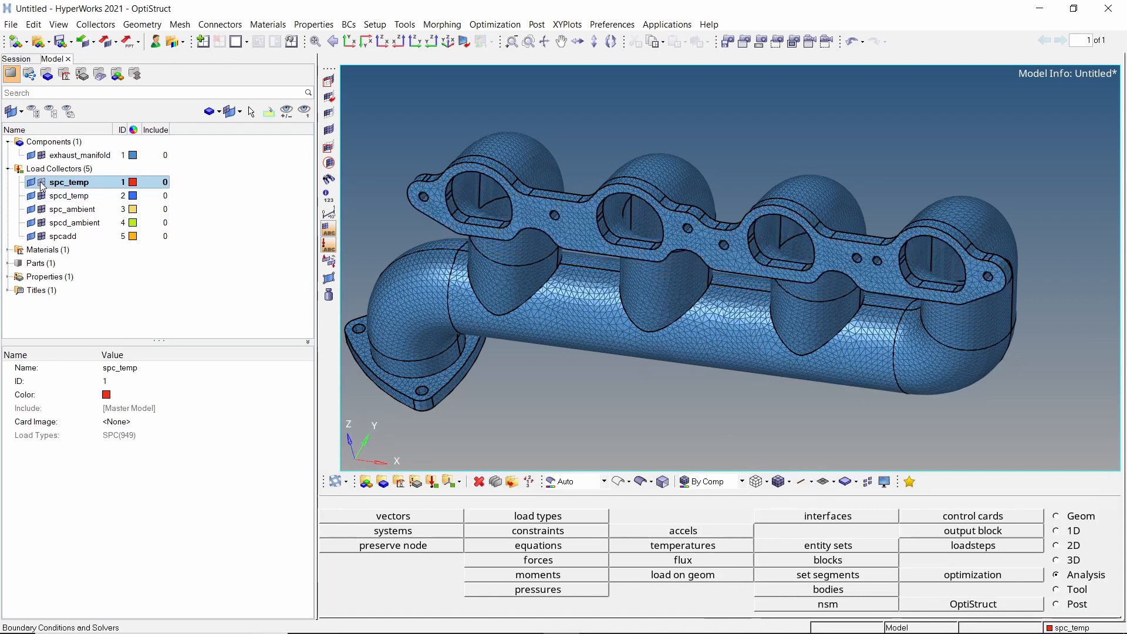
# Step: With spcd_temp current, create SPCD enforced temperatures on the flange face with D = 1.000
pyautogui.rightClick(68, 194)
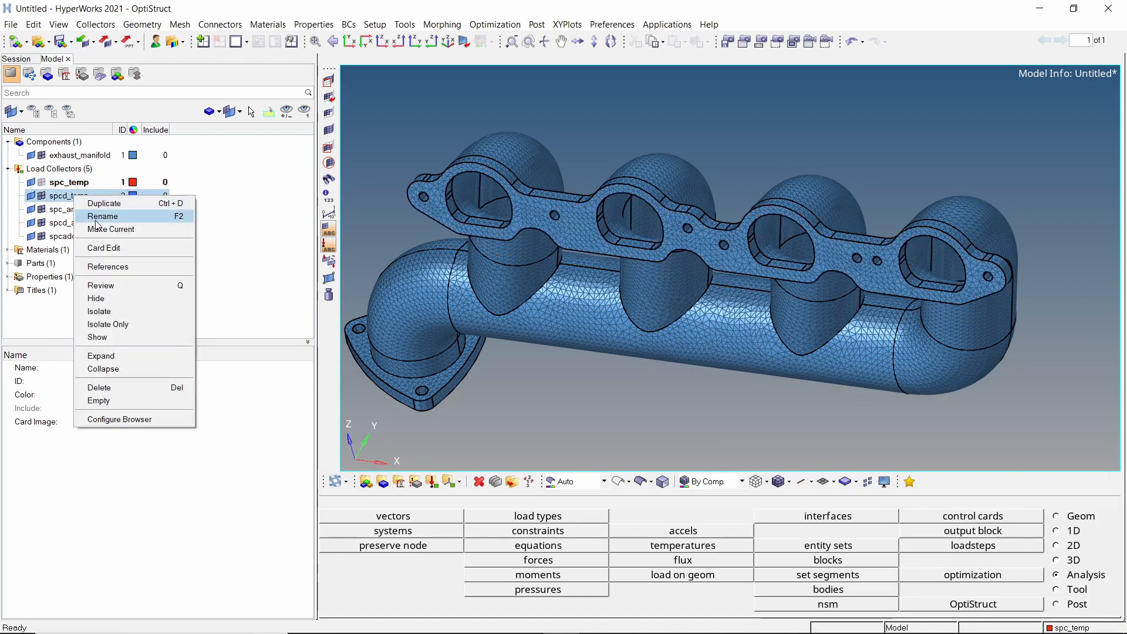
pyautogui.click(69, 195)
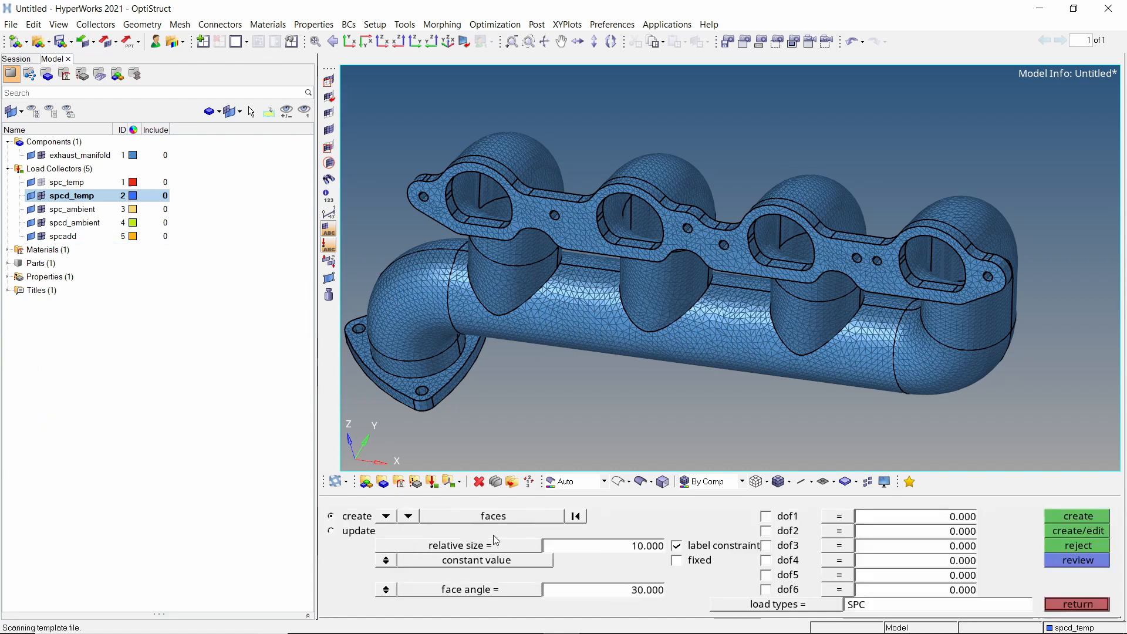
pyautogui.moveTo(728, 268)
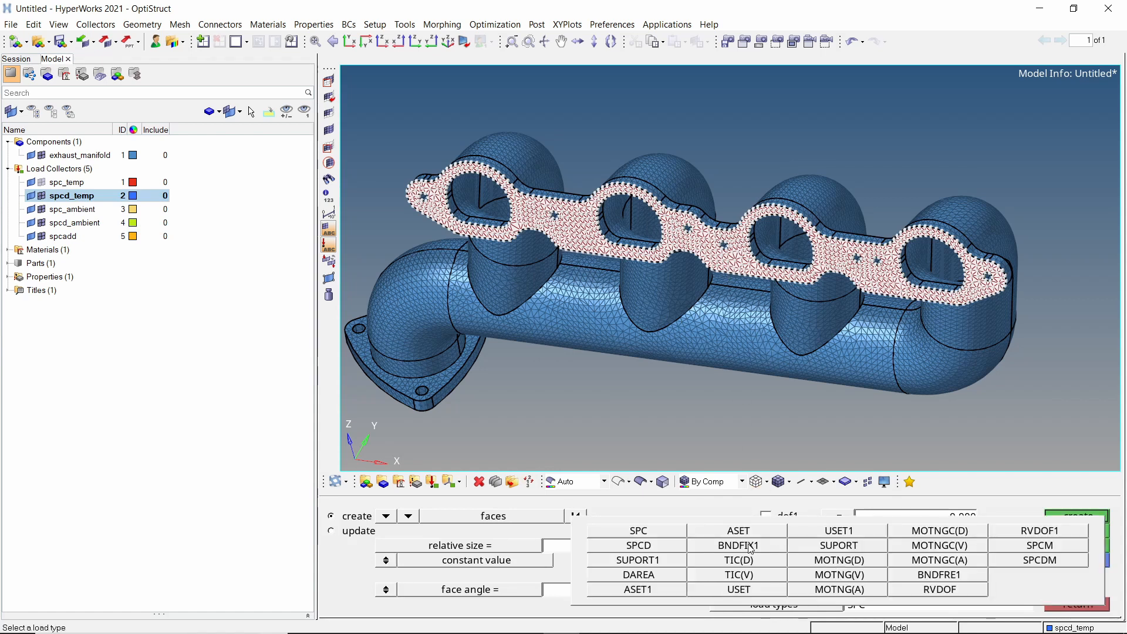
pyautogui.click(638, 545)
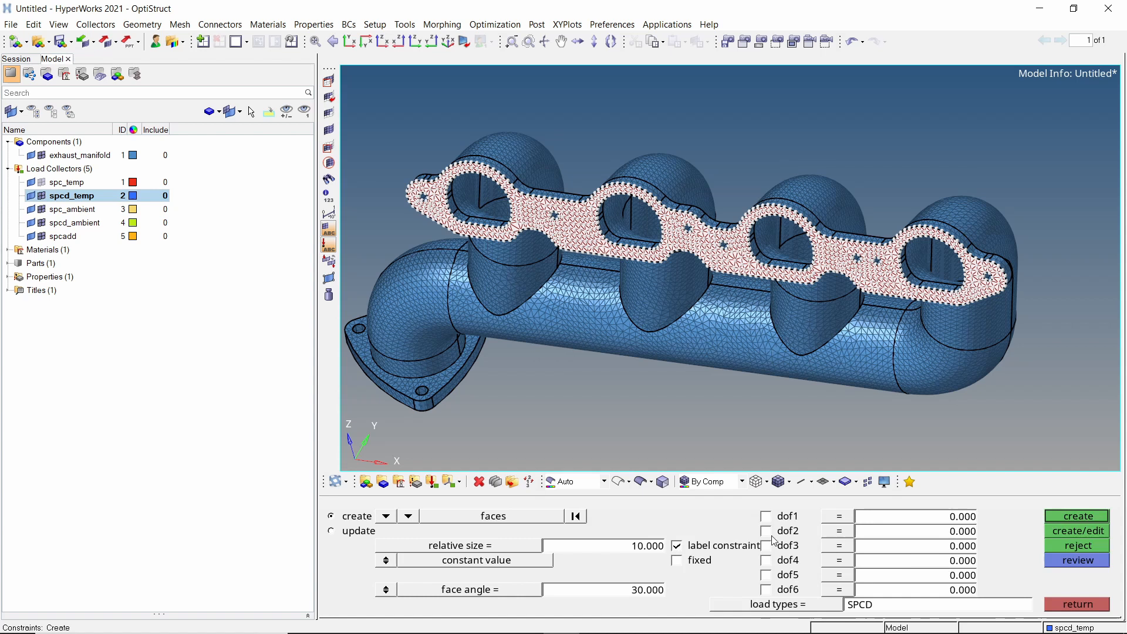
pyautogui.click(1076, 515)
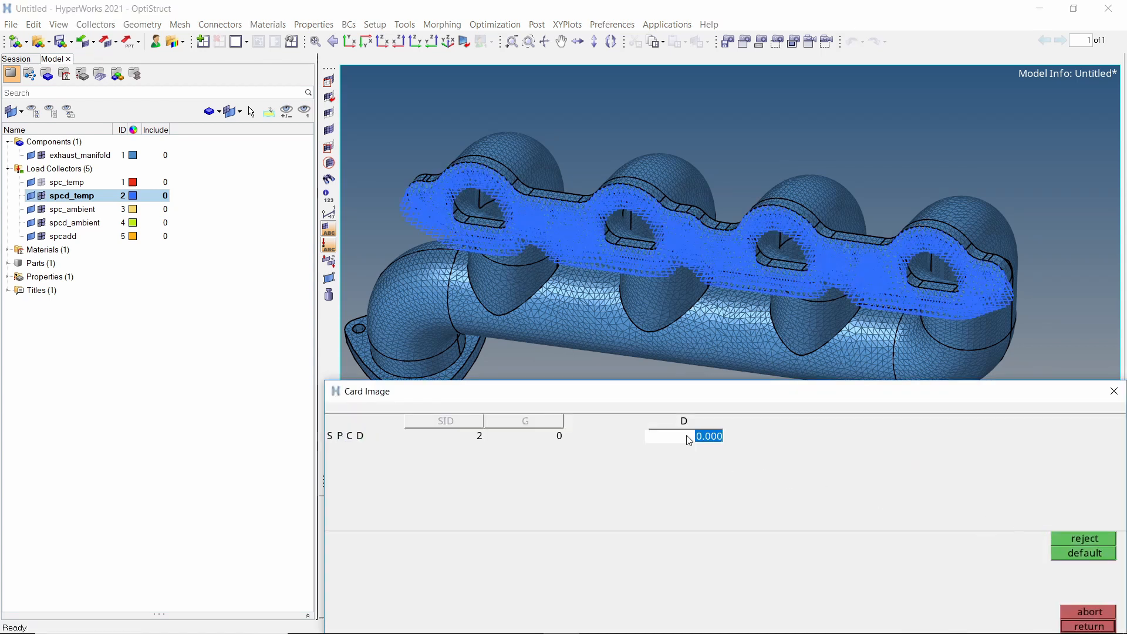
pyautogui.write('1.000')
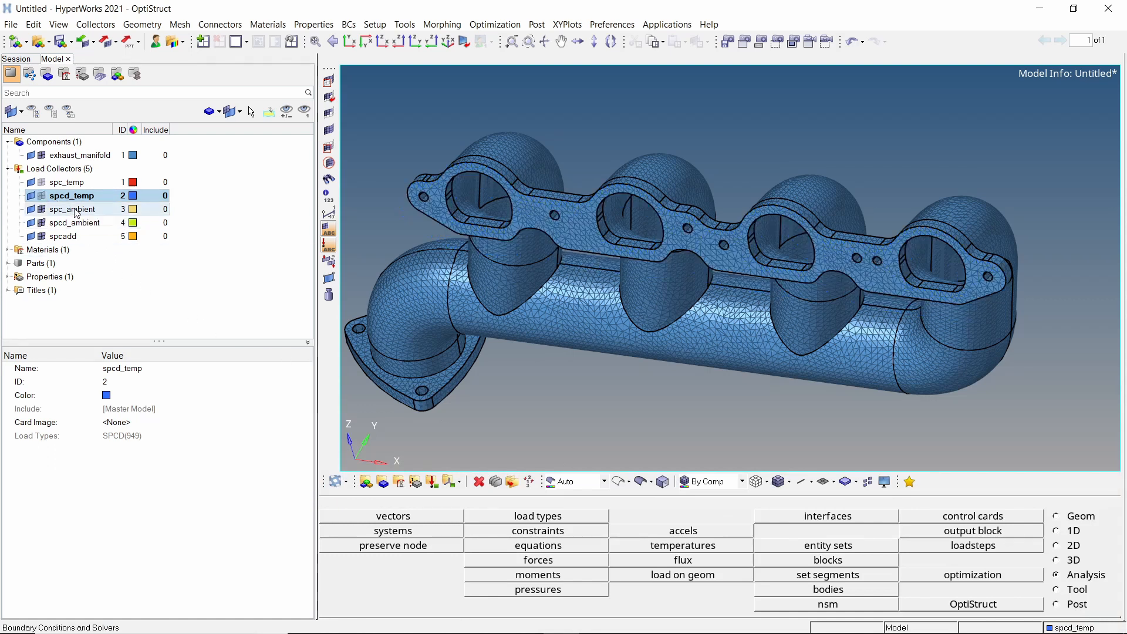
# Step: With spc_ambient current, create an SPC constraint on the outlet centre node
pyautogui.click(70, 209)
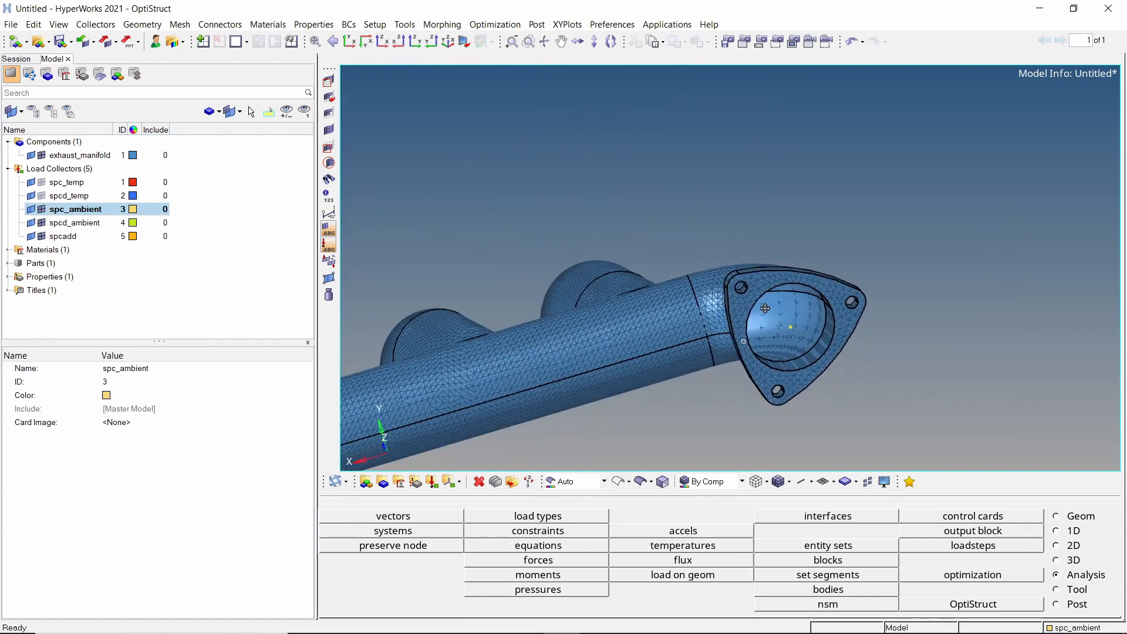
pyautogui.moveTo(765, 309); pyautogui.dragTo(958, 364)
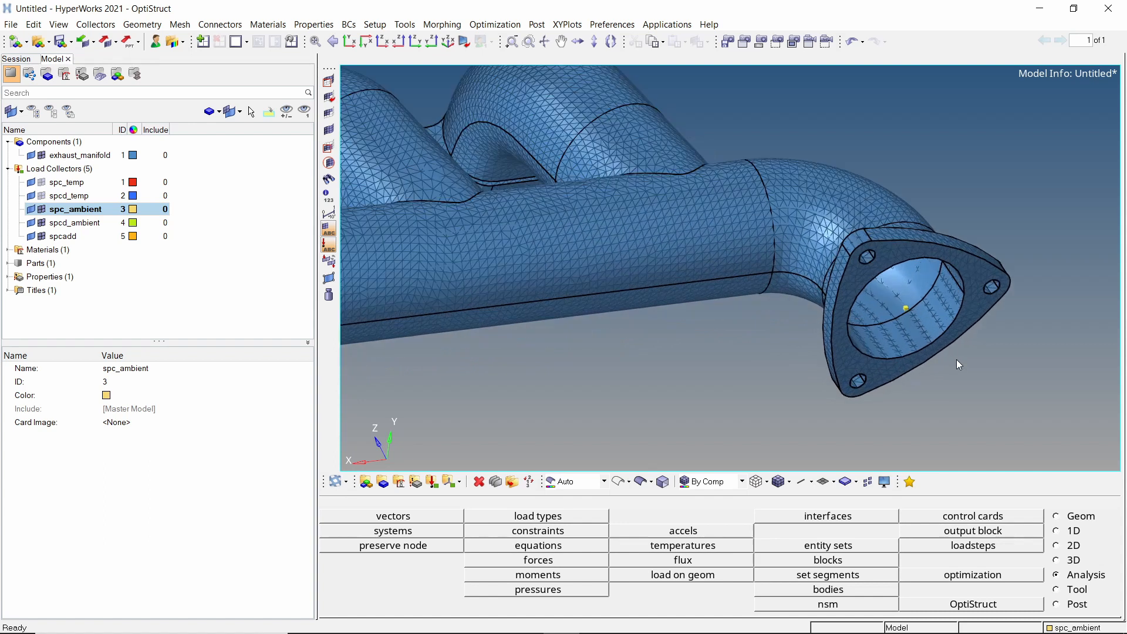
pyautogui.click(538, 529)
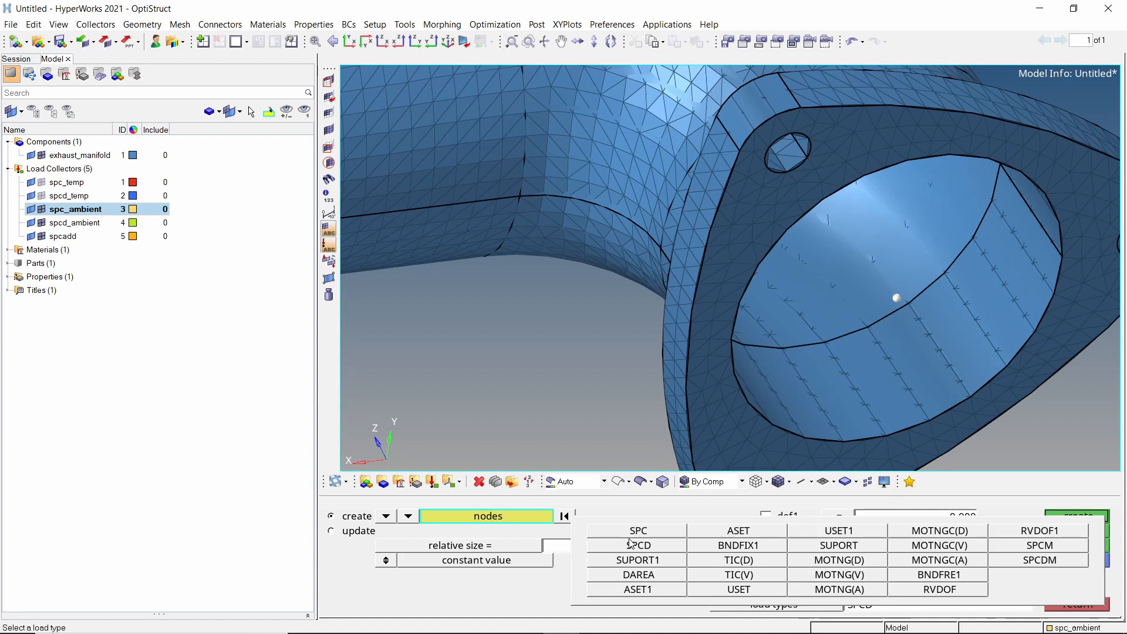
pyautogui.click(639, 529)
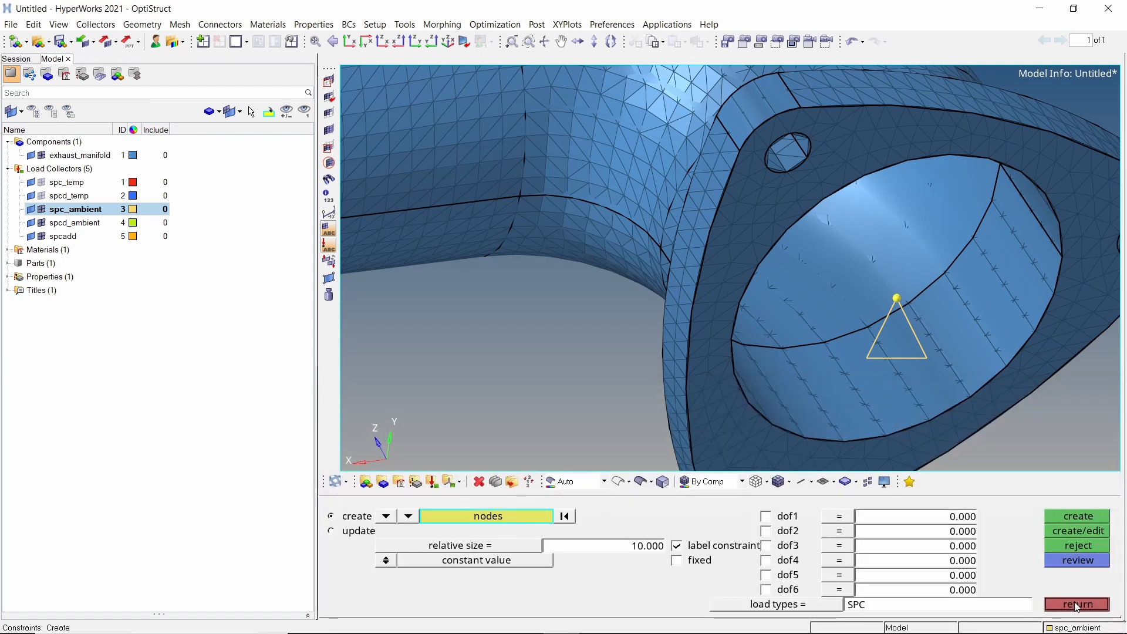
pyautogui.click(1075, 603)
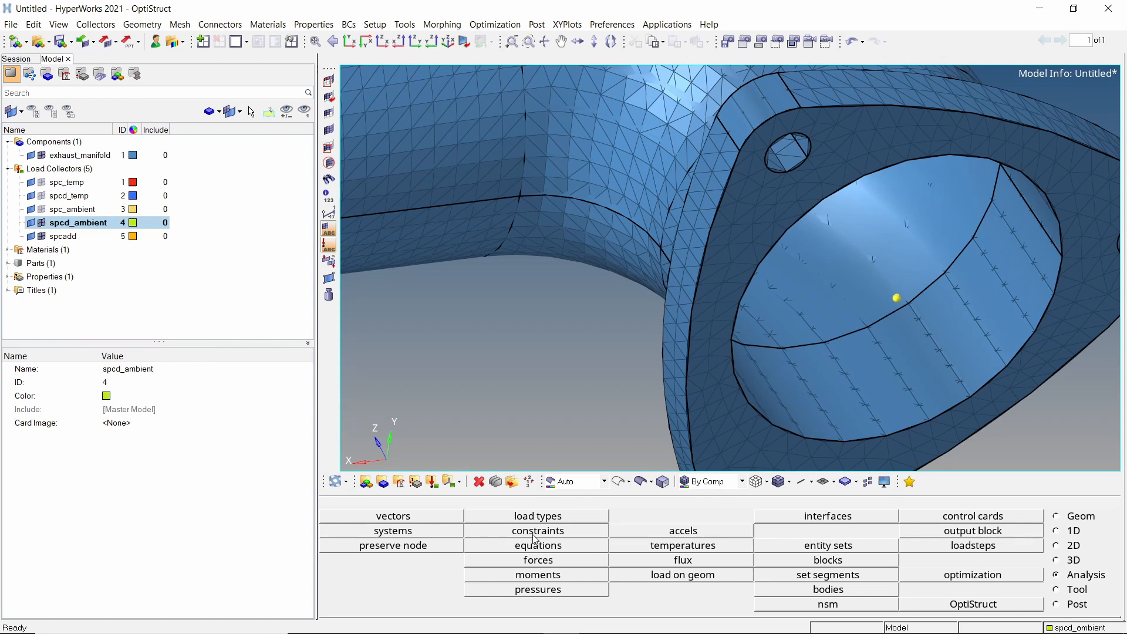
# Step: Create an SPCD with D = 1.000 on the outlet centre node in spcd_ambient
pyautogui.click(537, 530)
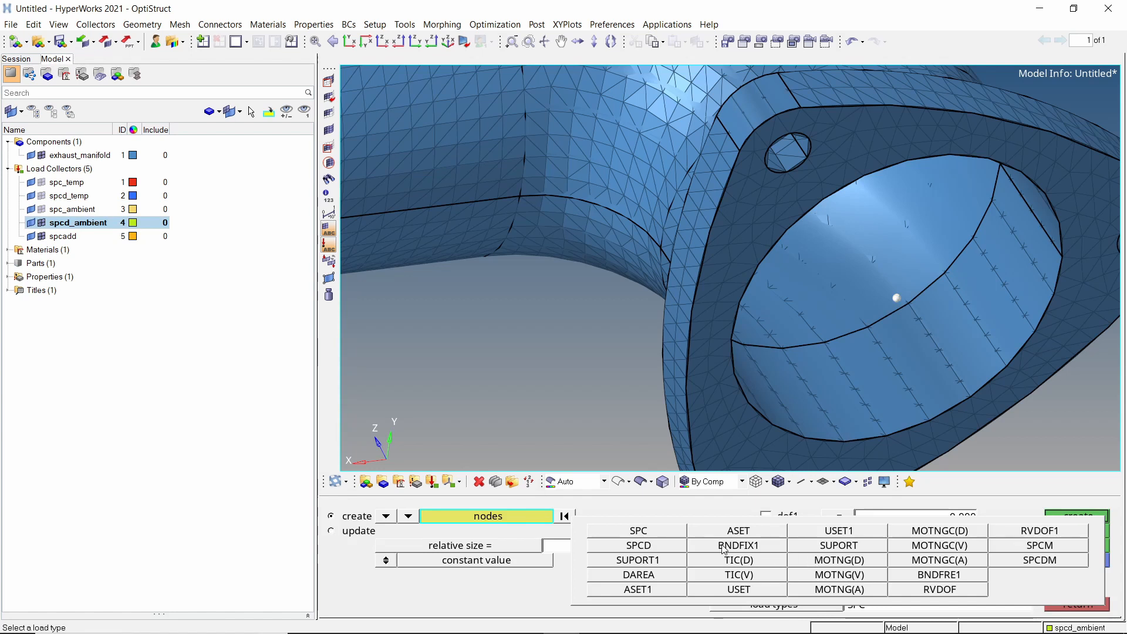
pyautogui.click(638, 545)
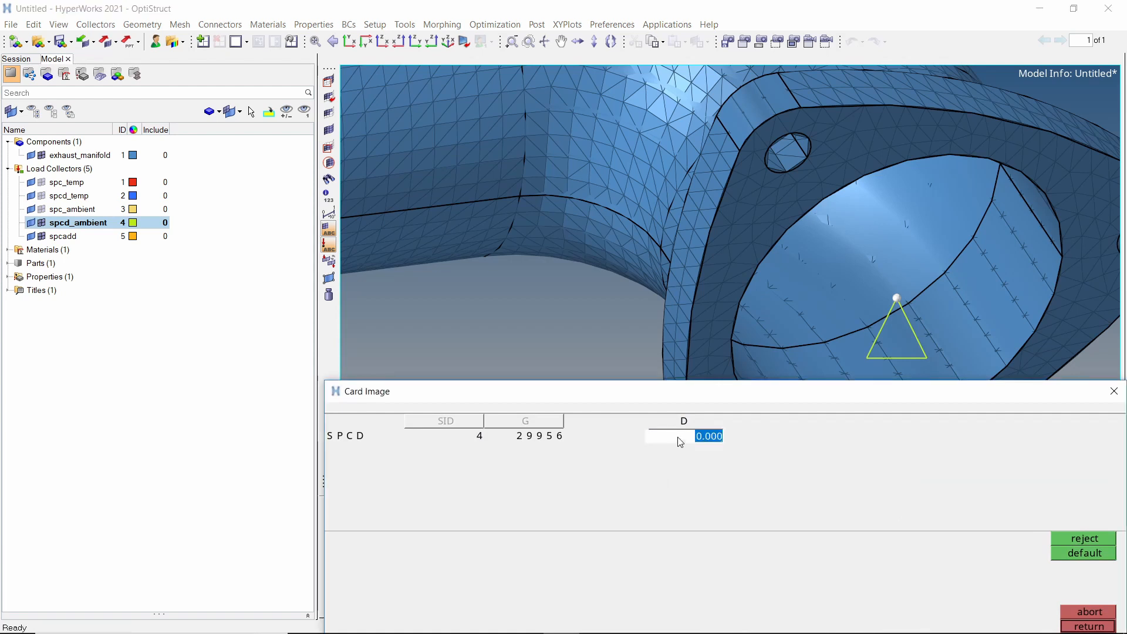
pyautogui.write('1.000')
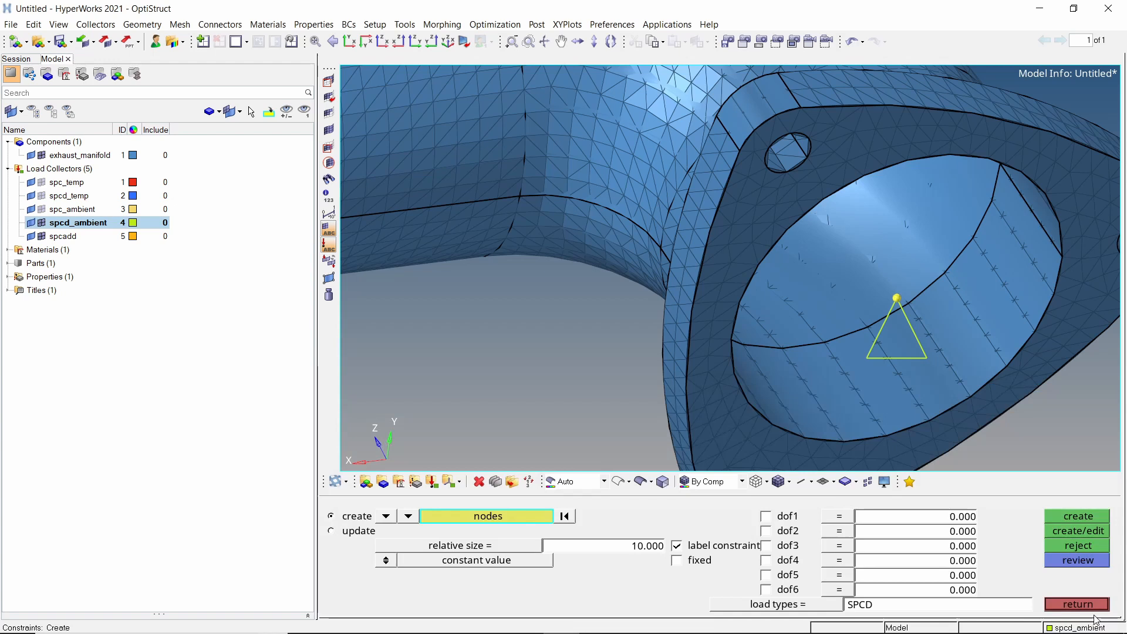
pyautogui.click(1073, 604)
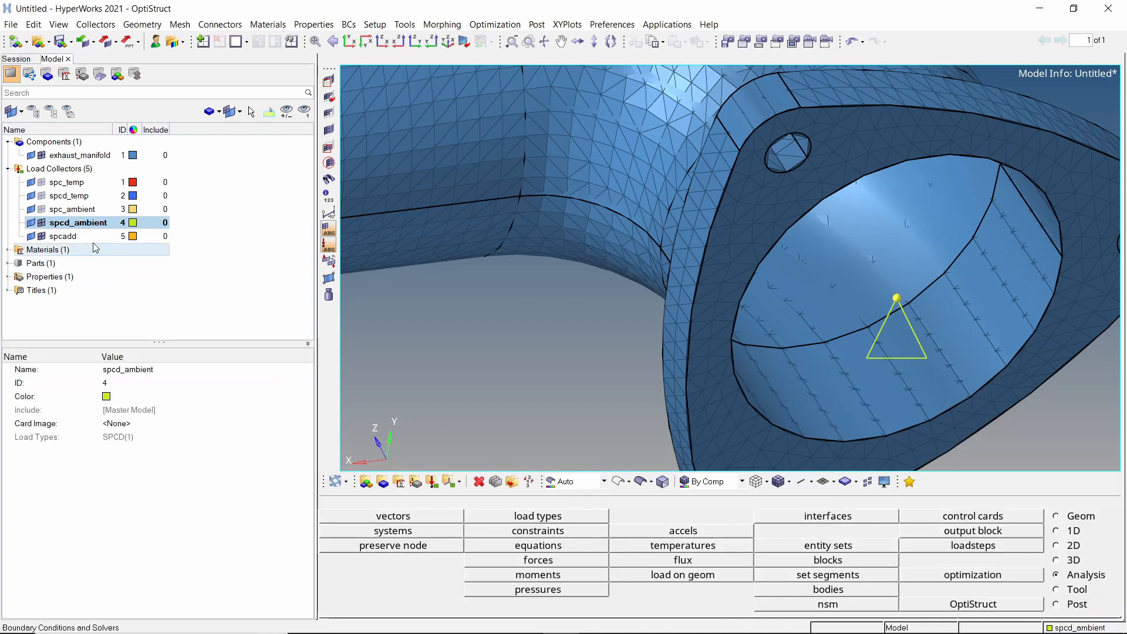
# Step: Give spcadd the SPCADD card image with spc_temp as its first constraint set
pyautogui.click(62, 236)
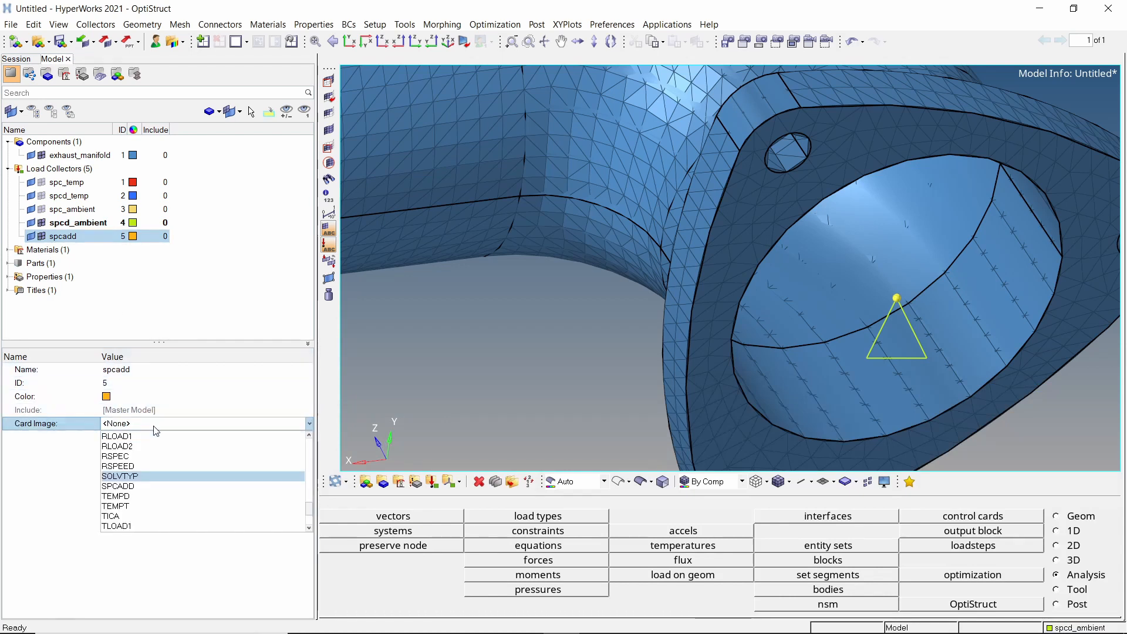
pyautogui.click(117, 486)
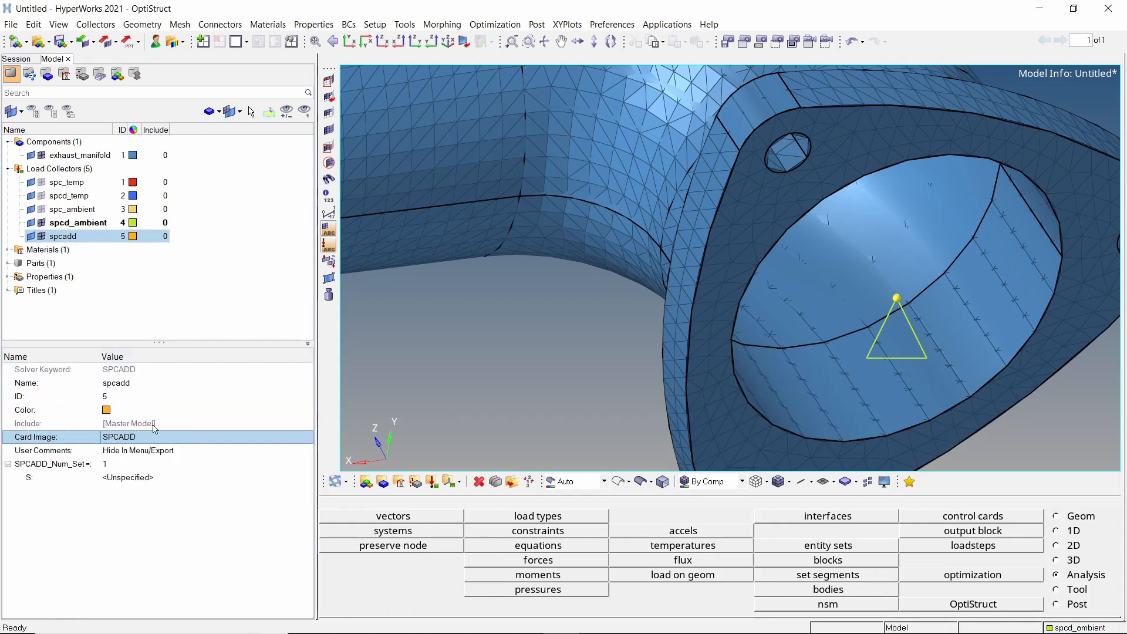
pyautogui.click(127, 477)
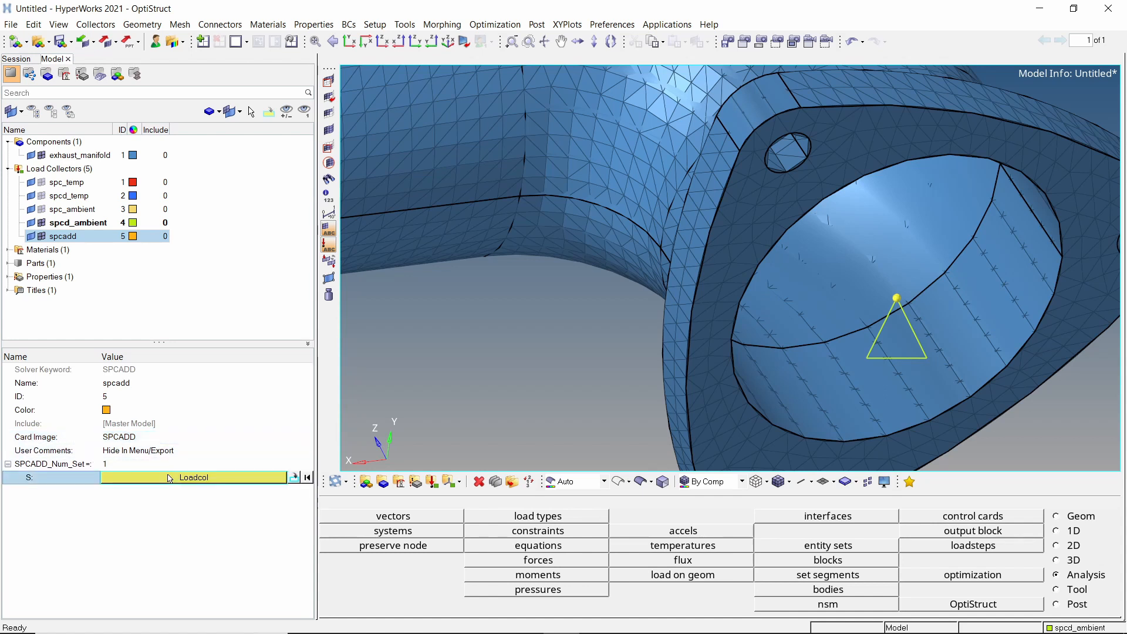
pyautogui.click(193, 476)
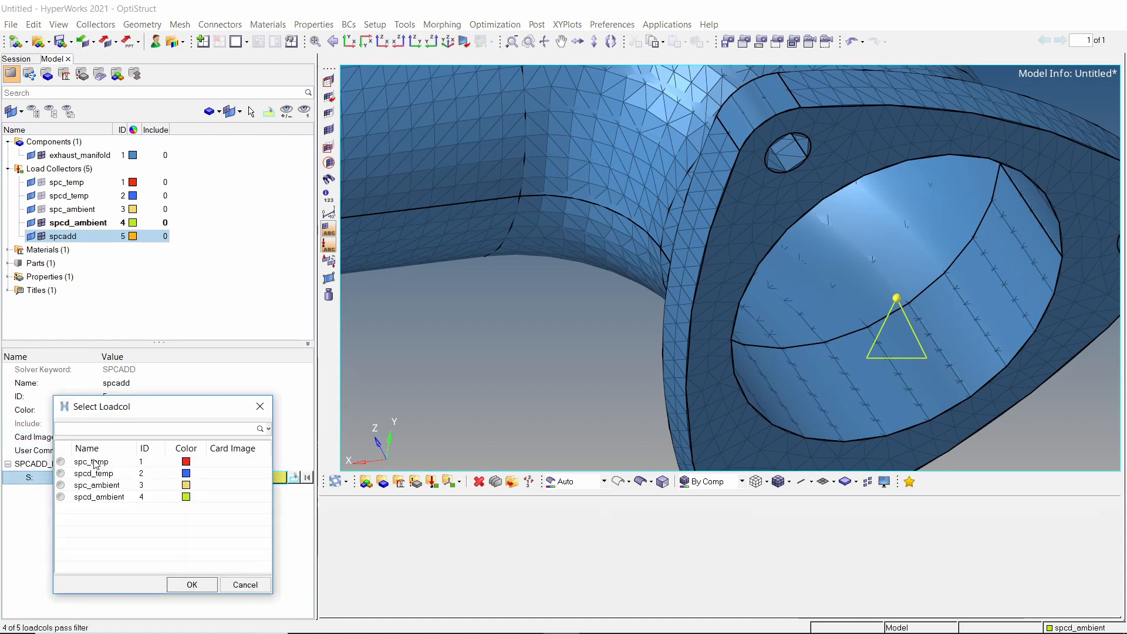
pyautogui.click(191, 585)
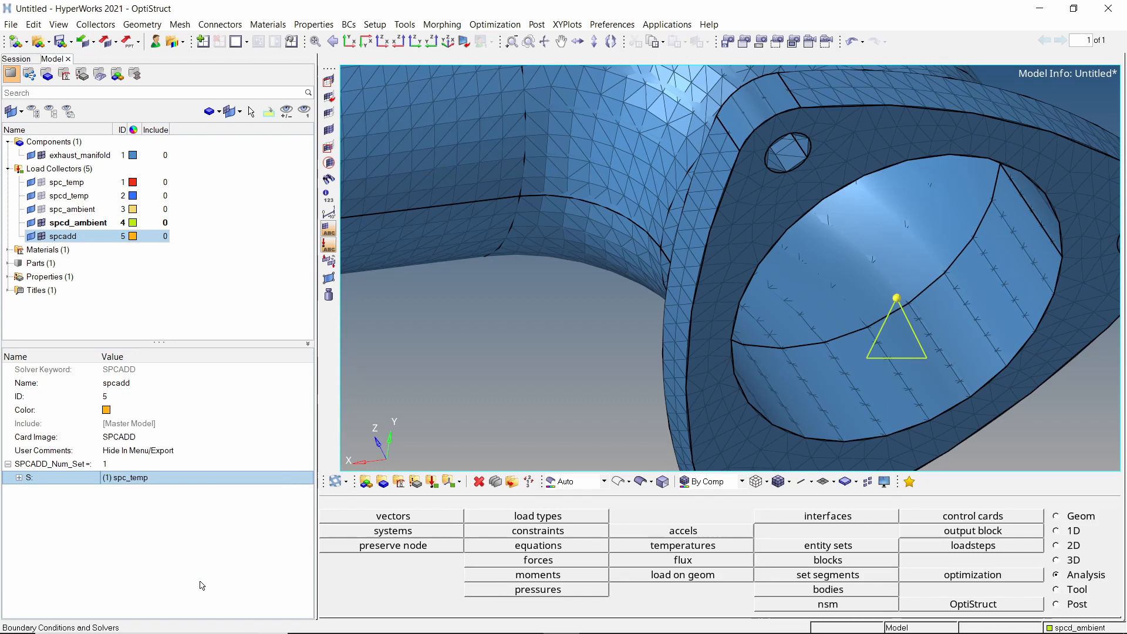
# Step: Raise the set count to 2 and add spc_ambient as the second combined set
pyautogui.click(147, 464)
pyautogui.write('2')
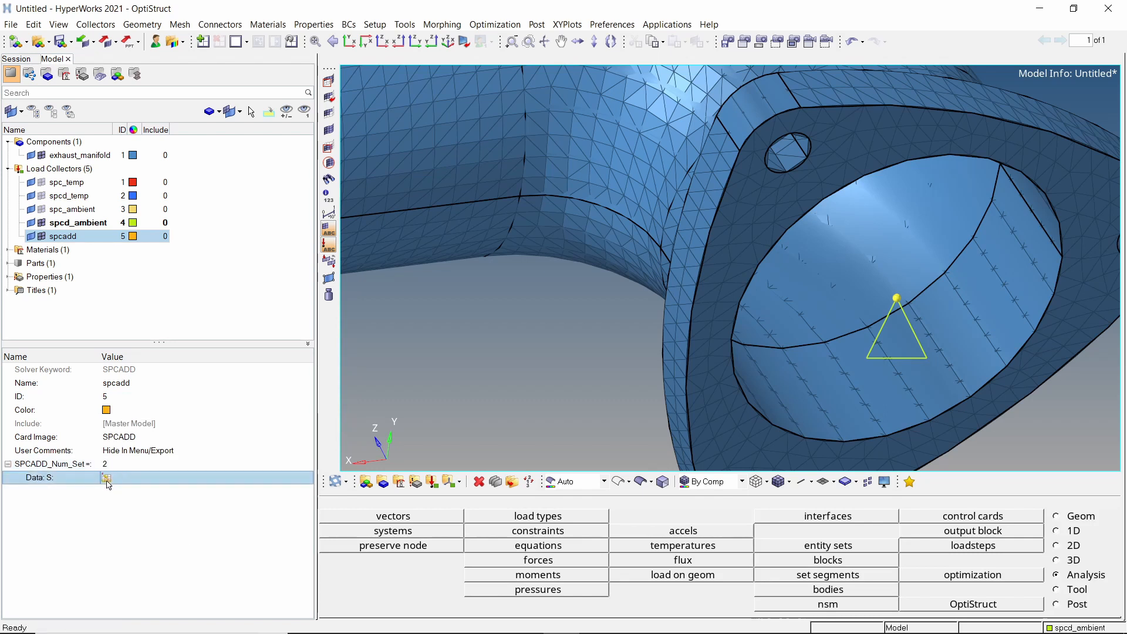
pyautogui.click(106, 476)
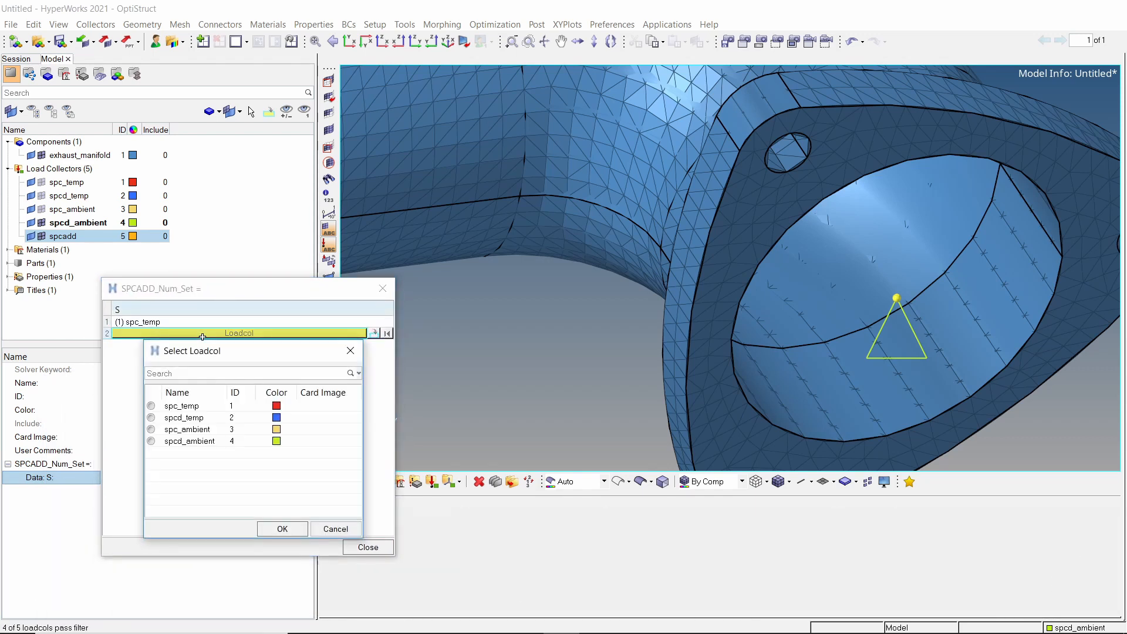
pyautogui.click(151, 429)
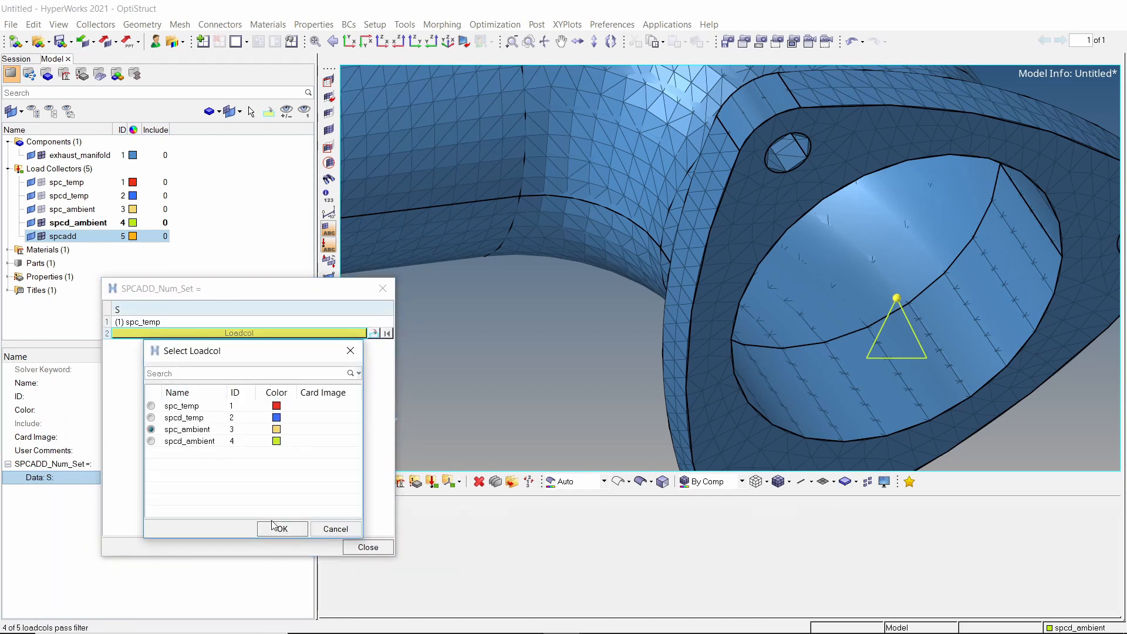
pyautogui.click(282, 528)
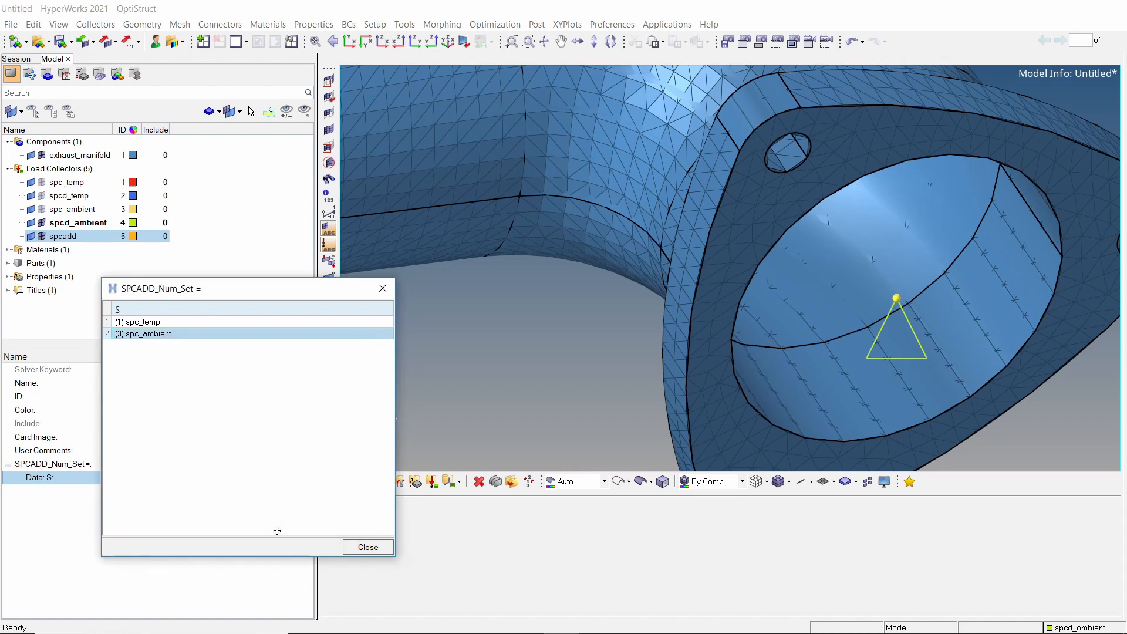
pyautogui.click(368, 547)
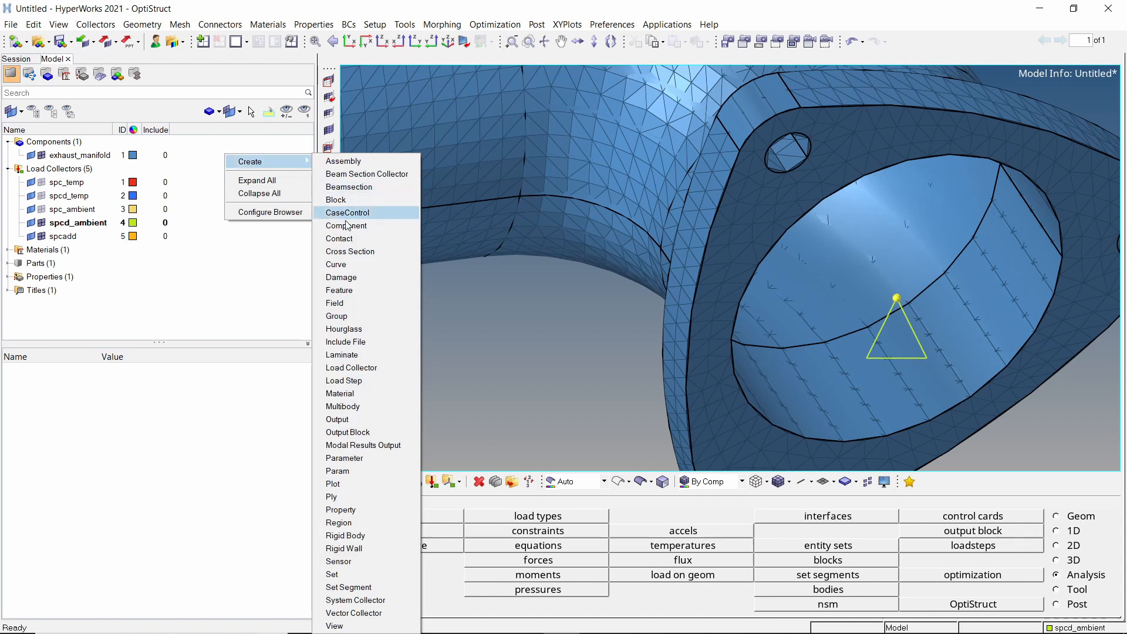
# Step: Create temp_curve and enter its time-temperature points
pyautogui.click(348, 213)
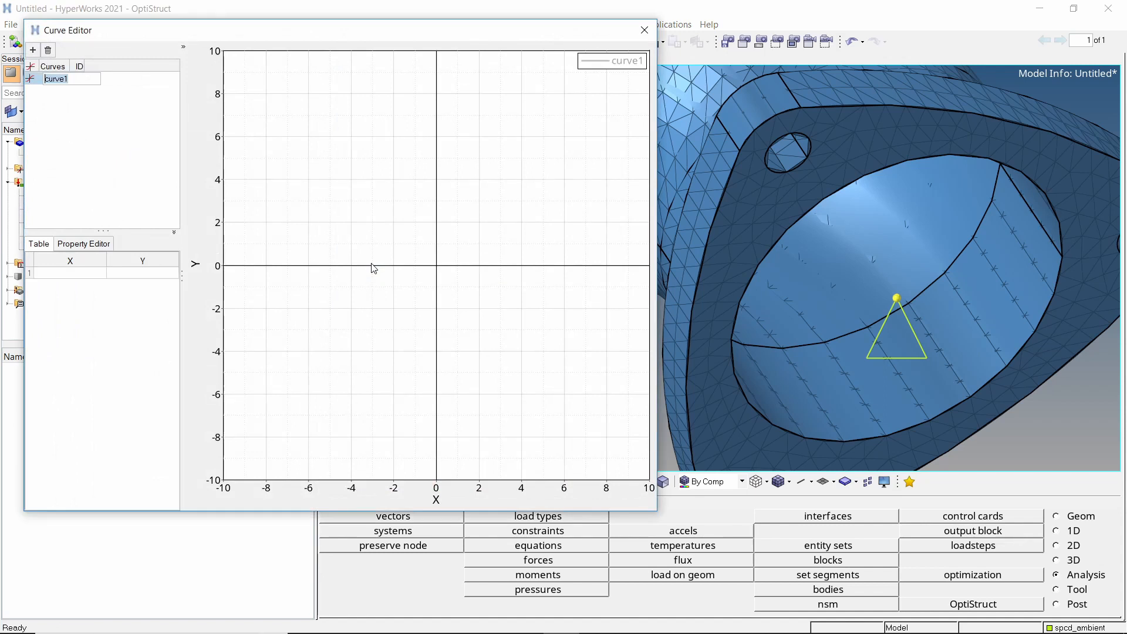
pyautogui.write('temP')
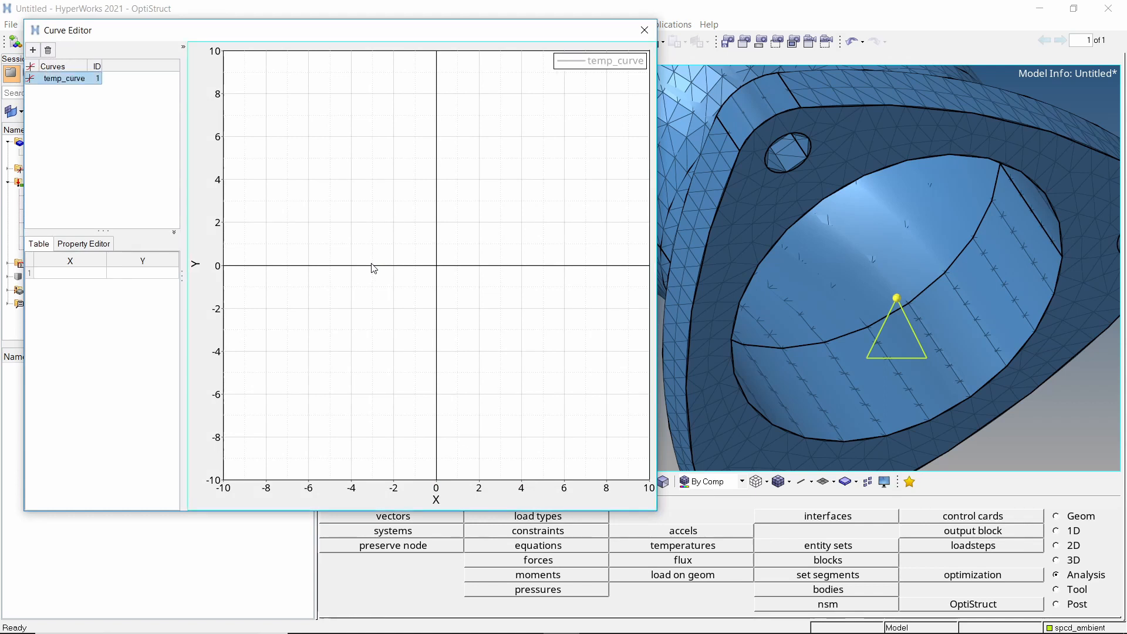
pyautogui.click(71, 272)
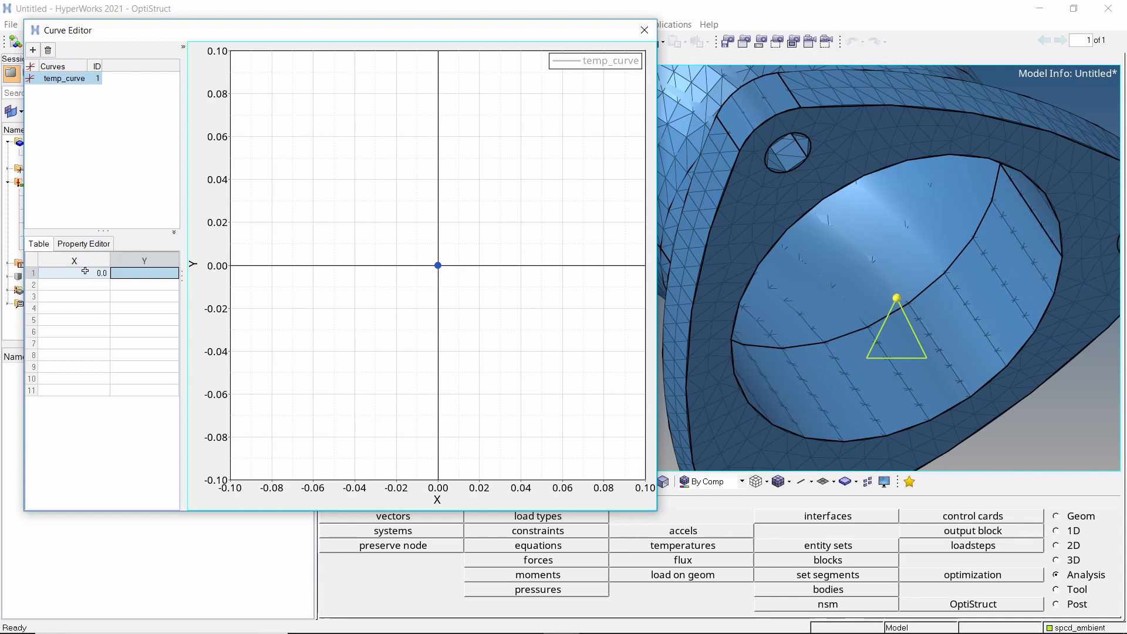
pyautogui.write('25.0')
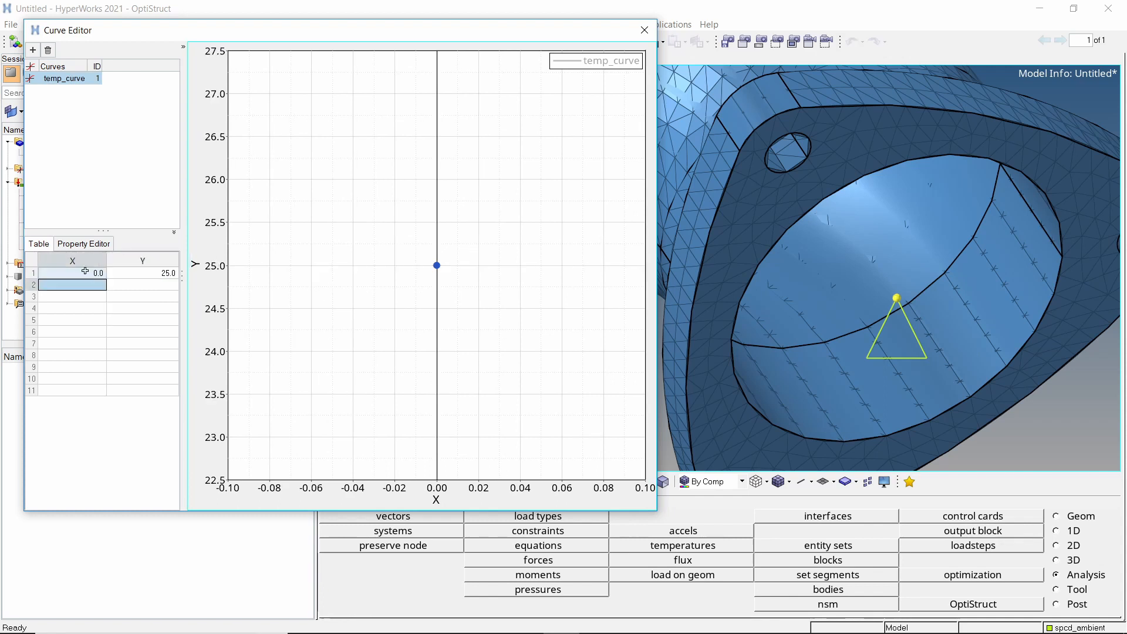
pyautogui.write('10')
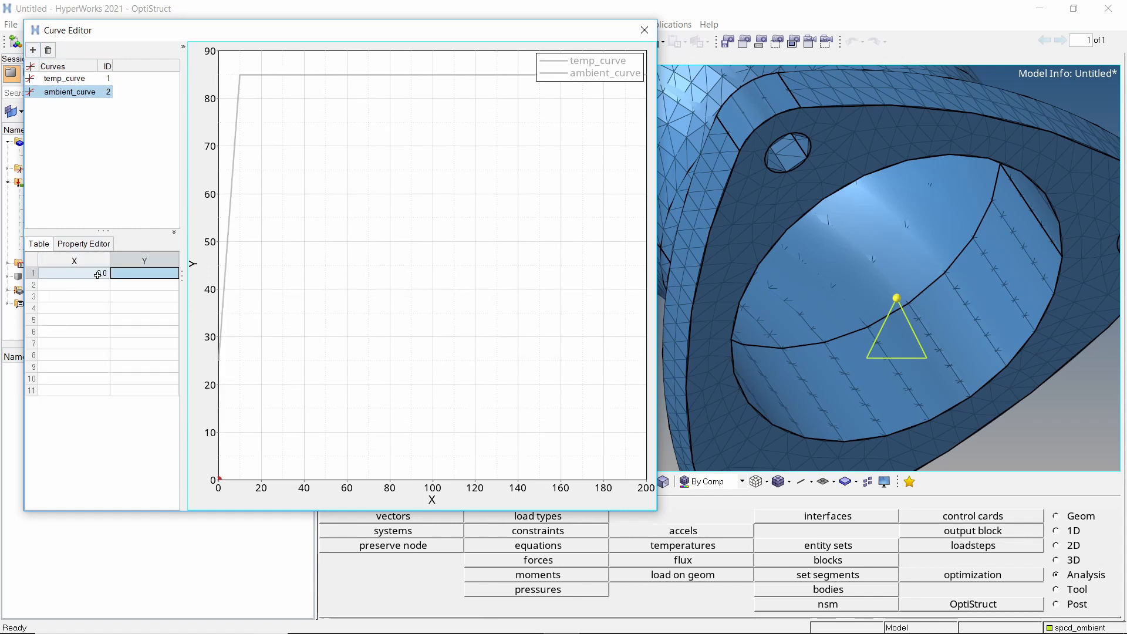
# Step: Add ambient_curve with points (0,25), (5,600), (200,600) and finish the curves
pyautogui.write('25.0')
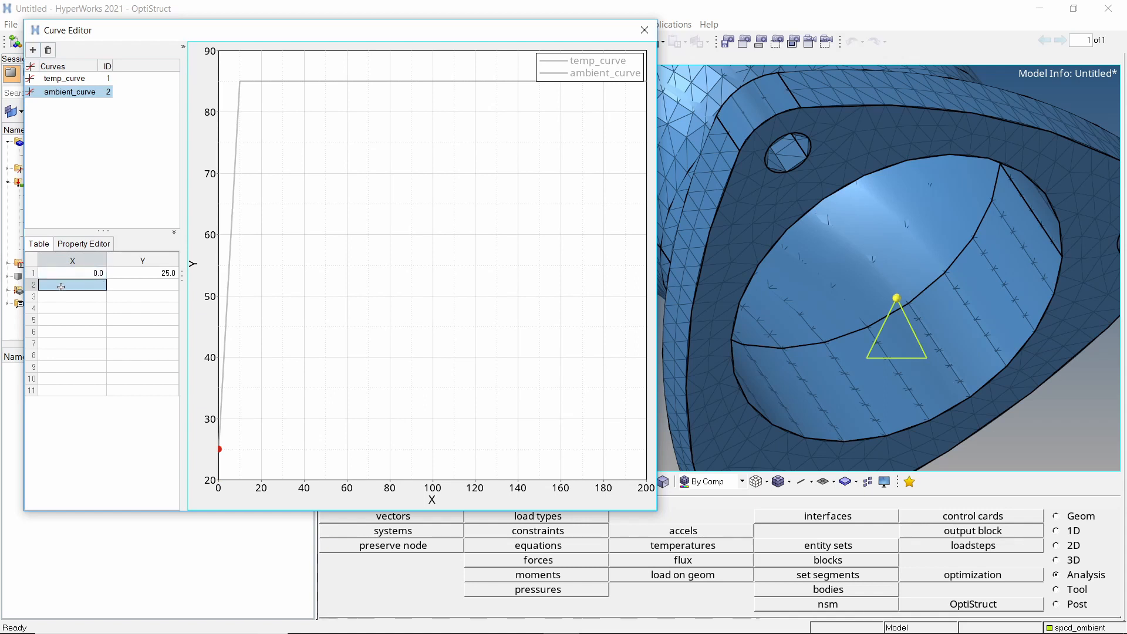
pyautogui.write('5.0')
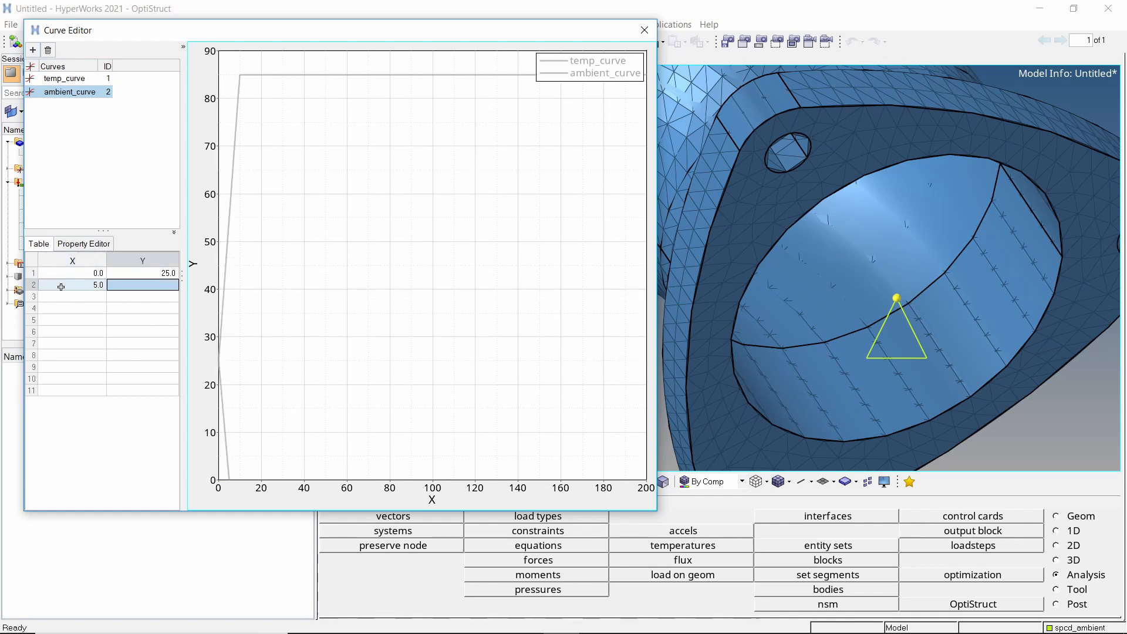
pyautogui.write('600.0')
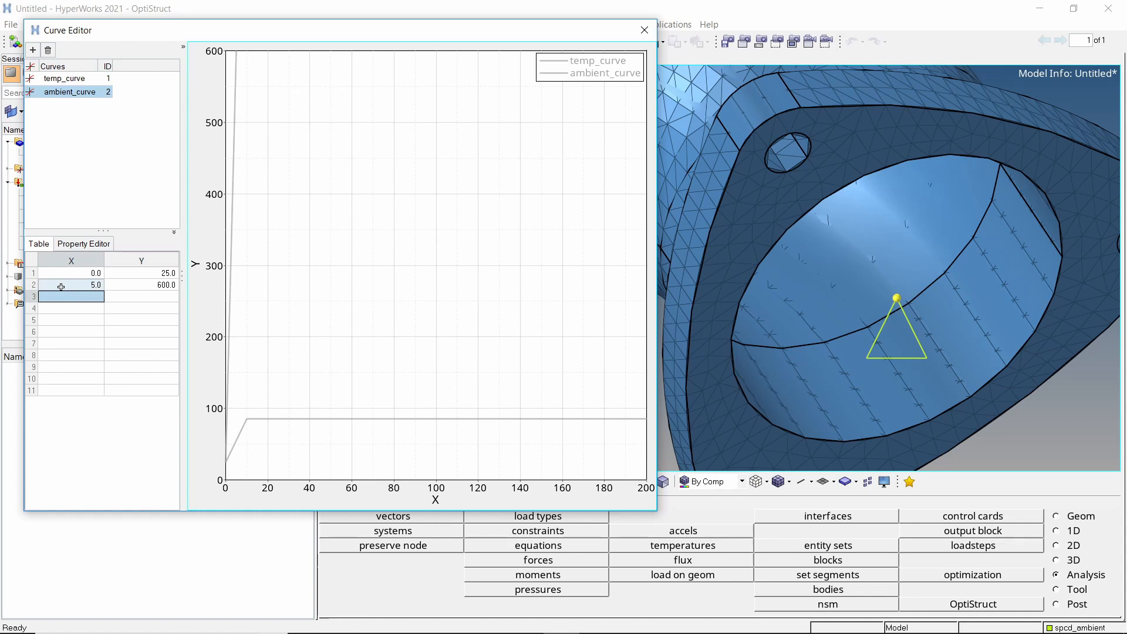
pyautogui.write('200.0')
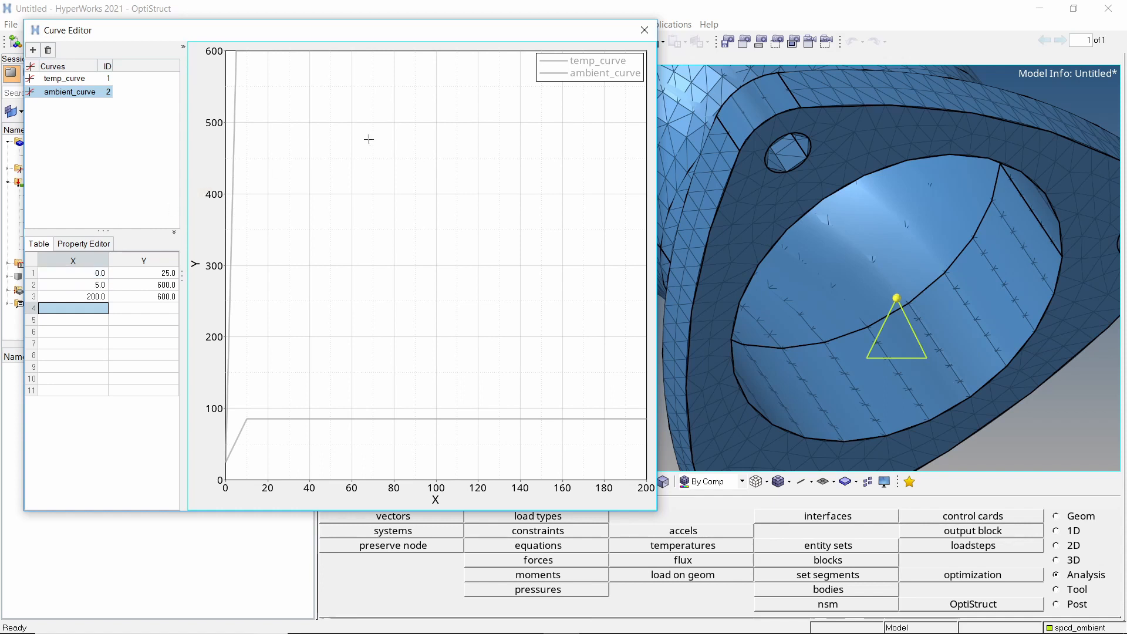
pyautogui.click(643, 29)
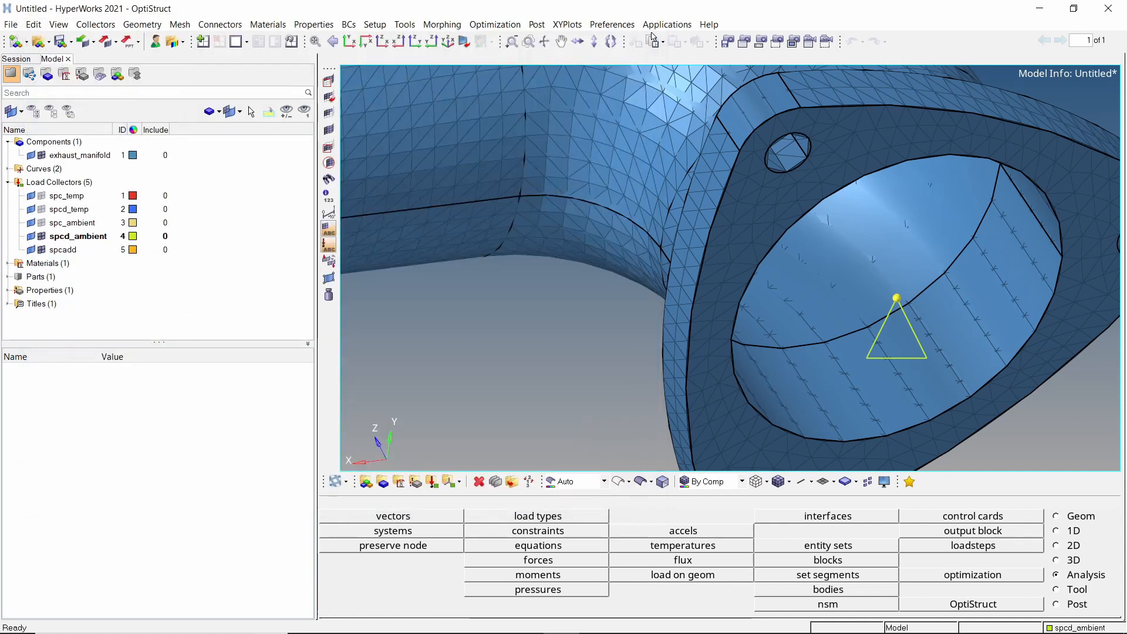
# Step: Create load collector tload_temp with the TLOAD1 card image
pyautogui.click(35, 169)
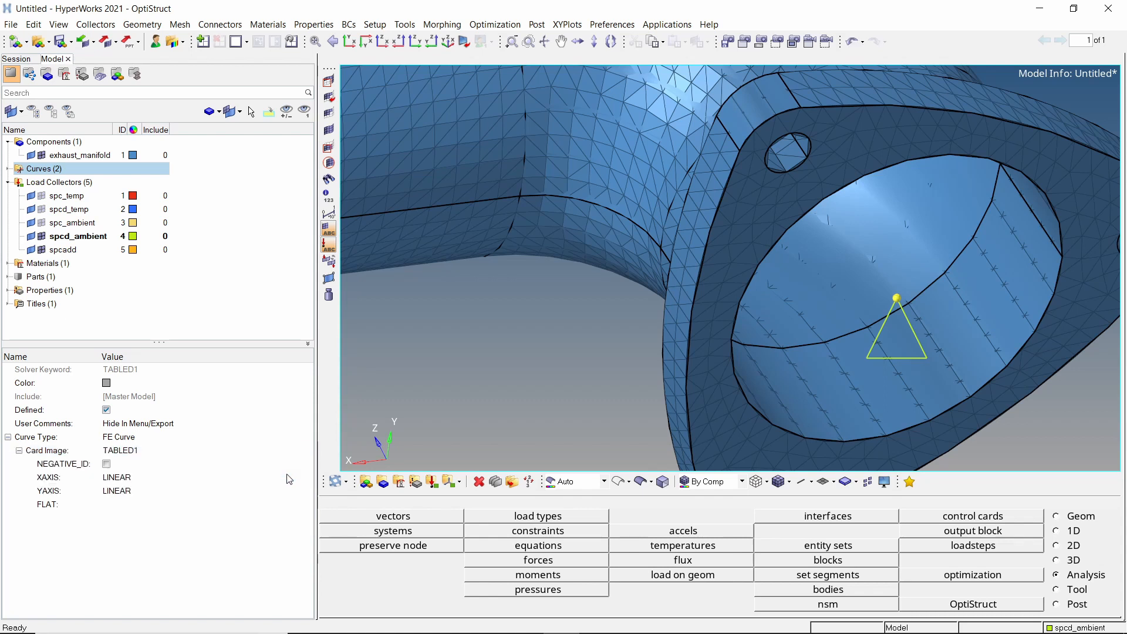
pyautogui.moveTo(237, 217)
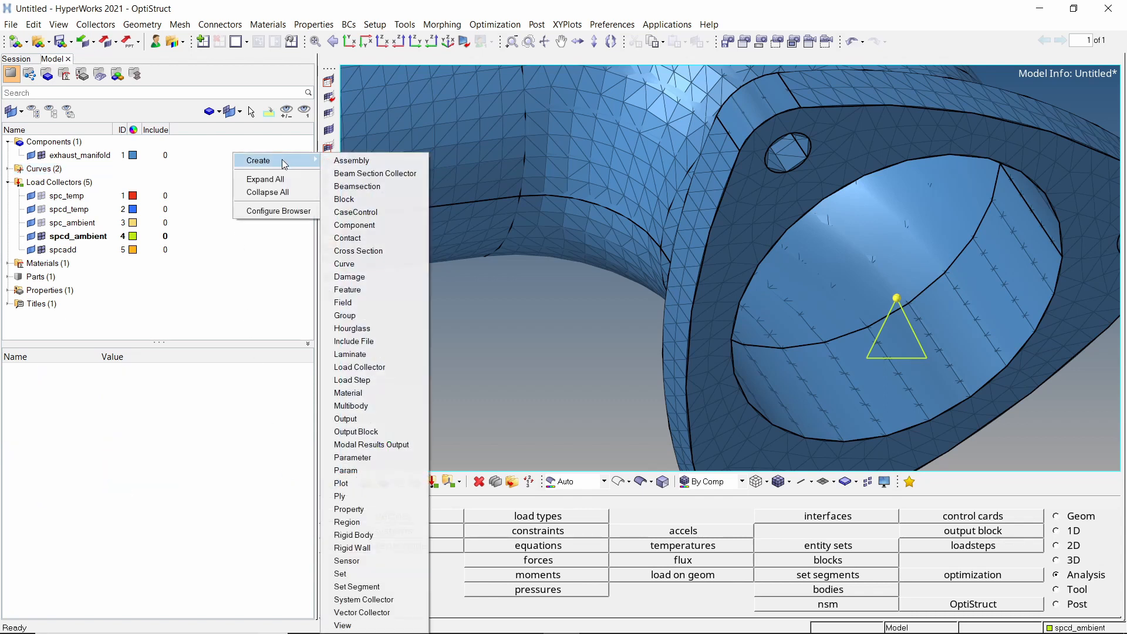
pyautogui.click(359, 366)
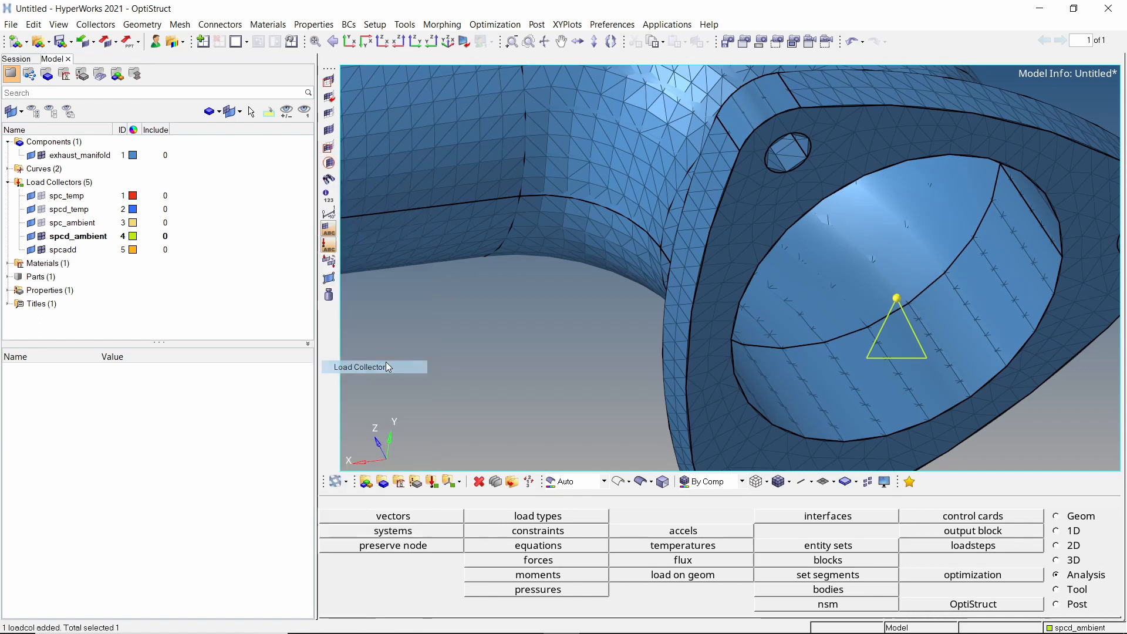
pyautogui.write('tloa')
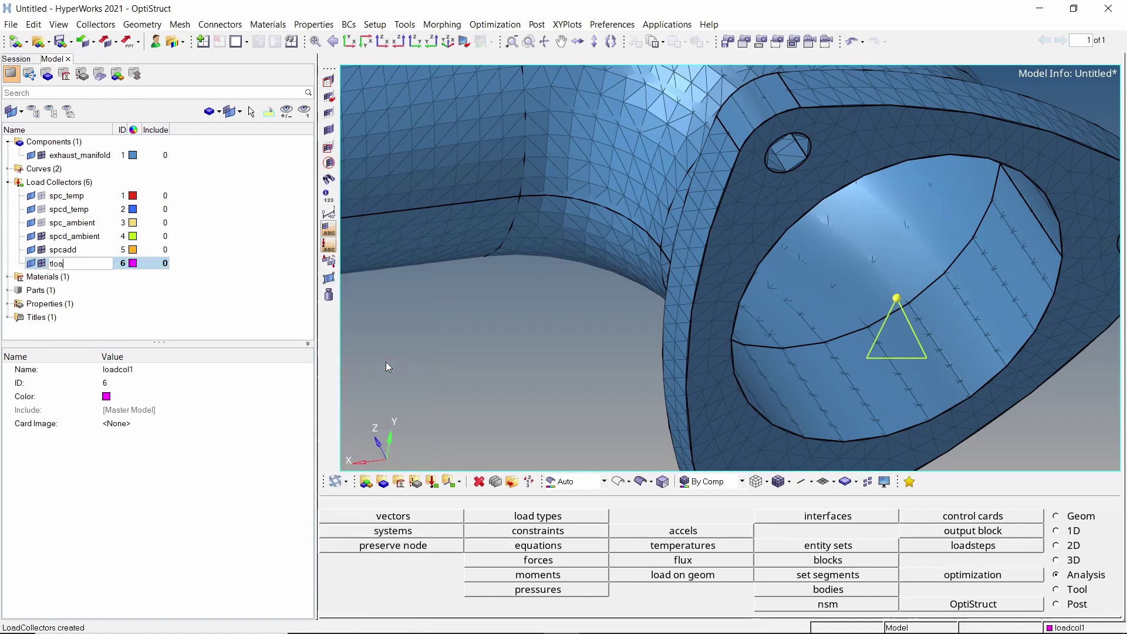
pyautogui.write('tload_temp')
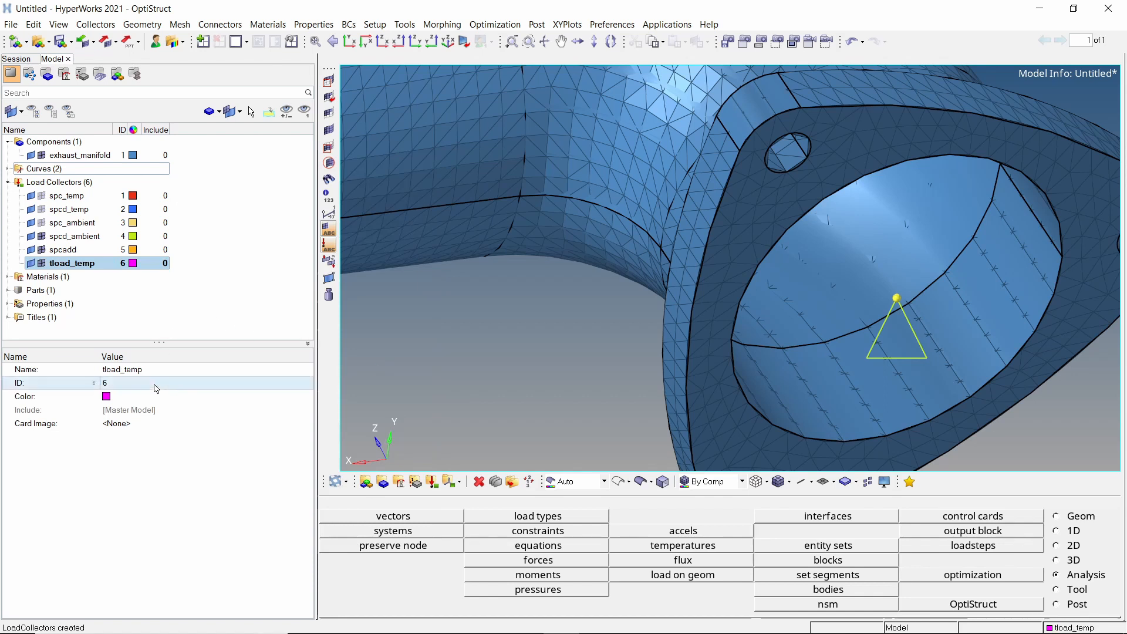
pyautogui.click(205, 422)
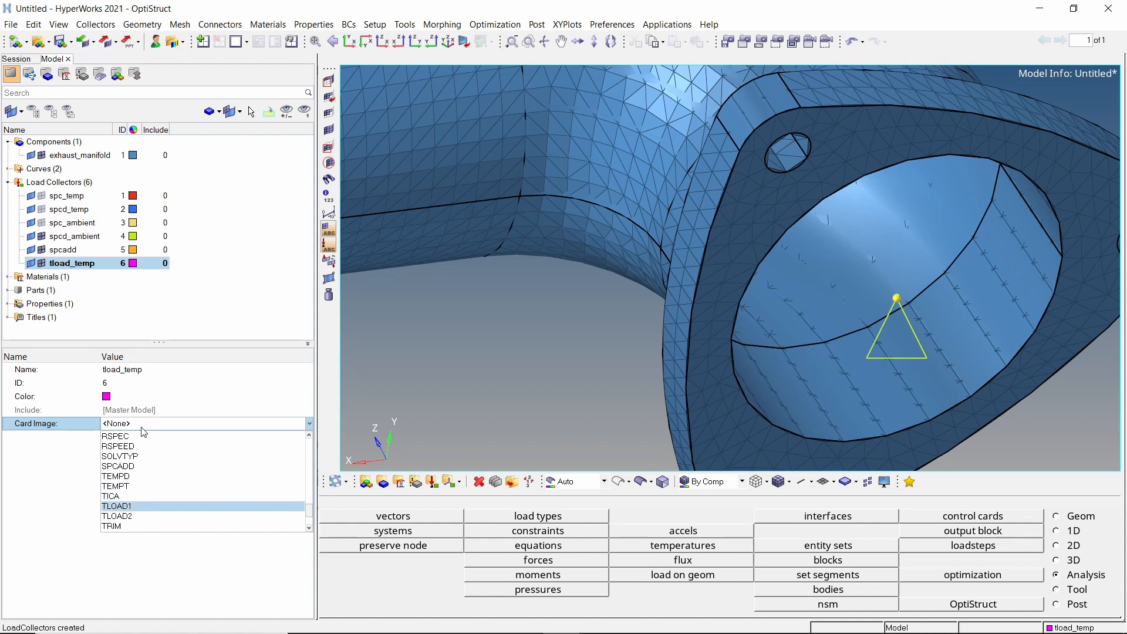
pyautogui.click(117, 505)
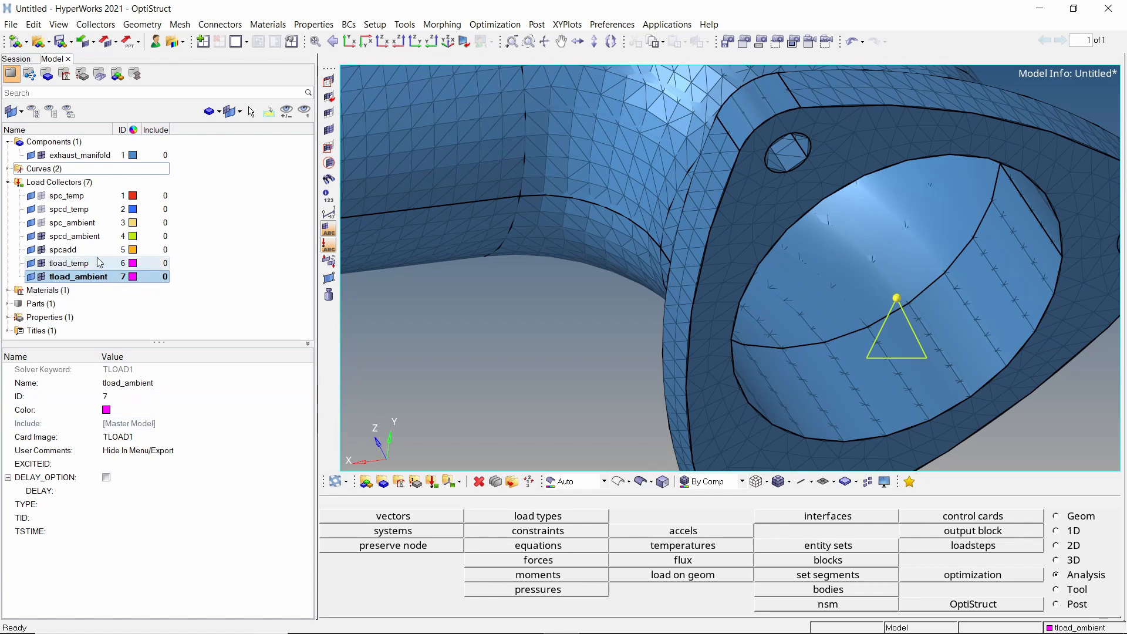
# Step: Link tload_temp to spcd_temp with temp_curve and tload_ambient to spcd_ambient with ambient_curve
pyautogui.click(68, 262)
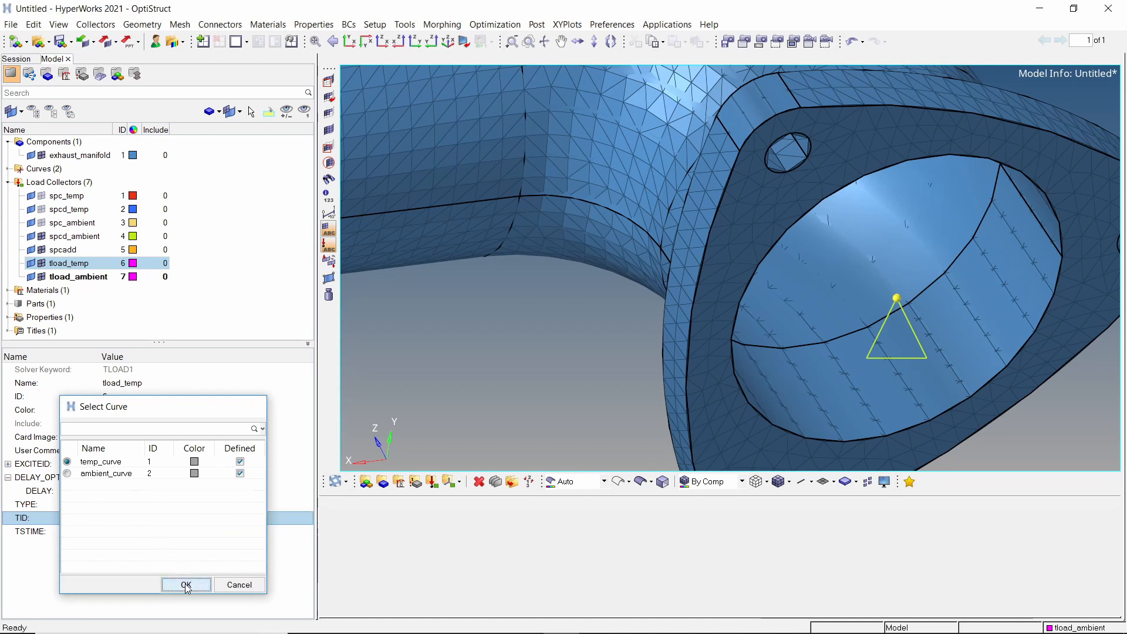
pyautogui.click(185, 584)
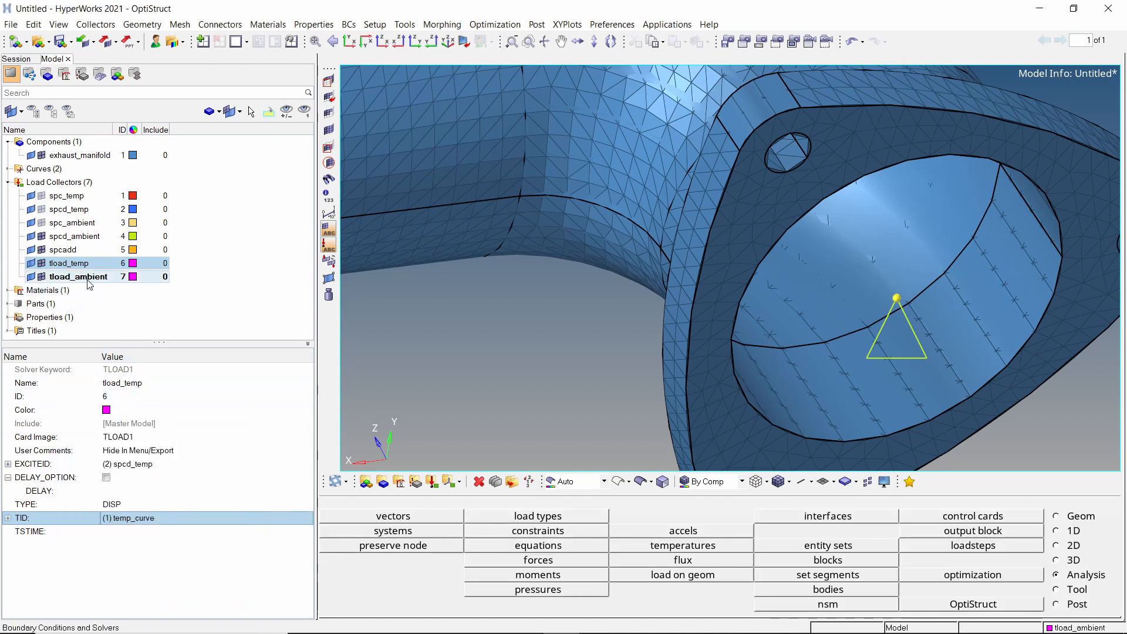
pyautogui.click(77, 276)
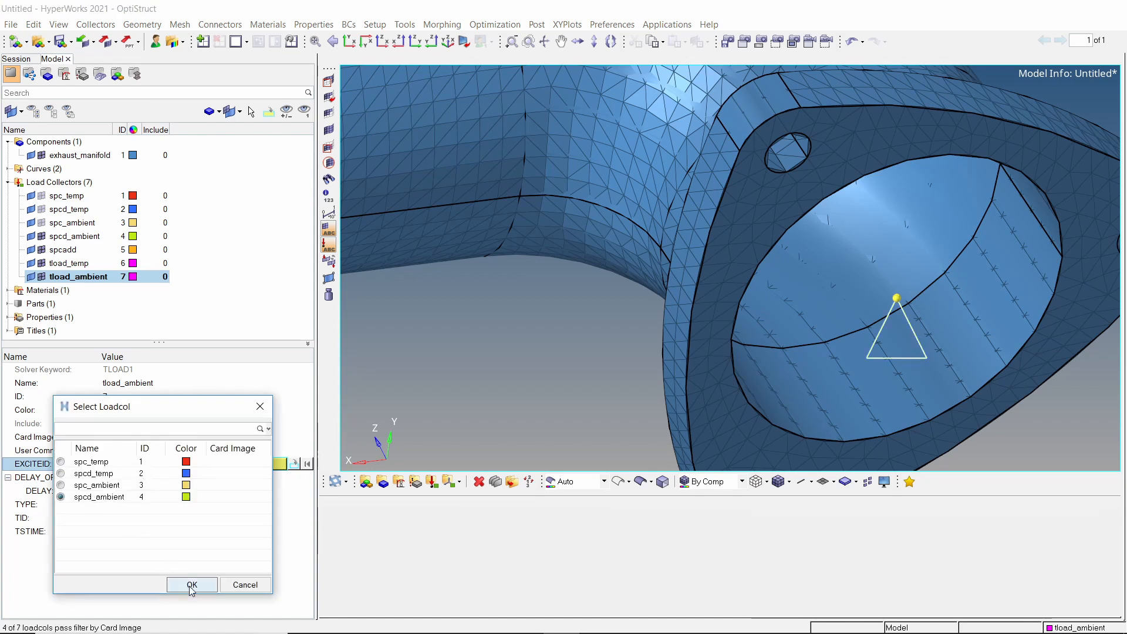
pyautogui.click(191, 584)
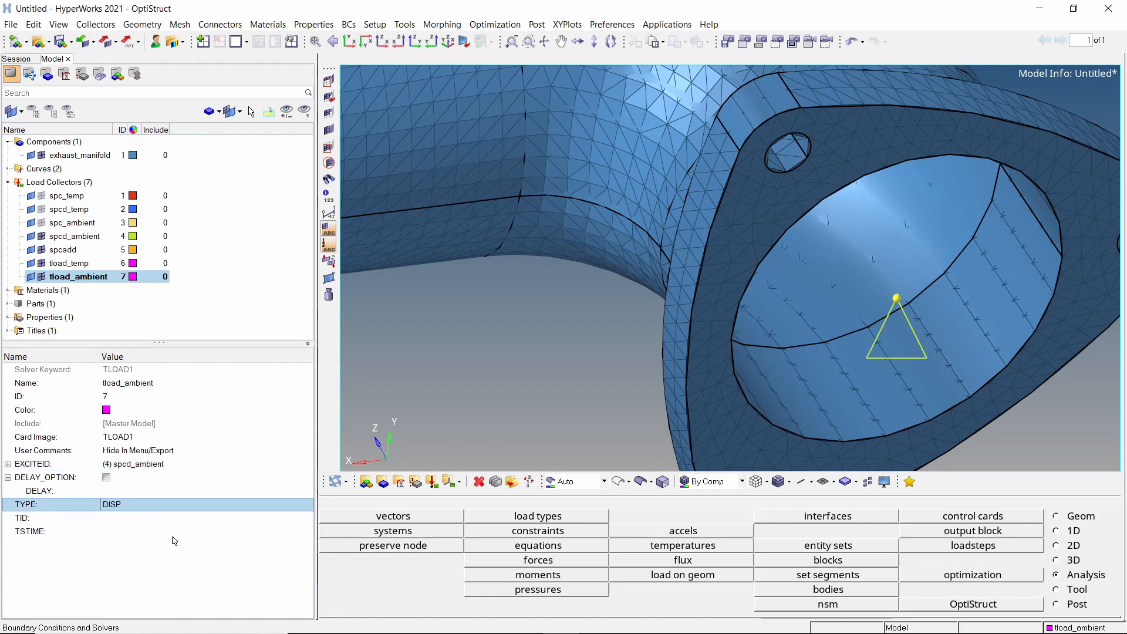
pyautogui.click(47, 518)
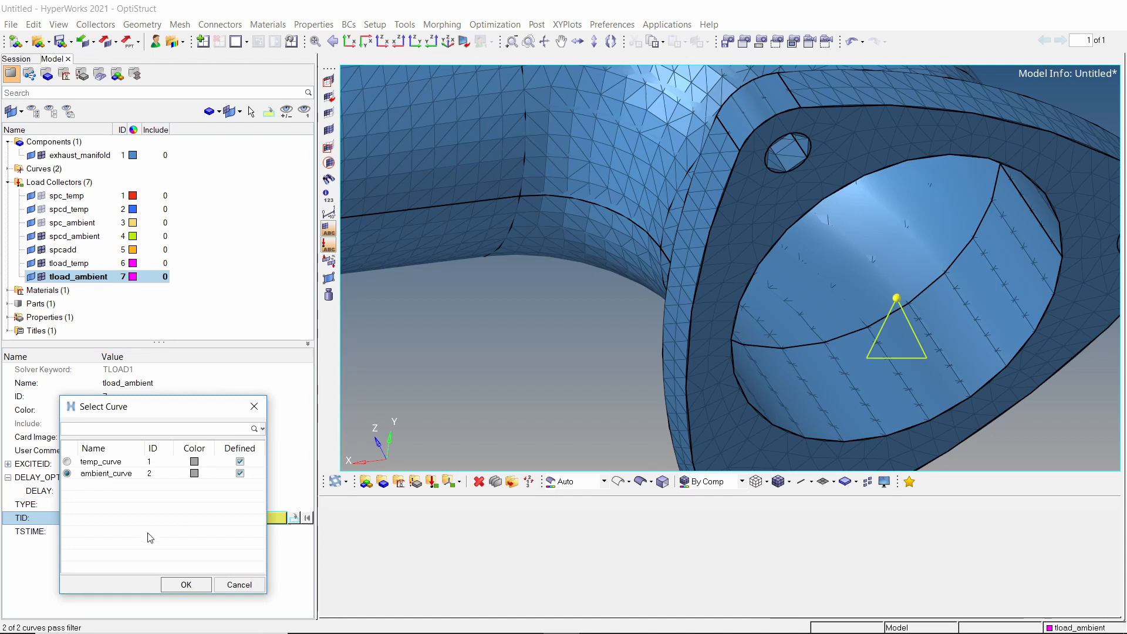
pyautogui.click(185, 584)
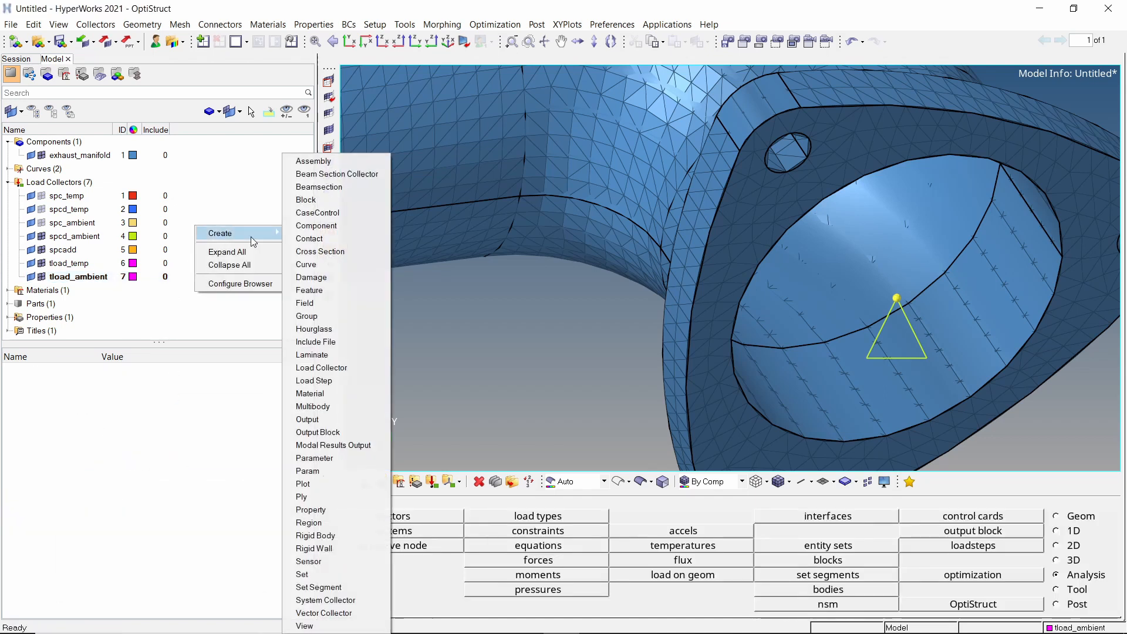
# Step: Create a DLOAD collector named dload set to combine 2 loads
pyautogui.click(321, 367)
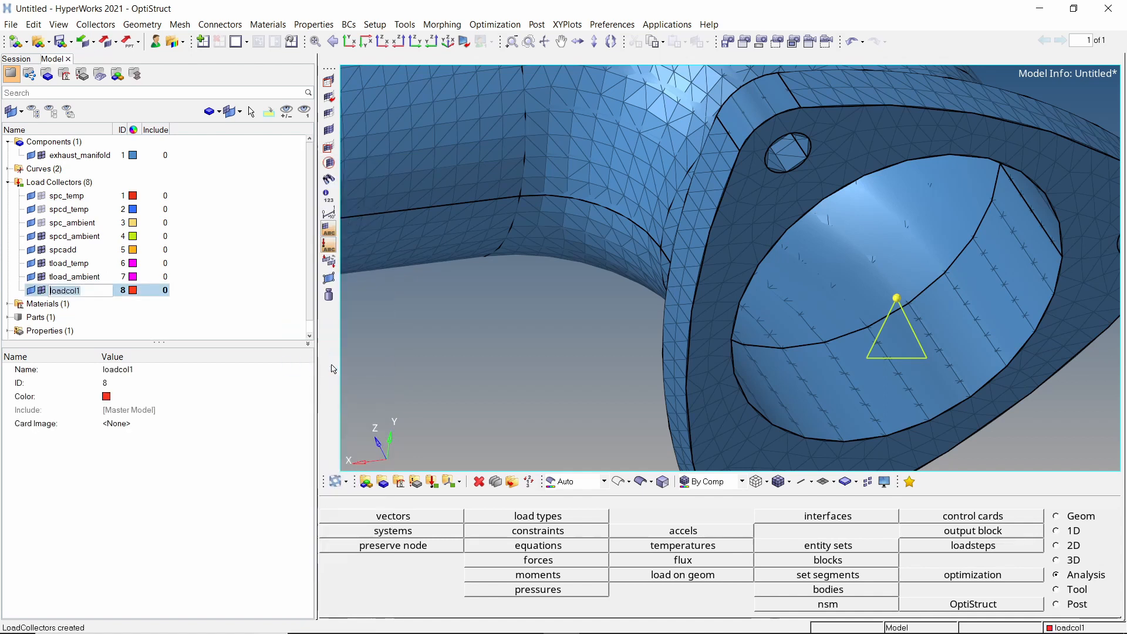
pyautogui.write('dload')
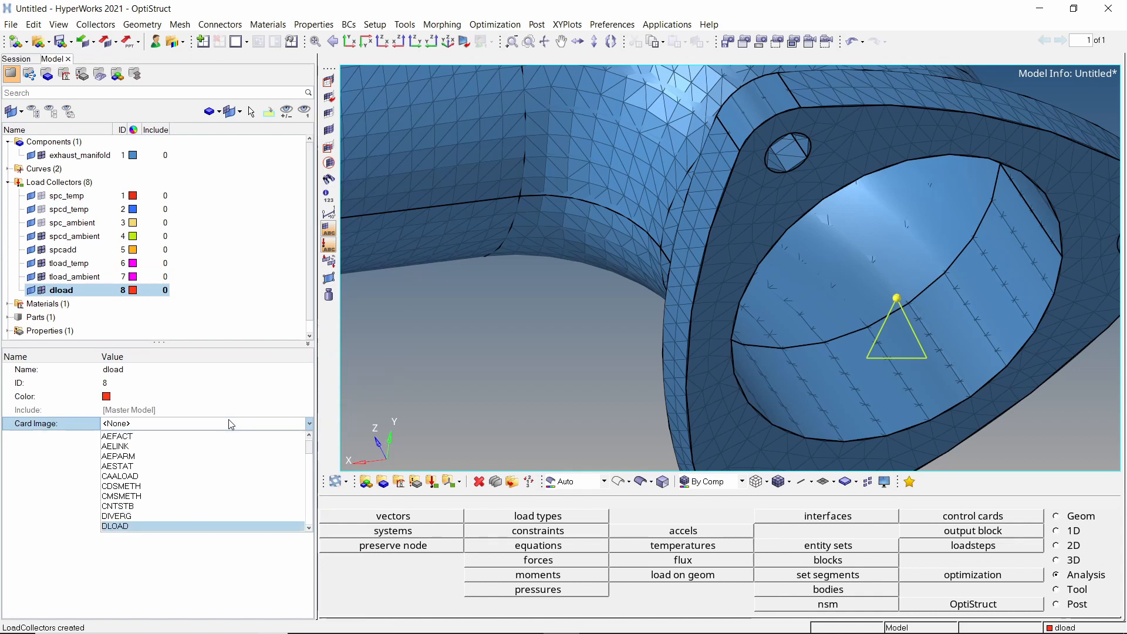
pyautogui.click(115, 526)
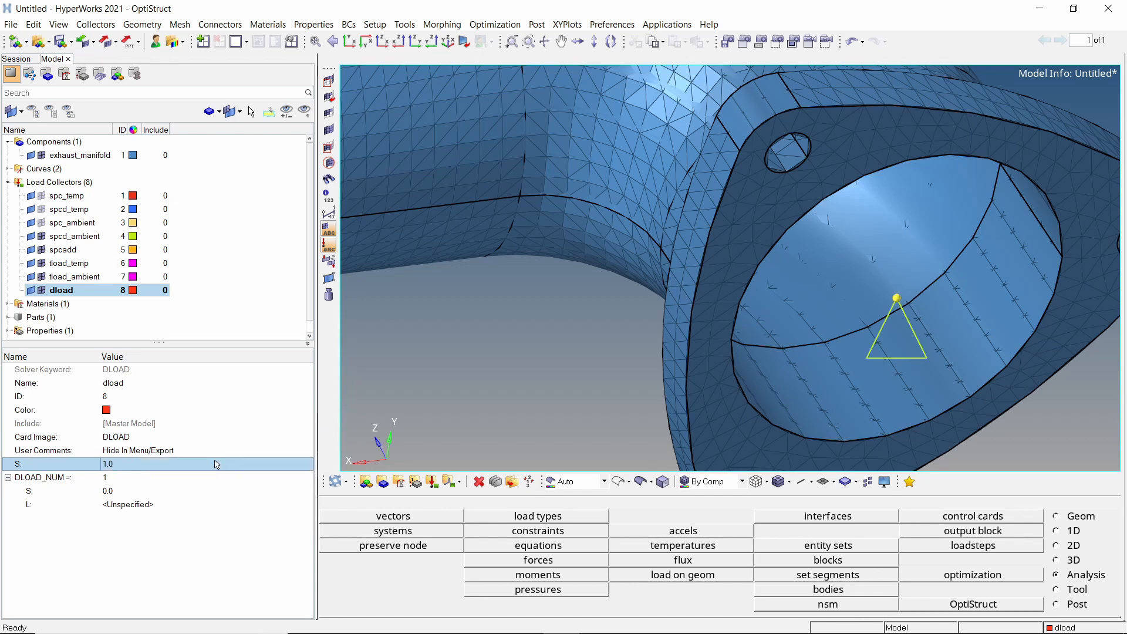
pyautogui.click(147, 477)
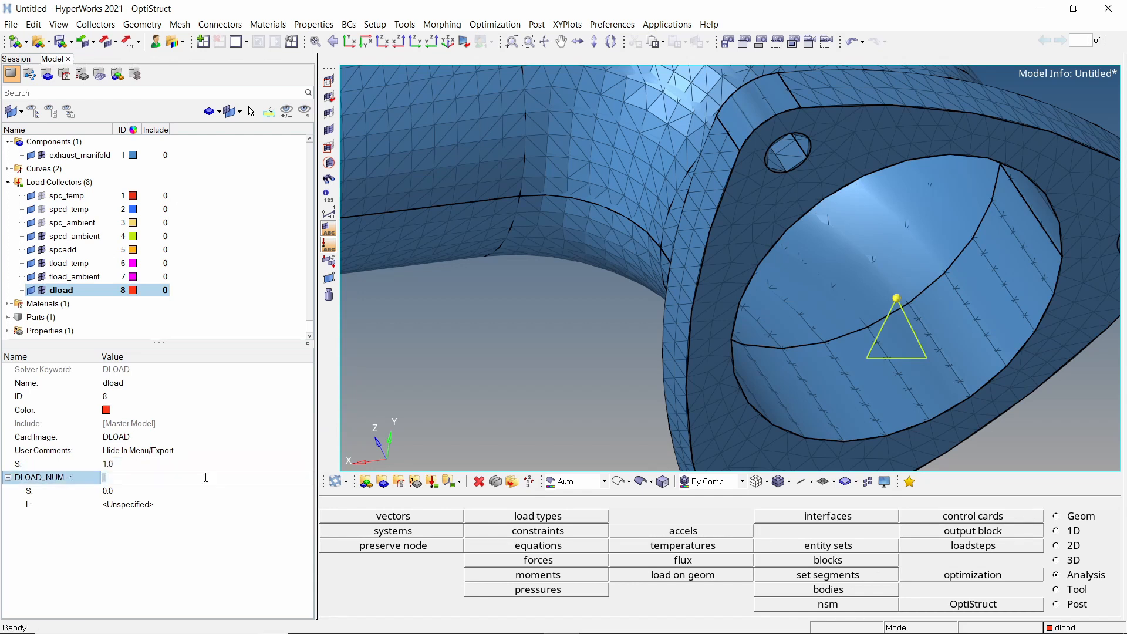
pyautogui.write('2')
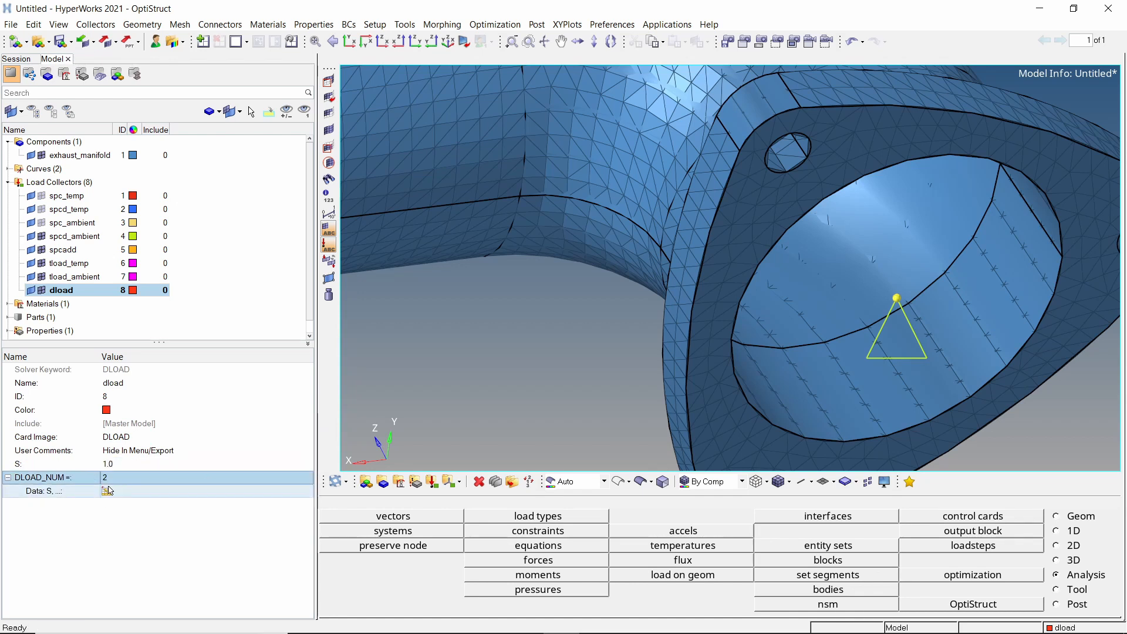
# Step: Enter tload_temp and tload_ambient as the combined loads, each scaled by 1.0
pyautogui.click(106, 491)
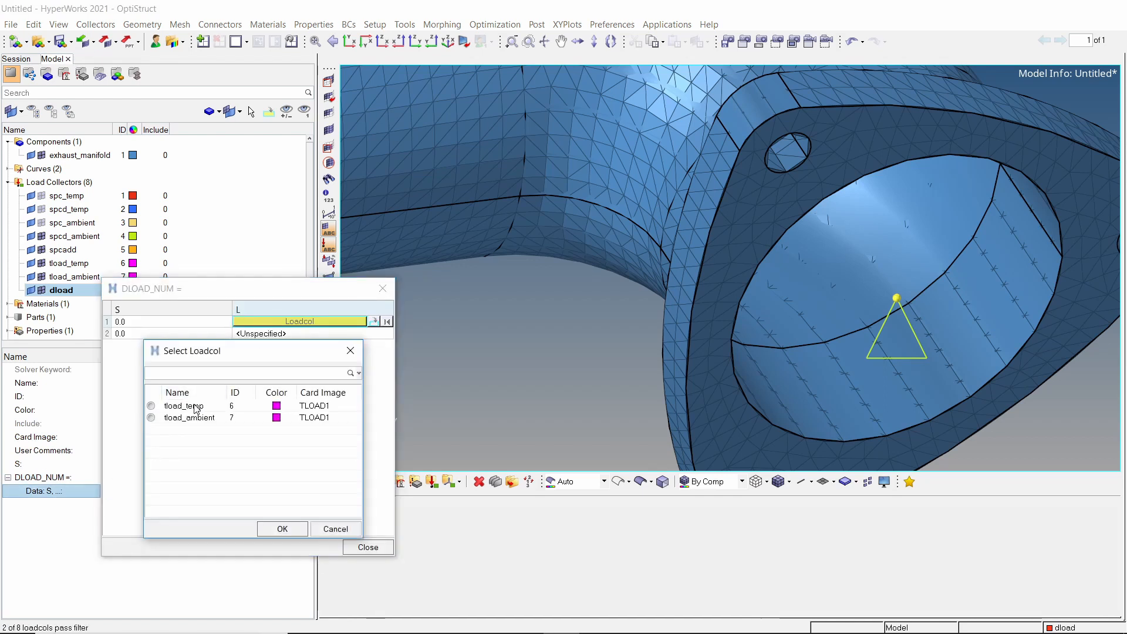
pyautogui.click(281, 529)
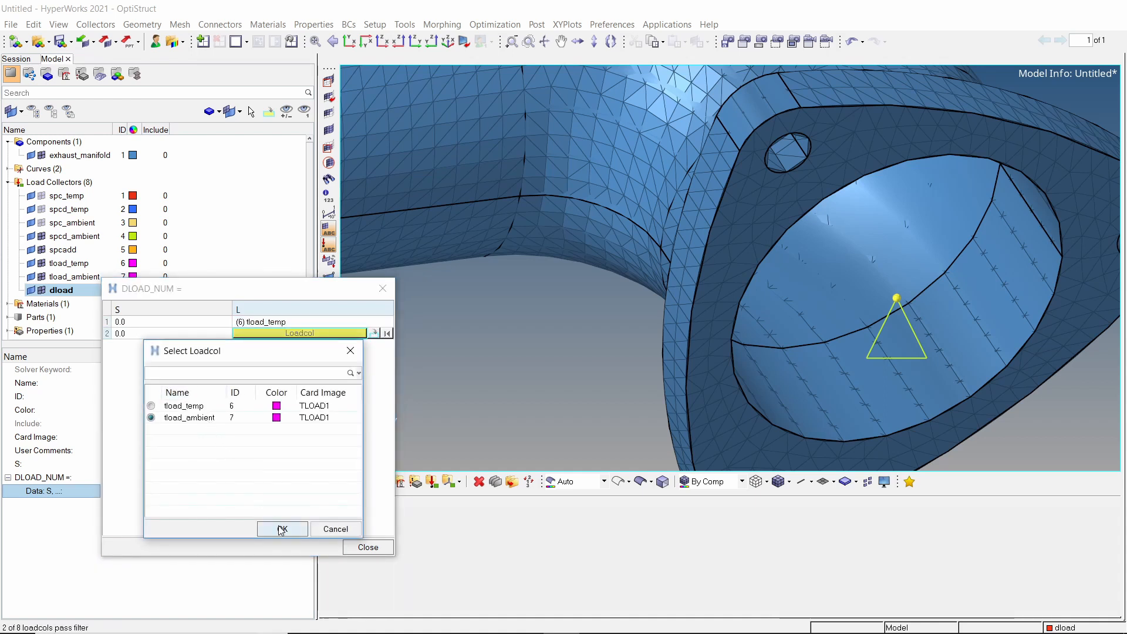
pyautogui.click(282, 529)
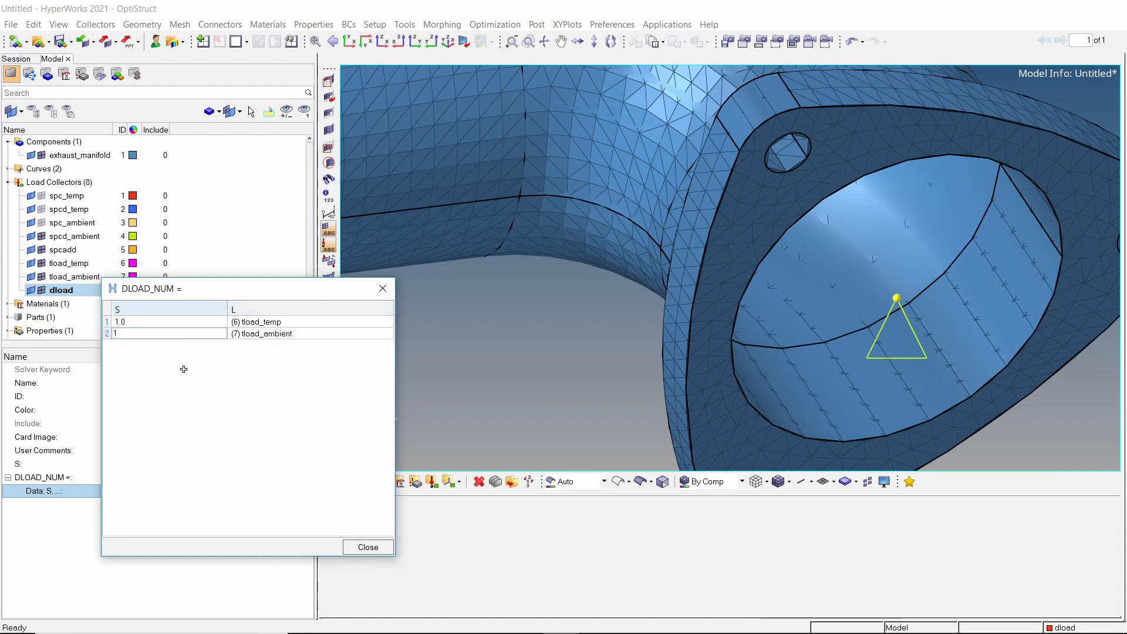
pyautogui.write('1.0')
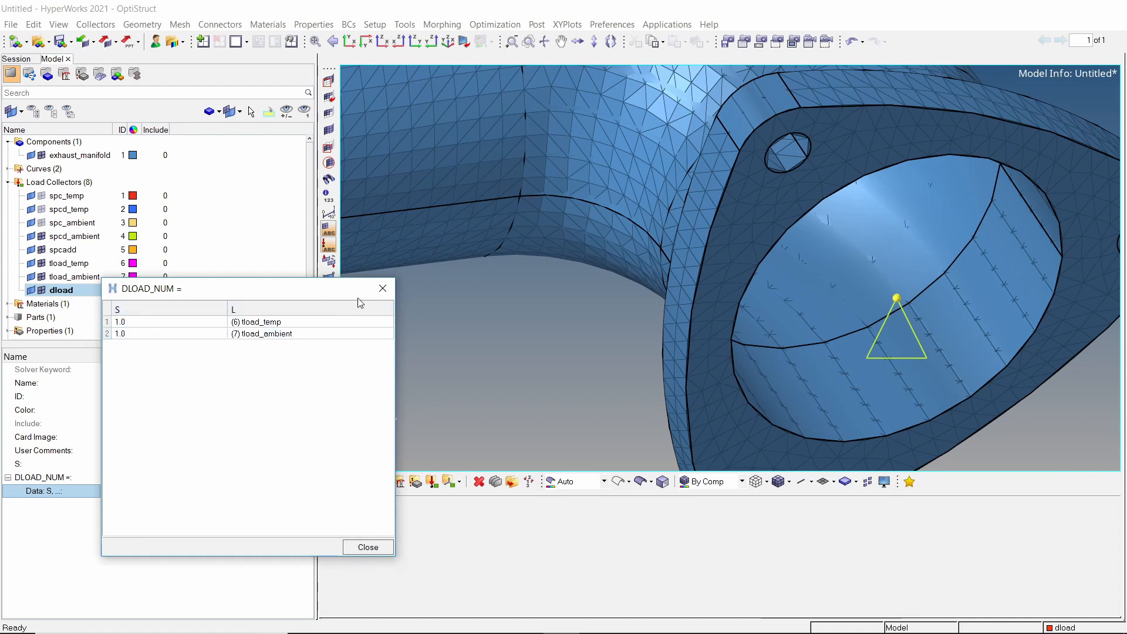
pyautogui.click(369, 547)
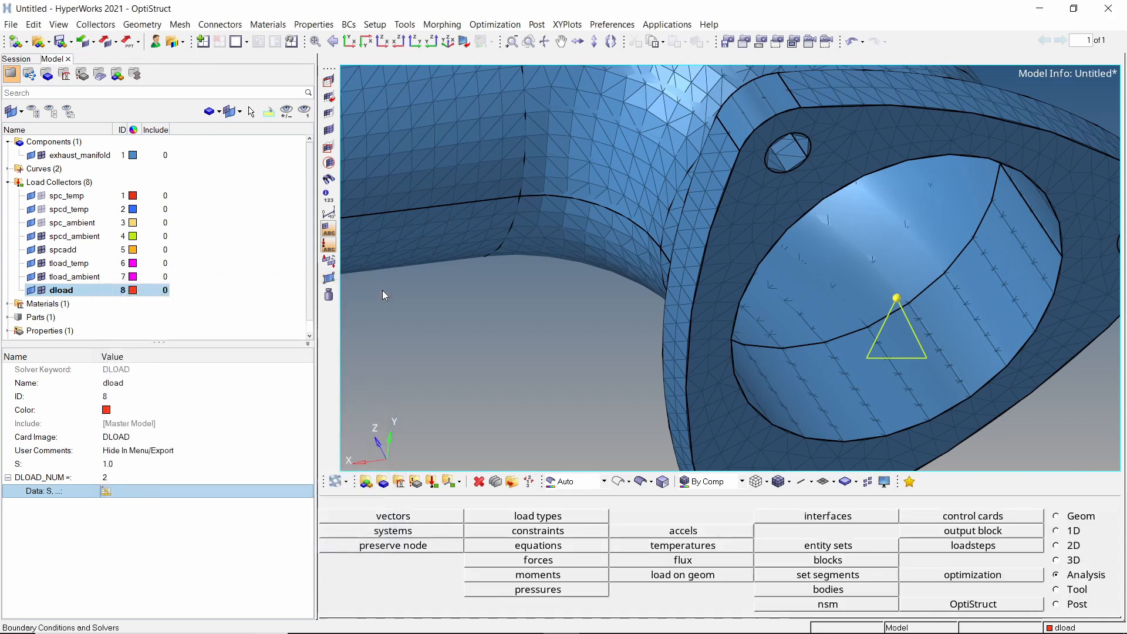
pyautogui.moveTo(240, 185)
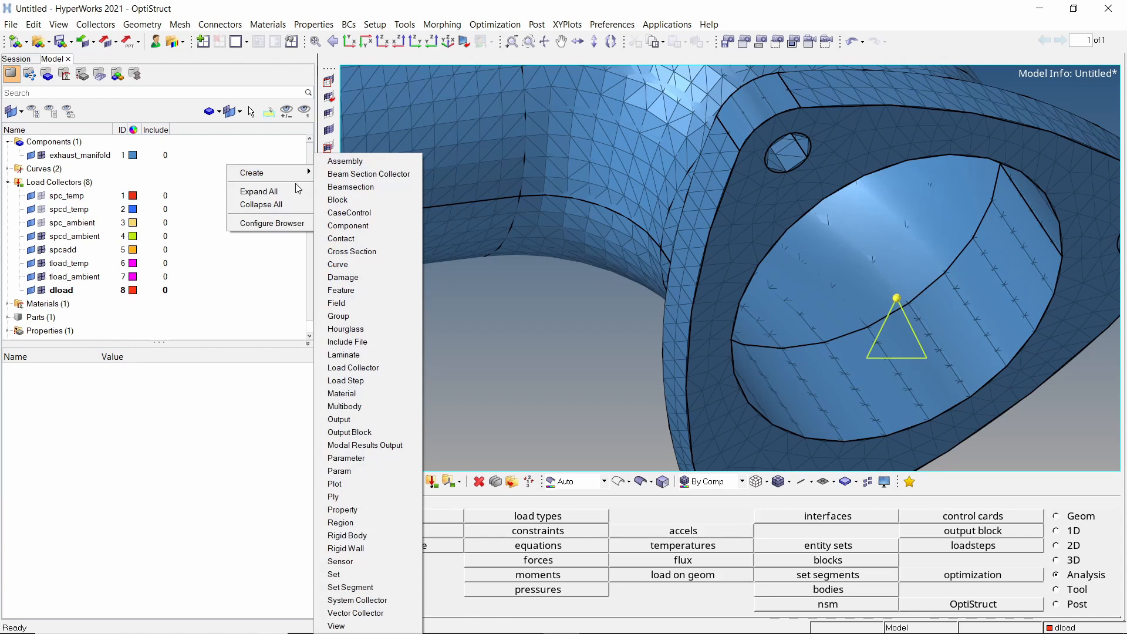
# Step: Create load collectors tempd and tstep
pyautogui.click(352, 368)
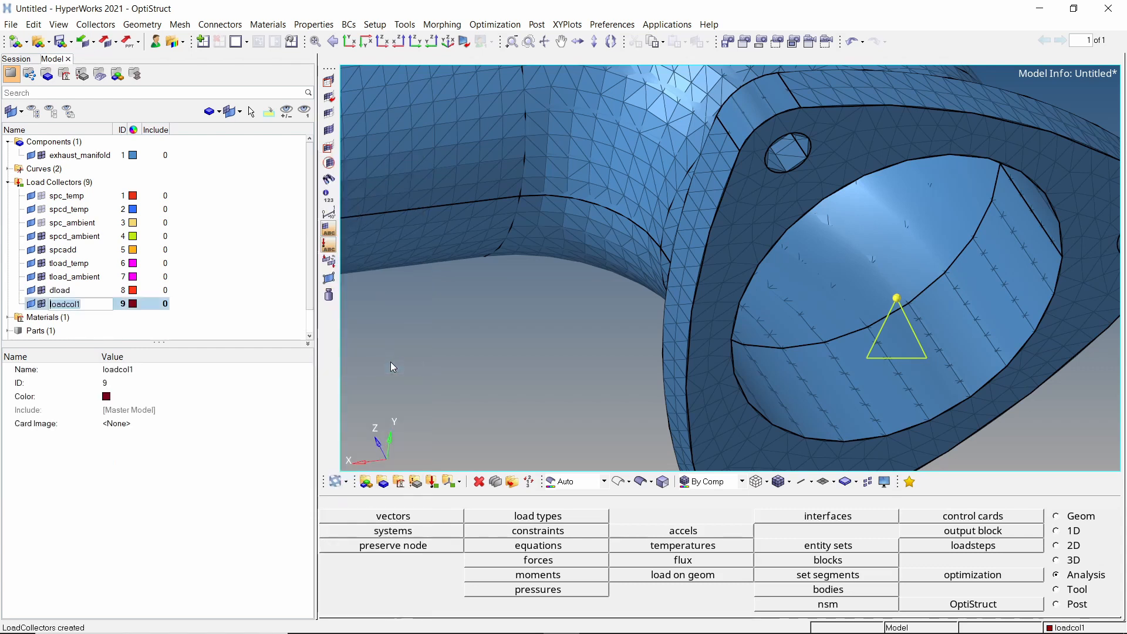
pyautogui.write('tempd')
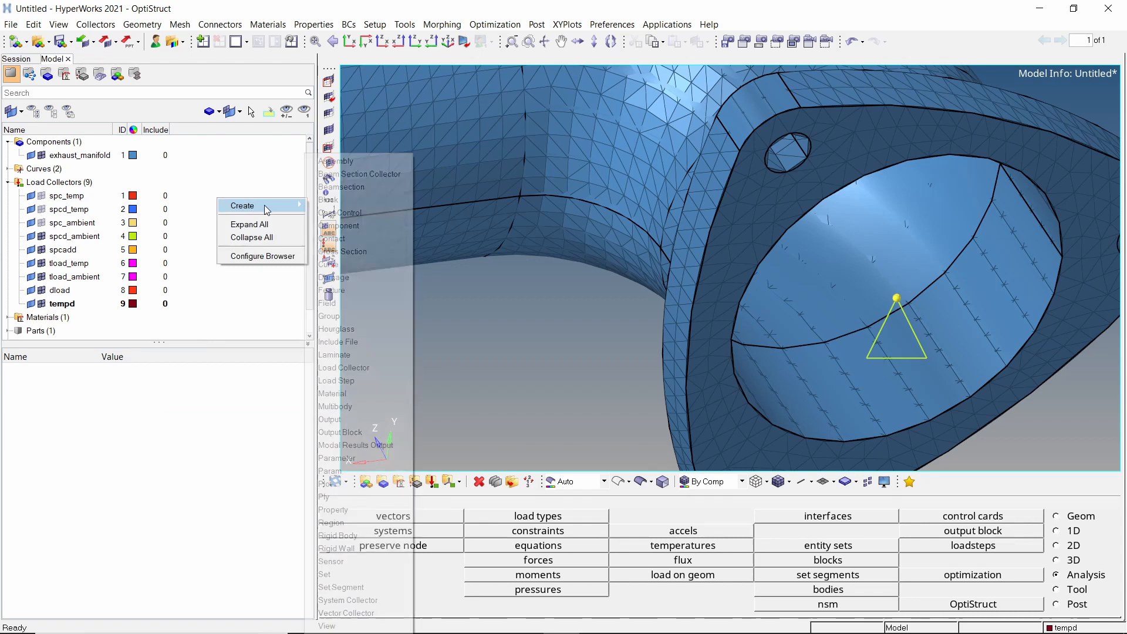
pyautogui.click(343, 367)
pyautogui.write('tstep')
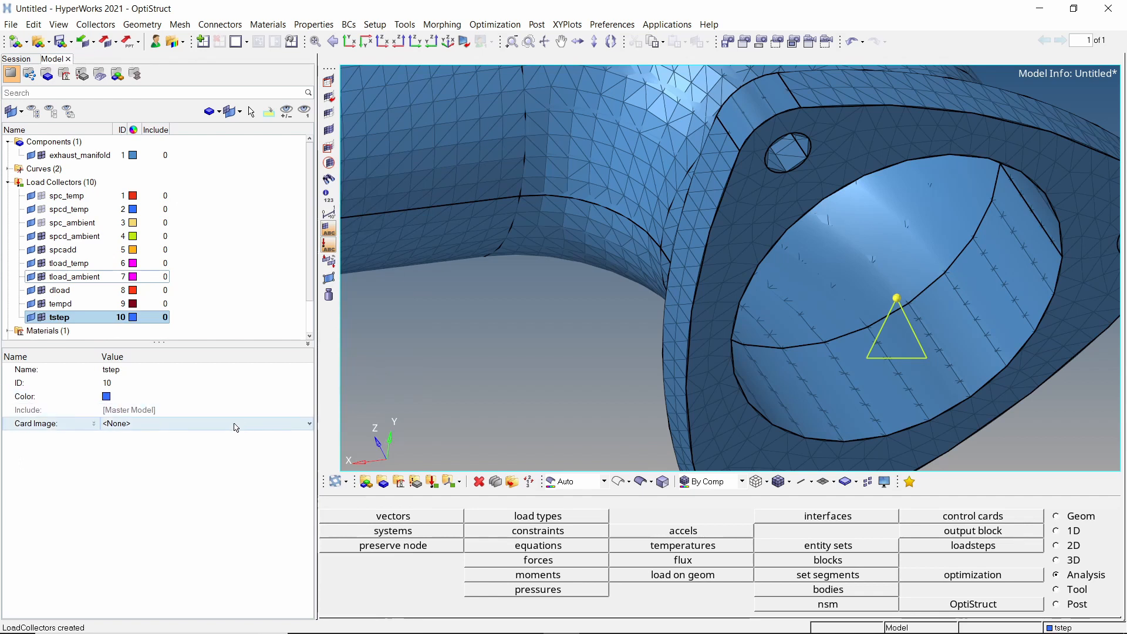
pyautogui.click(307, 423)
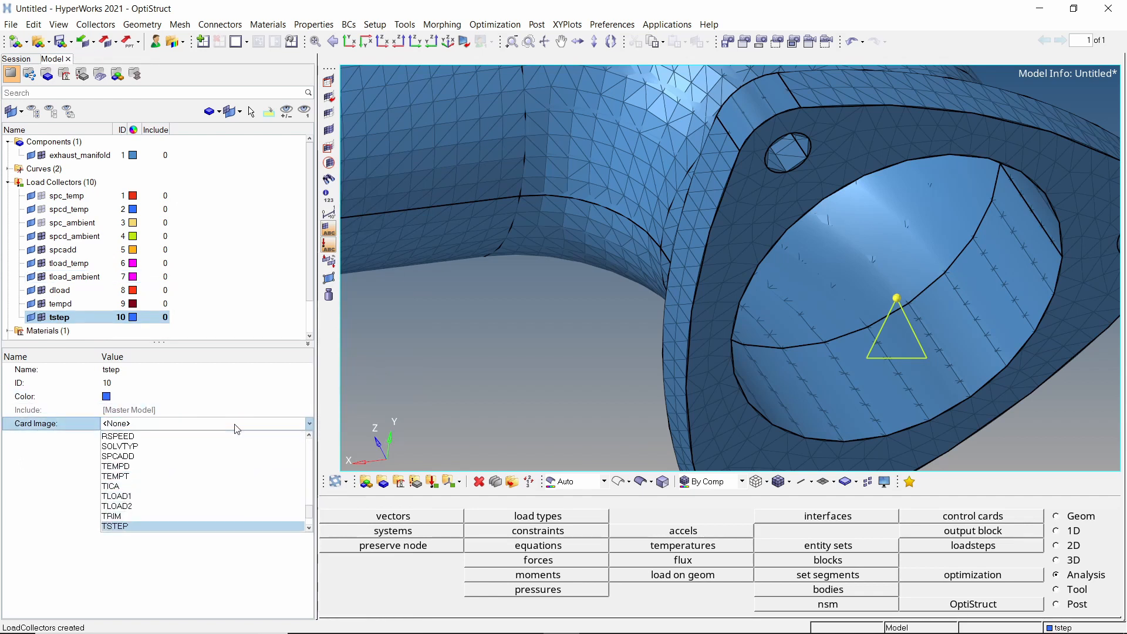
# Step: Give tstep the TSTEP card with N = 1000 time steps
pyautogui.click(115, 526)
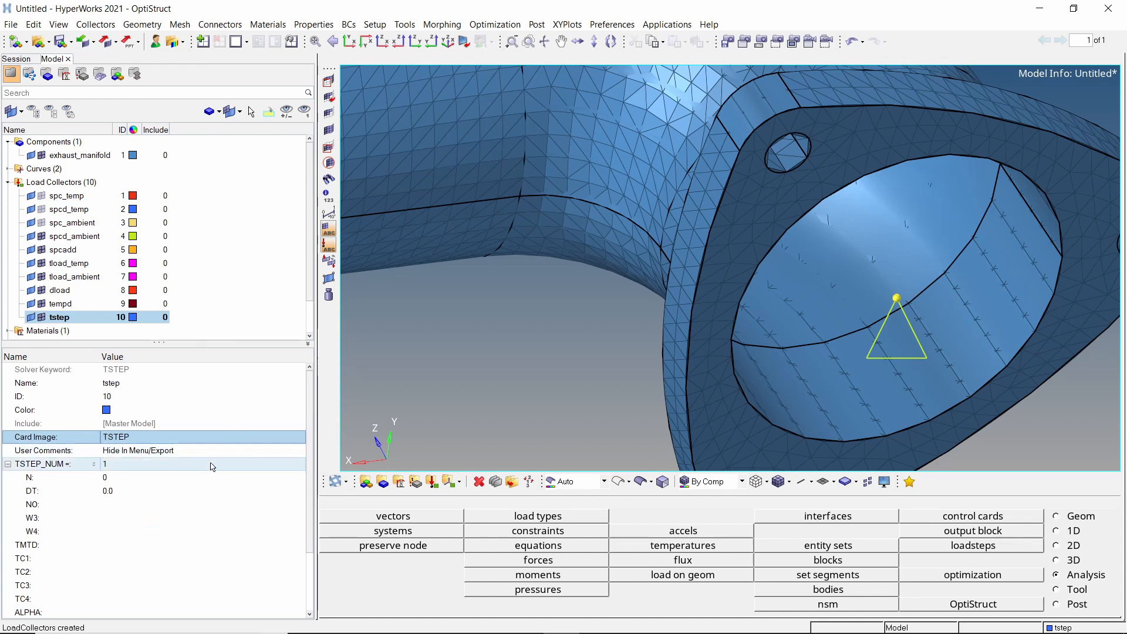
pyautogui.write('10')
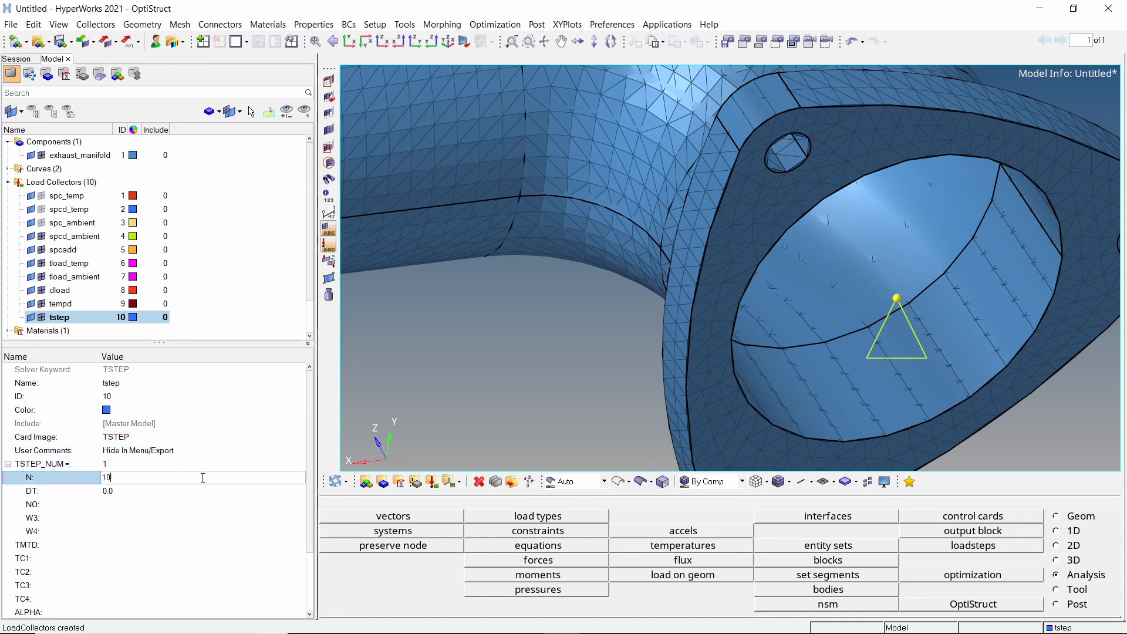
pyautogui.write('000')
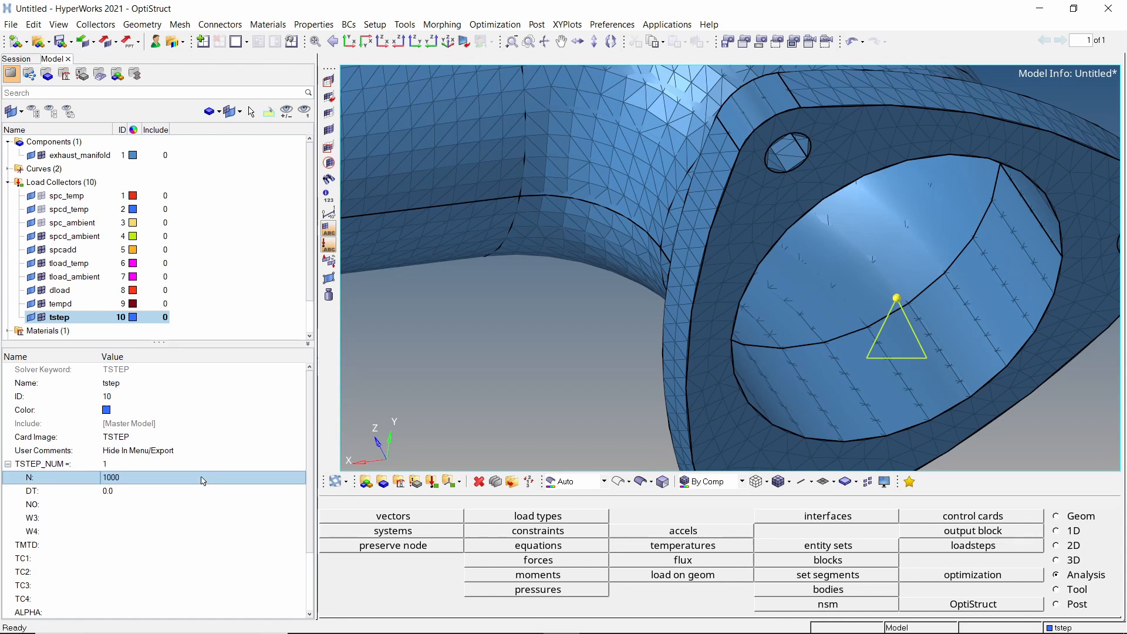
pyautogui.click(202, 491)
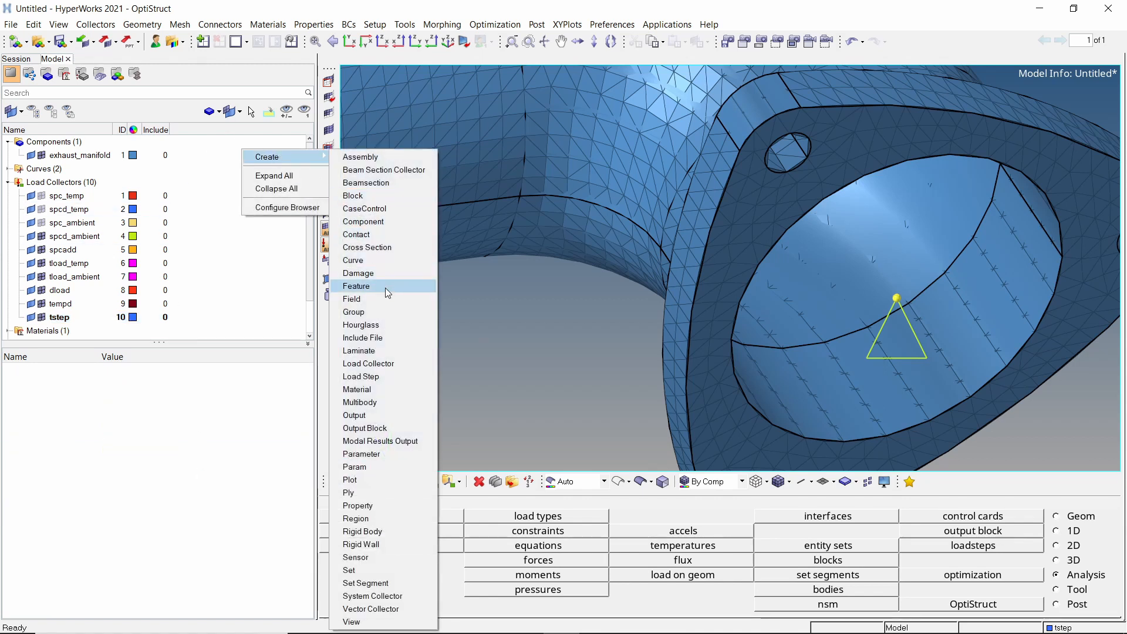
# Step: Create a new group with the CONVECTION card and begin choosing its secondary elements
pyautogui.click(353, 312)
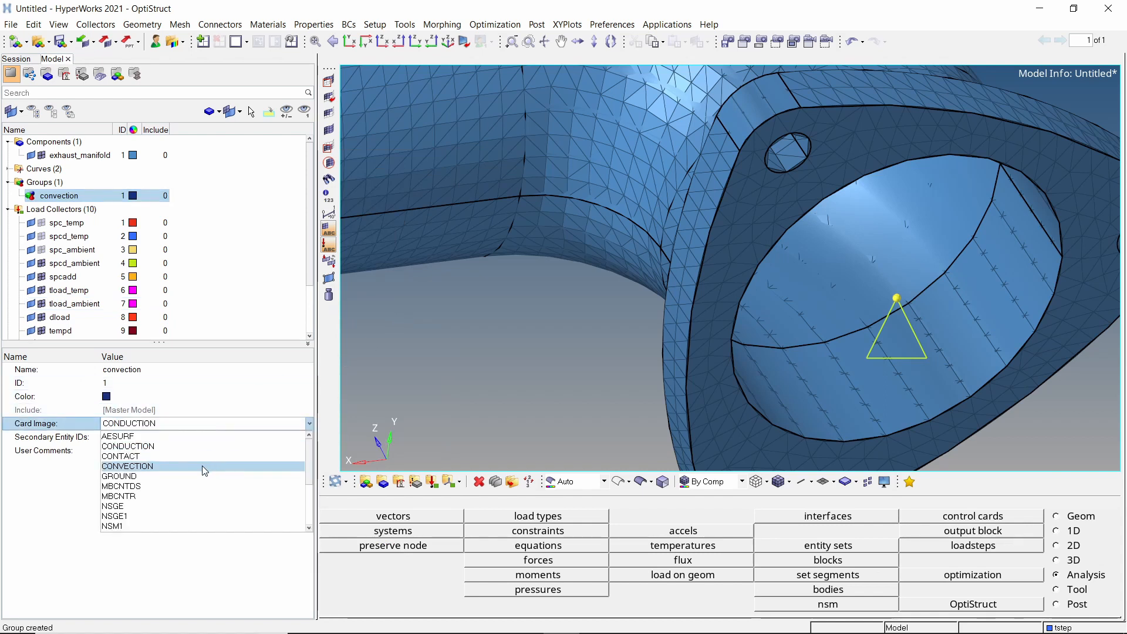
pyautogui.click(127, 466)
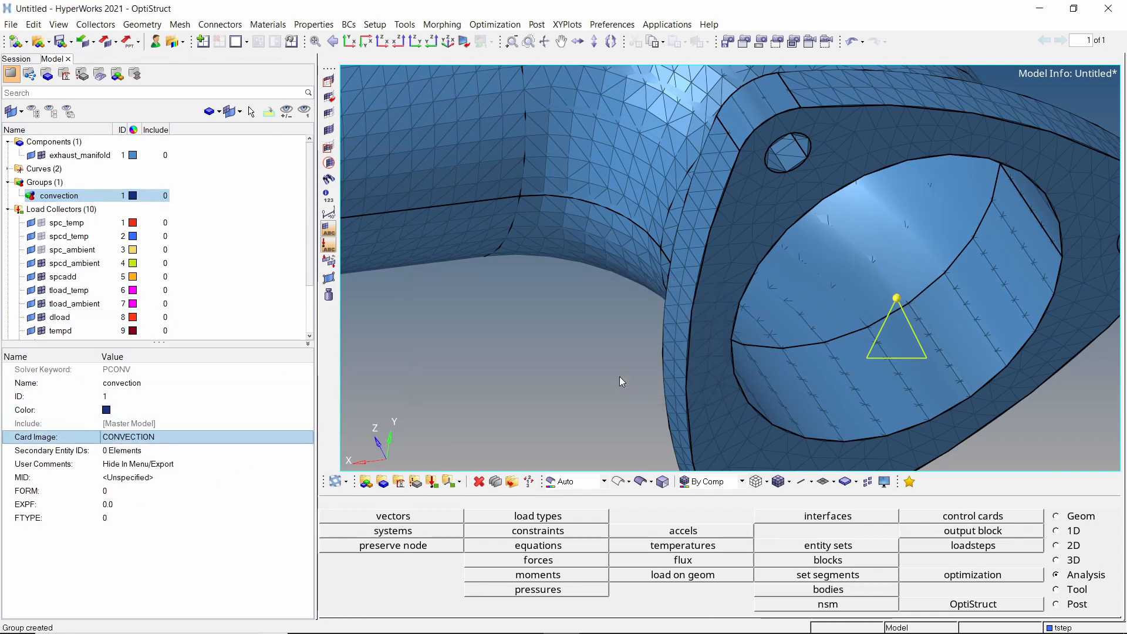
pyautogui.click(200, 451)
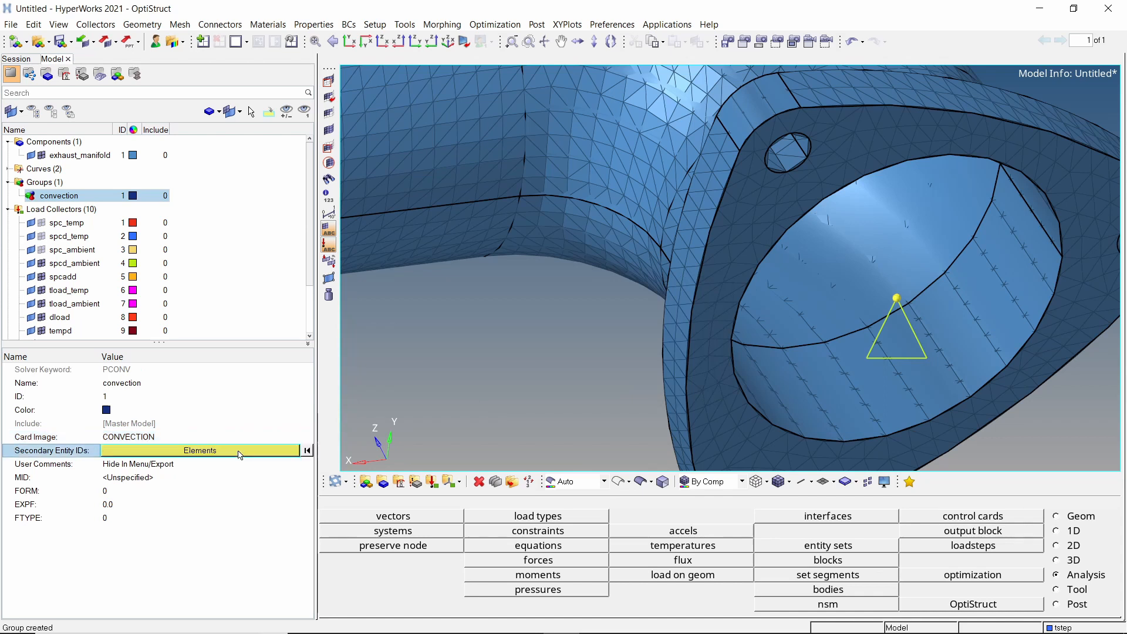
pyautogui.click(200, 451)
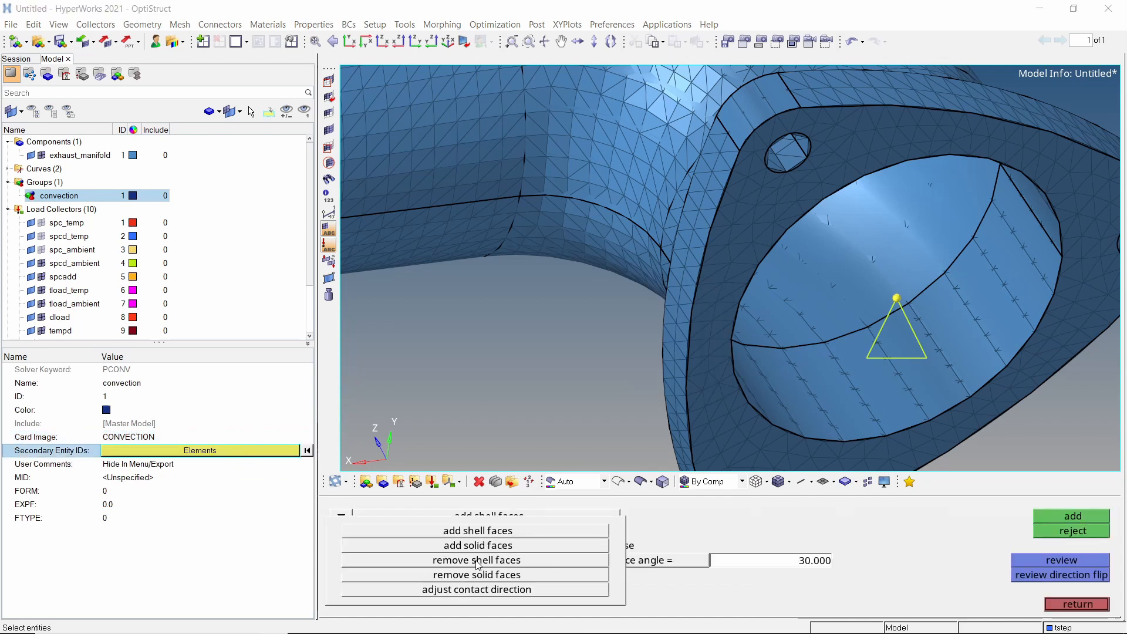
# Step: Add the manifold's solid element faces to the convection group
pyautogui.click(477, 545)
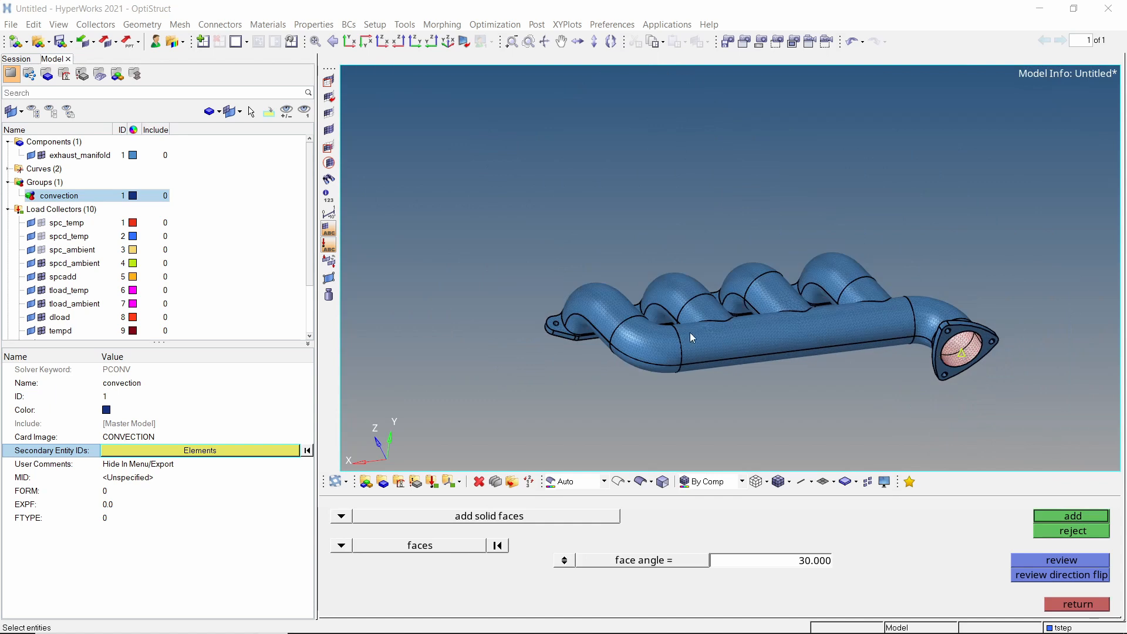
pyautogui.moveTo(690, 338); pyautogui.dragTo(776, 261)
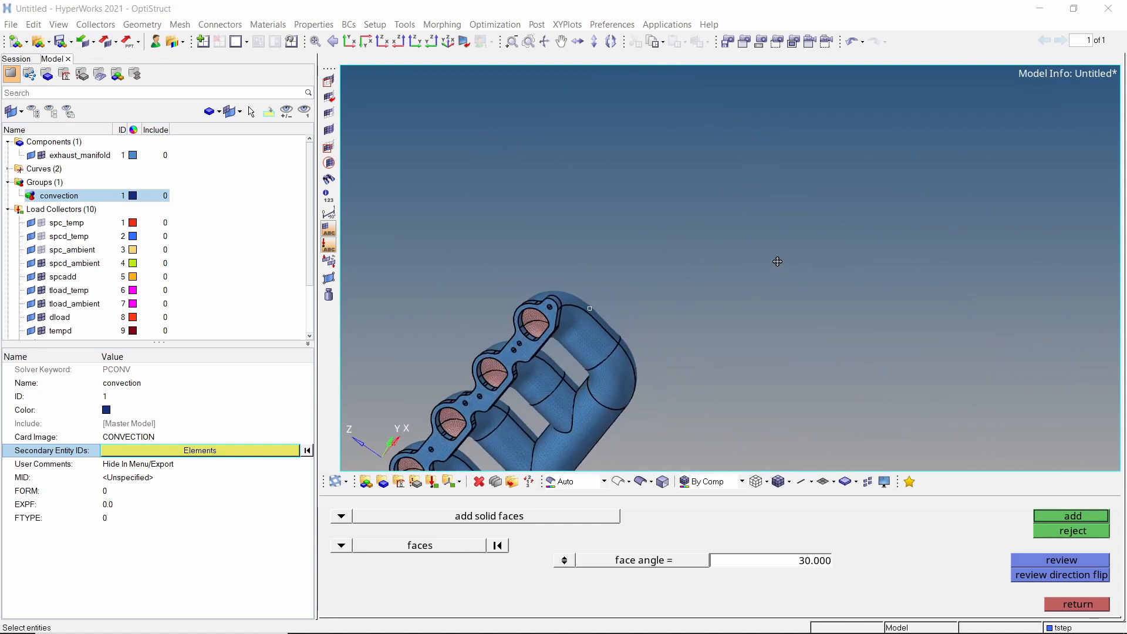
pyautogui.moveTo(777, 261); pyautogui.dragTo(677, 259)
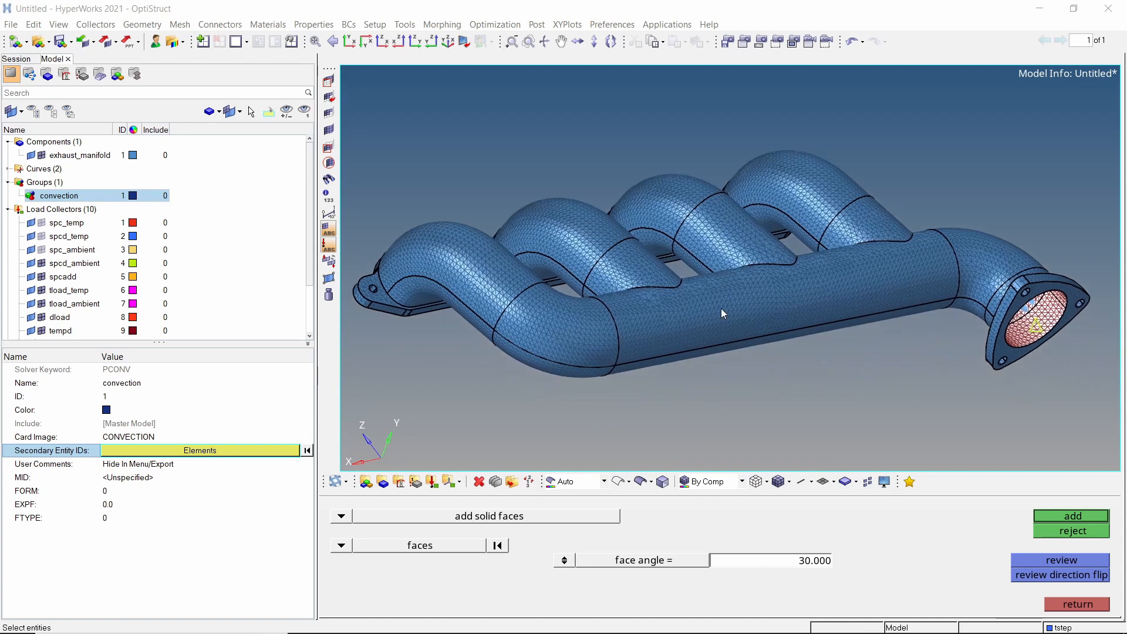
pyautogui.click(1071, 516)
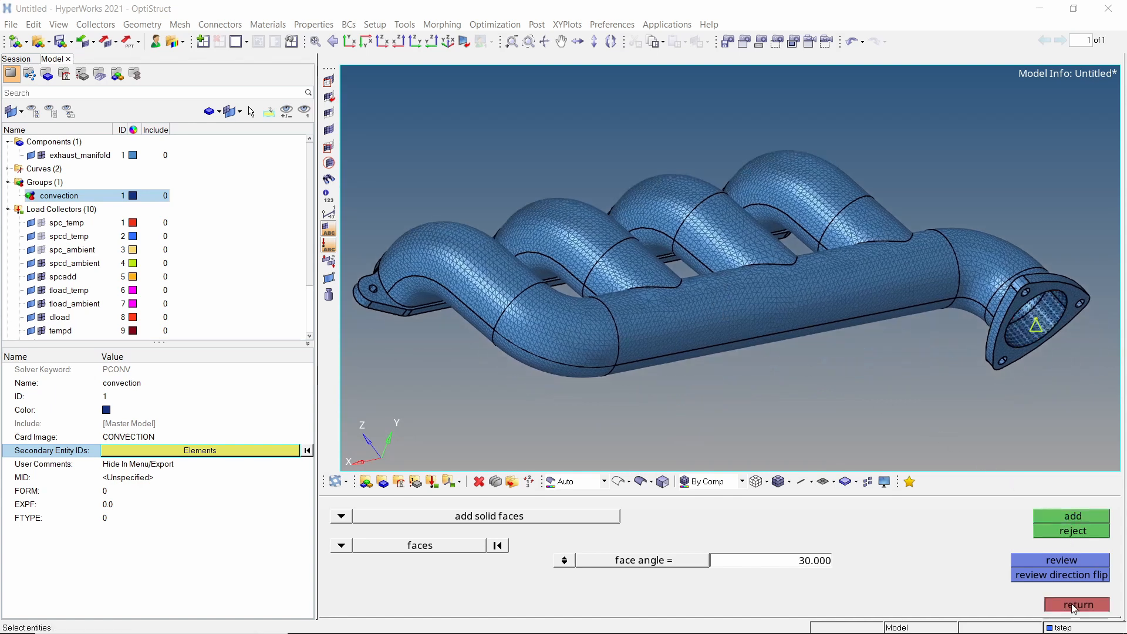
# Step: Finish the face selection, set FTYPE to 3 and H1 to 0.00015
pyautogui.click(1073, 603)
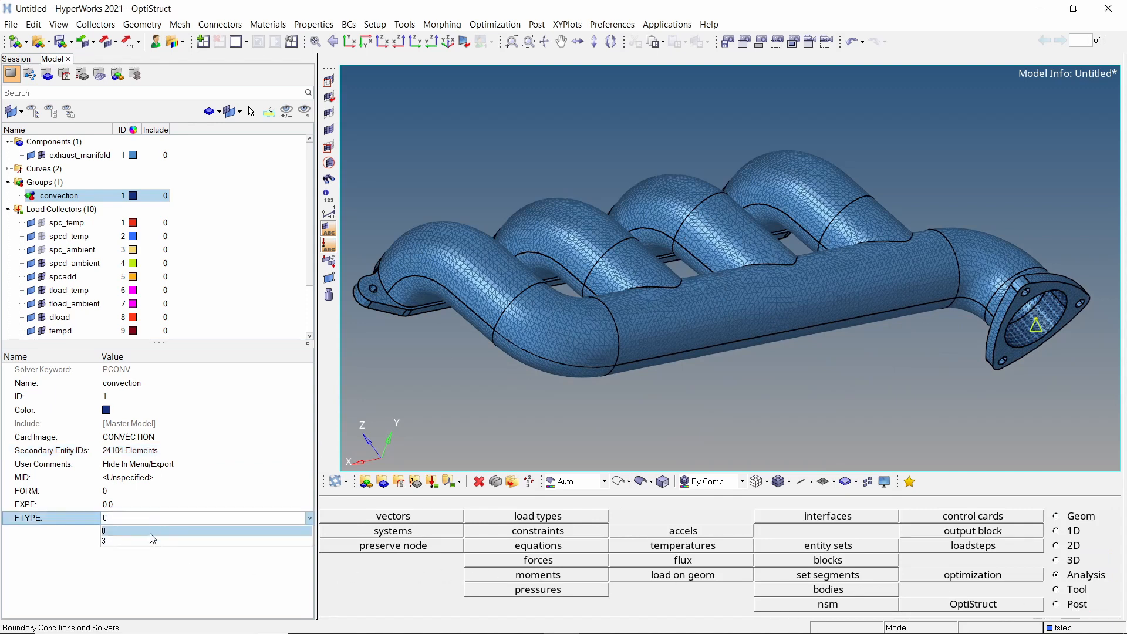
pyautogui.click(104, 540)
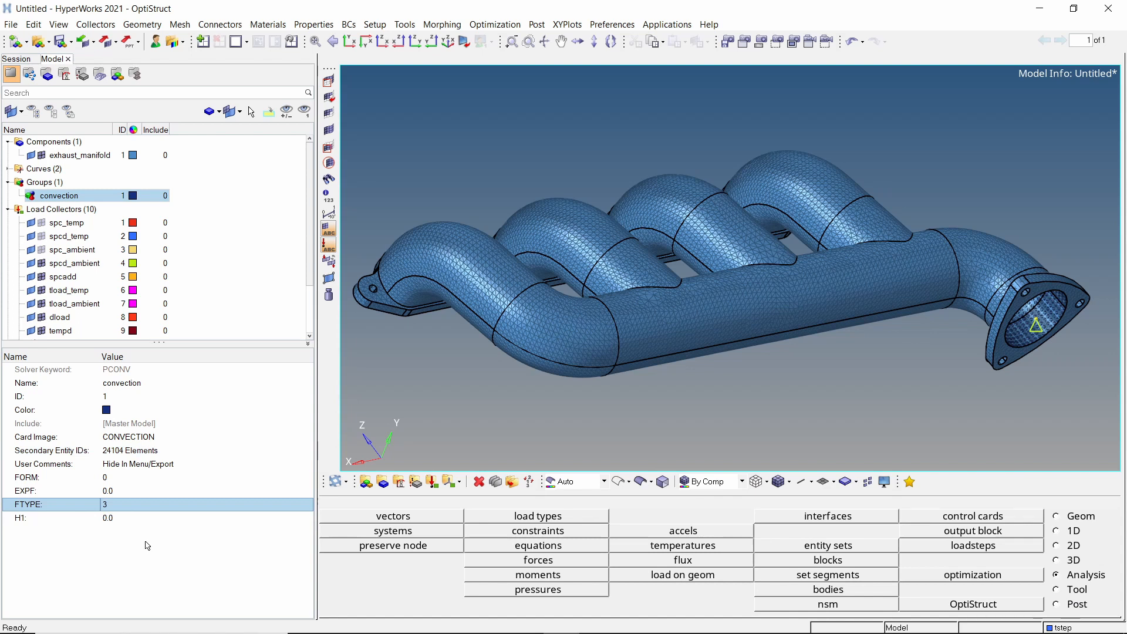
pyautogui.click(147, 517)
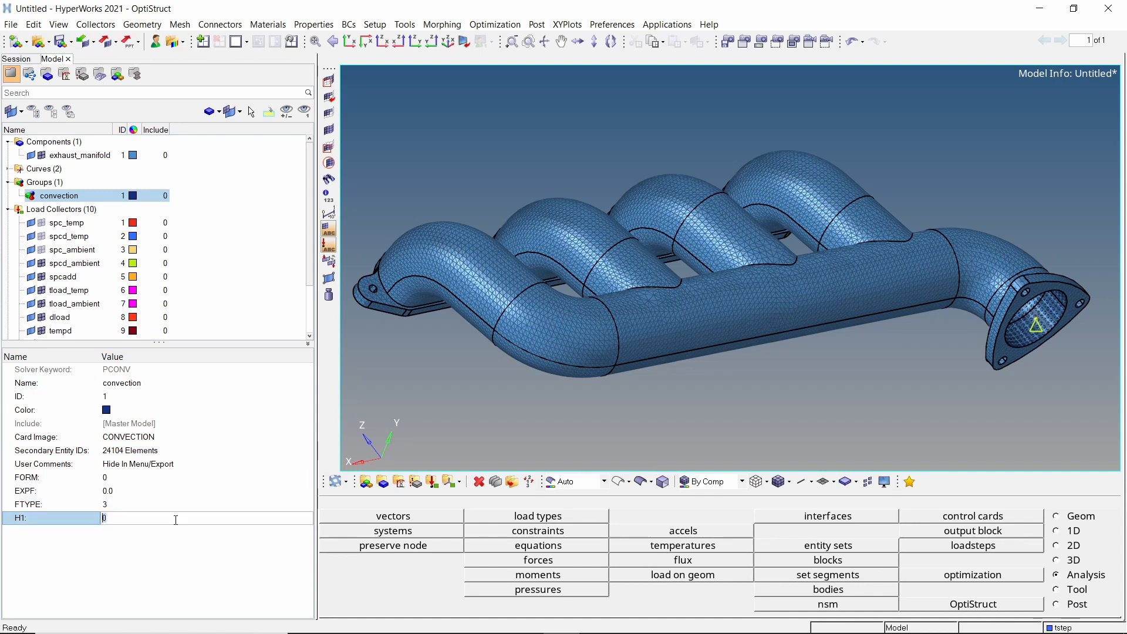
pyautogui.write('0.000')
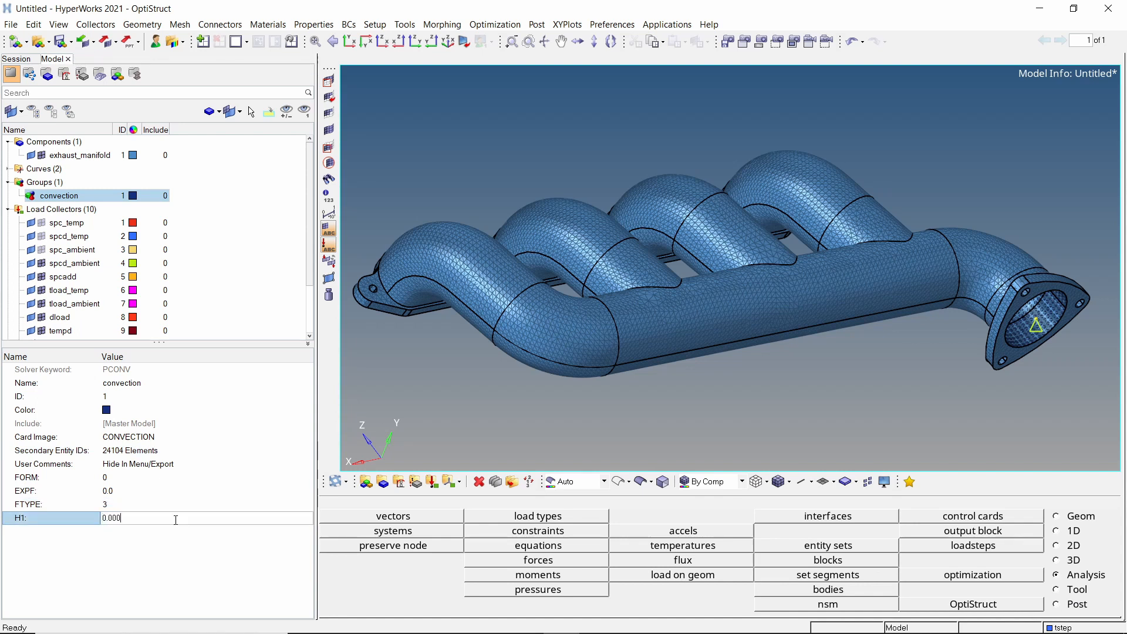
pyautogui.write('0.00015')
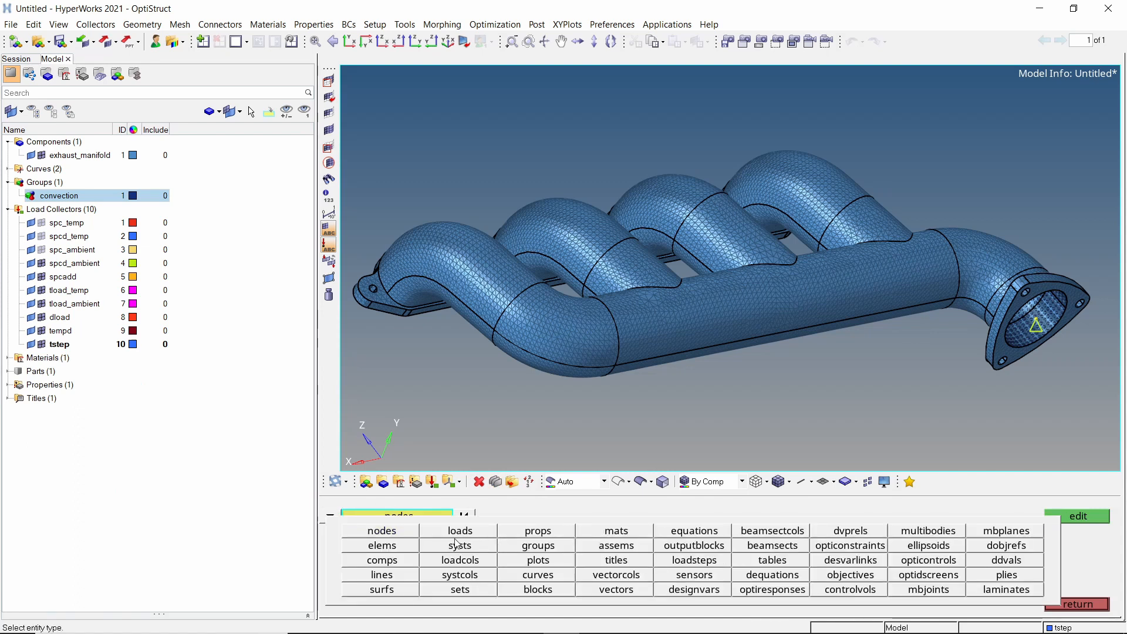
# Step: Select all slave3 (CHBDYE3) surface elements in the Card Editor and review them
pyautogui.click(380, 544)
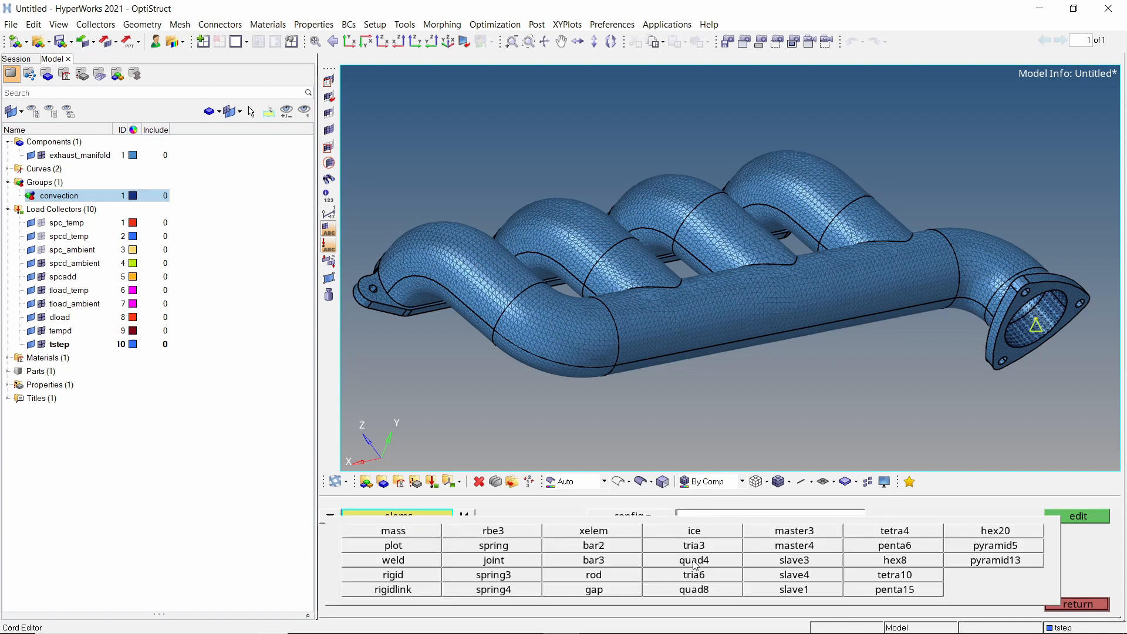
pyautogui.click(793, 559)
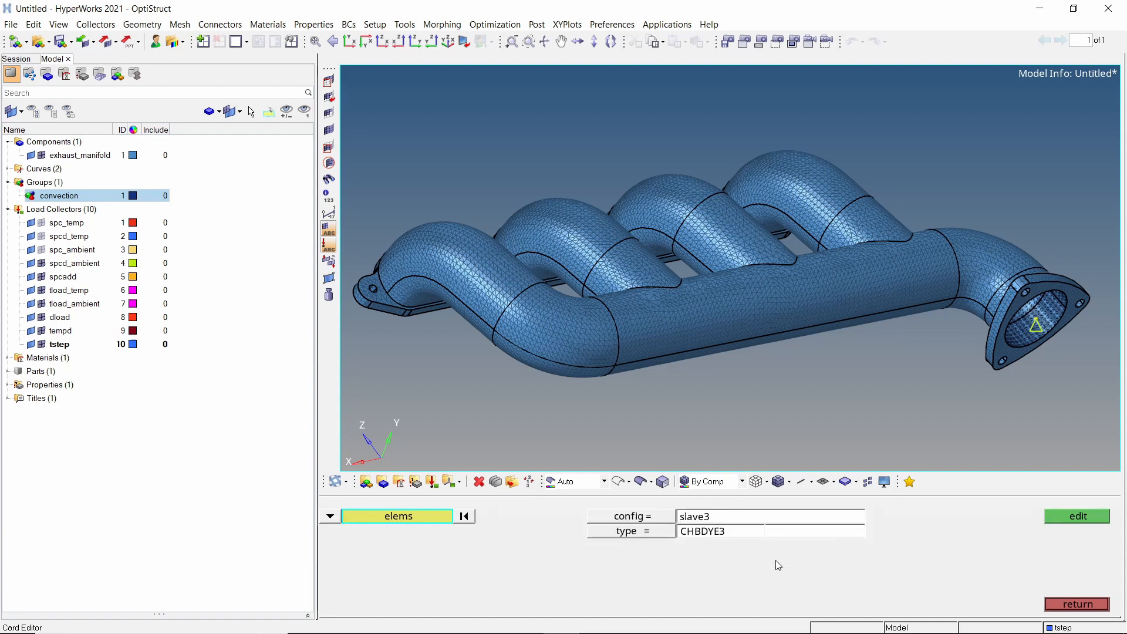
pyautogui.click(397, 517)
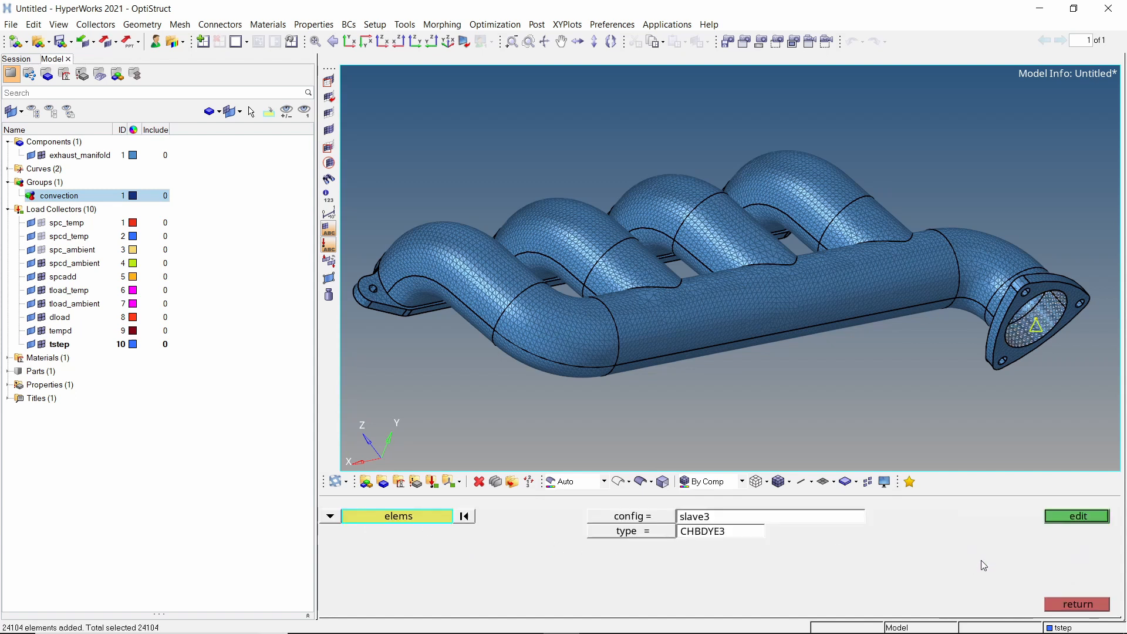
pyautogui.click(1076, 516)
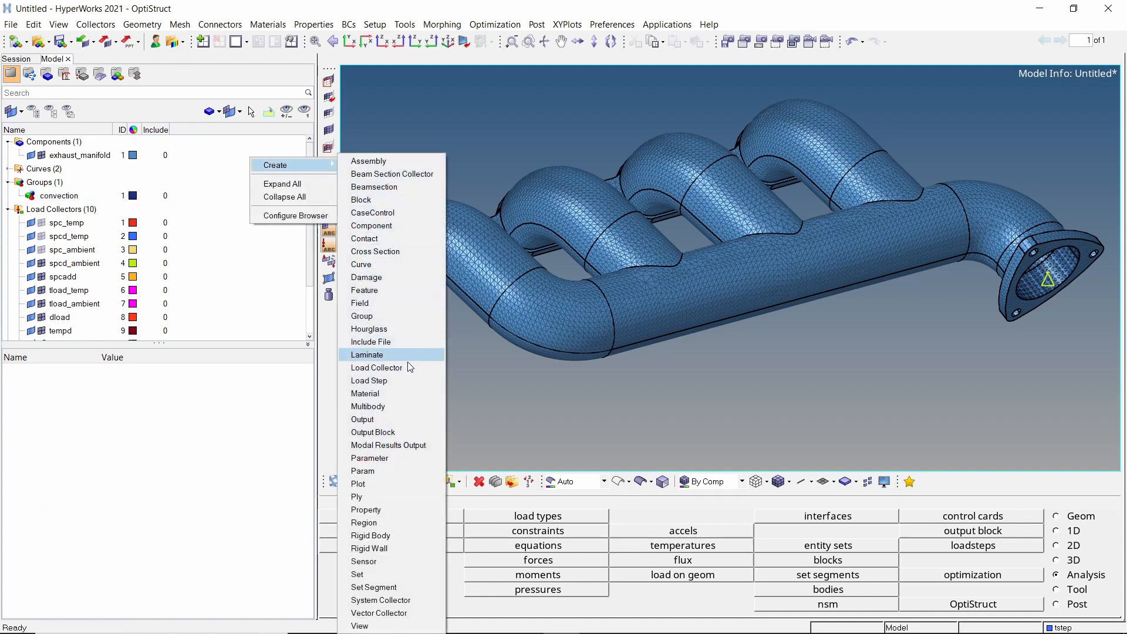
# Step: Create load step transient_thermal with analysis type Heat transfer (transient)
pyautogui.click(368, 381)
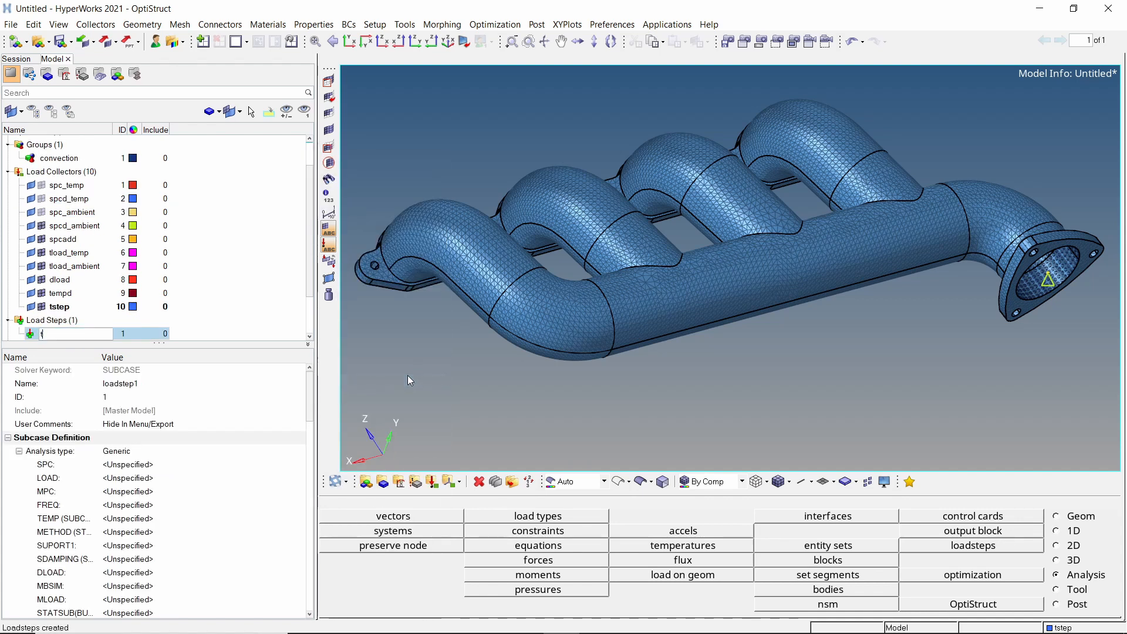
pyautogui.write('transient_')
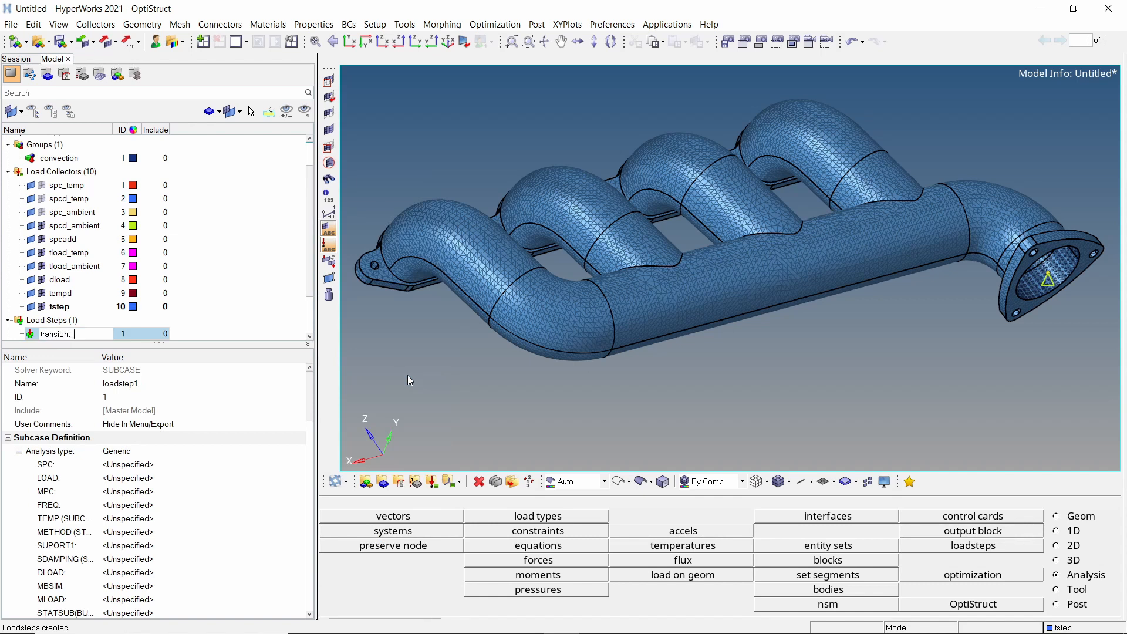
pyautogui.write('transient_thermal')
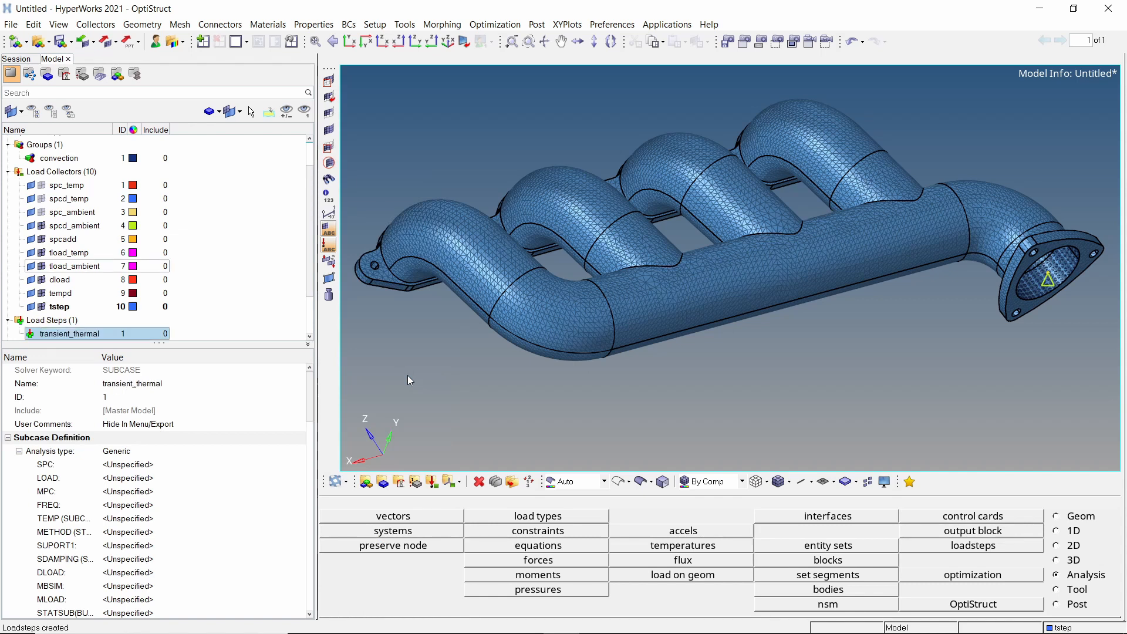
pyautogui.click(176, 451)
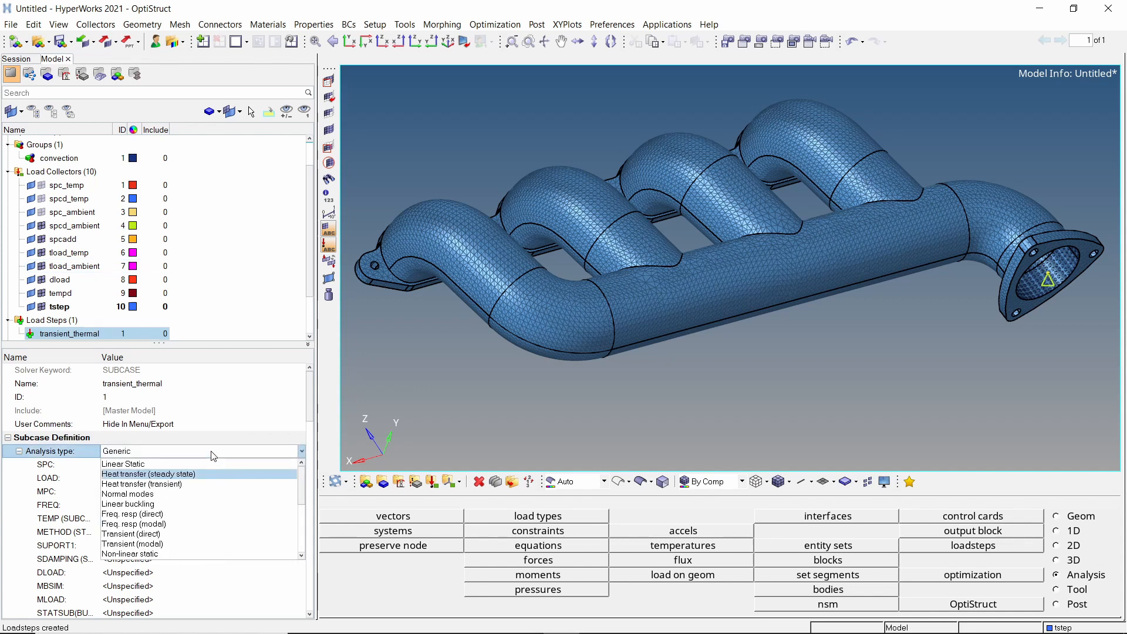
pyautogui.click(141, 483)
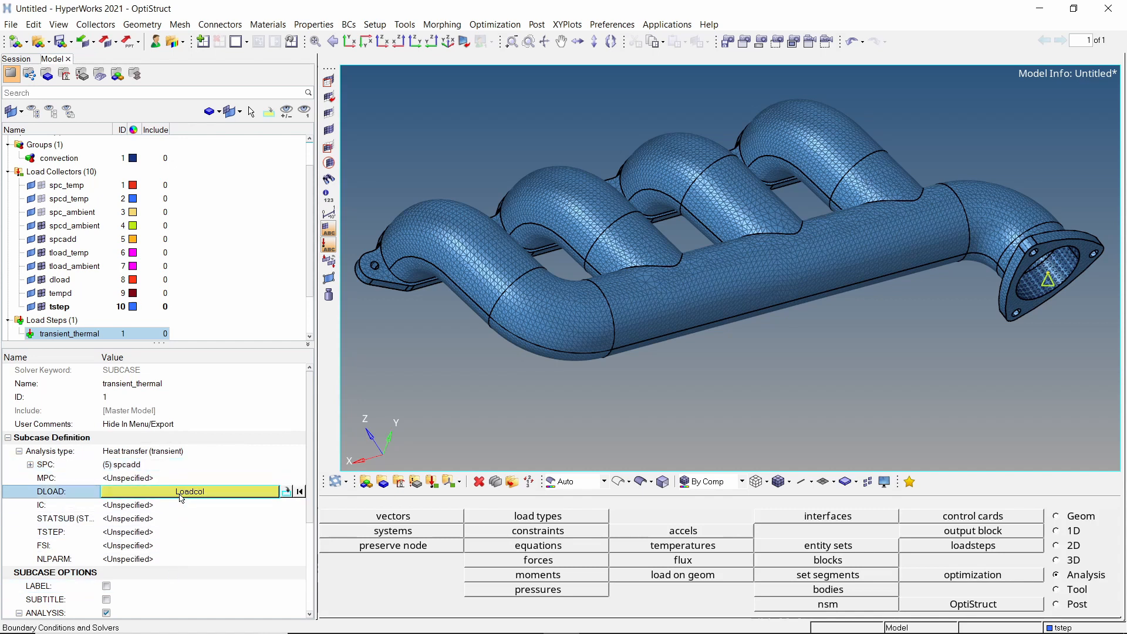
# Step: Assign dload as DLOAD, tempd as IC and tstep as TSTEP for the load step
pyautogui.click(189, 491)
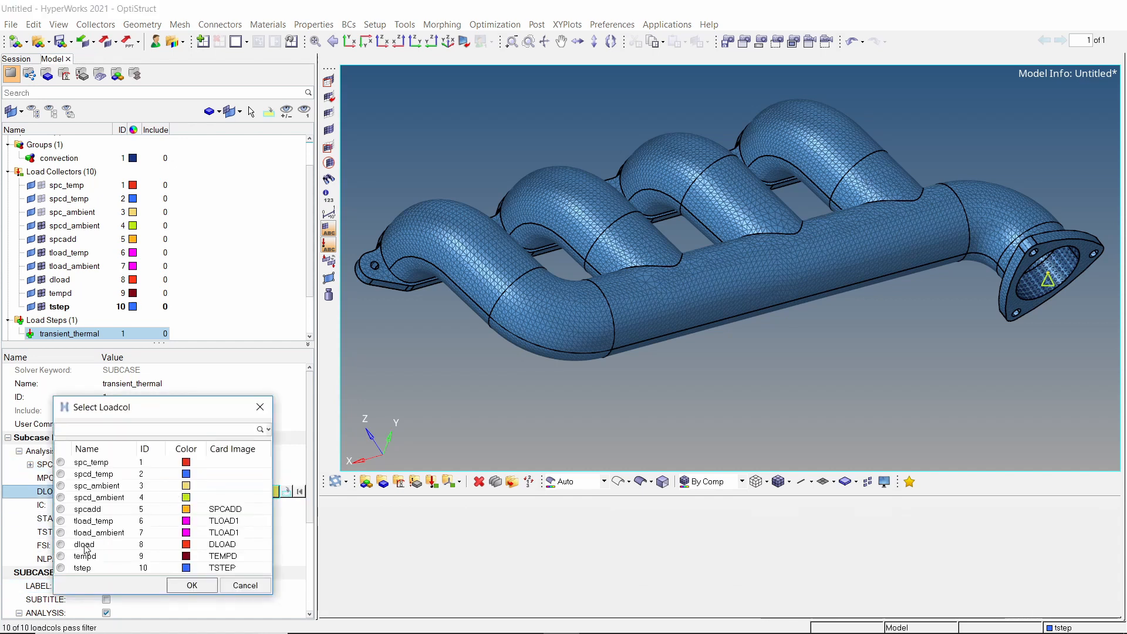
pyautogui.click(192, 584)
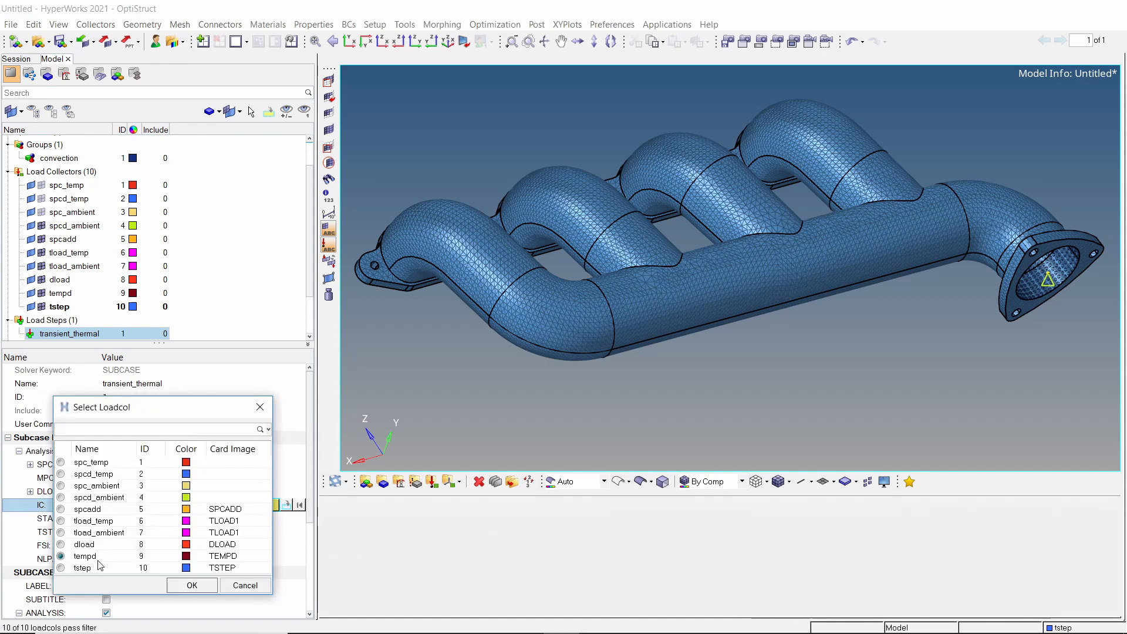
pyautogui.click(193, 585)
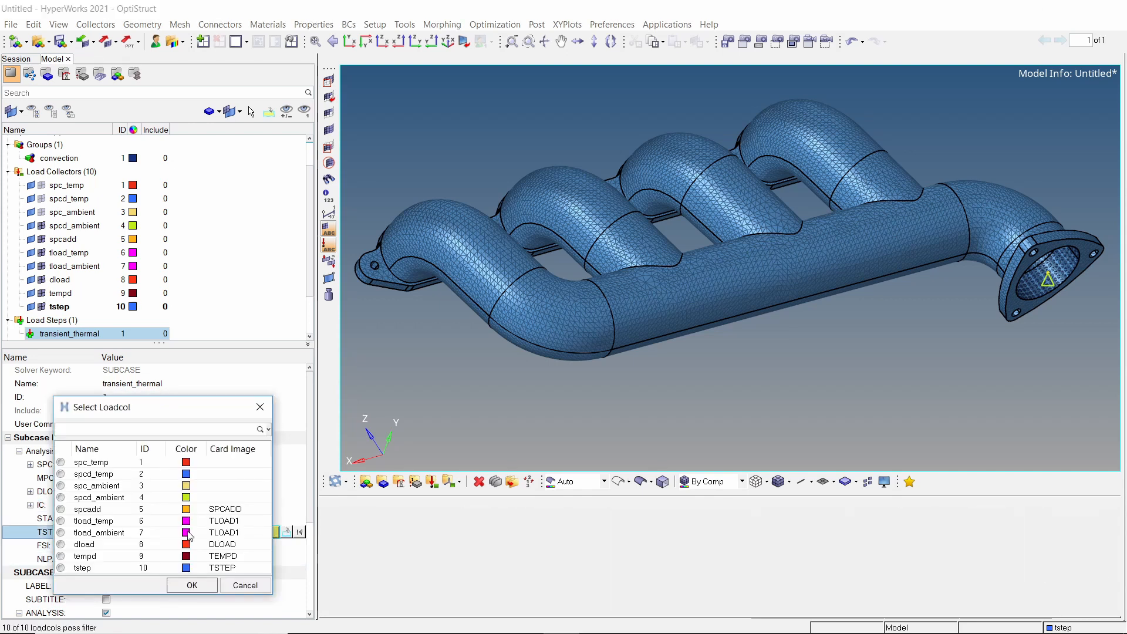
pyautogui.click(63, 579)
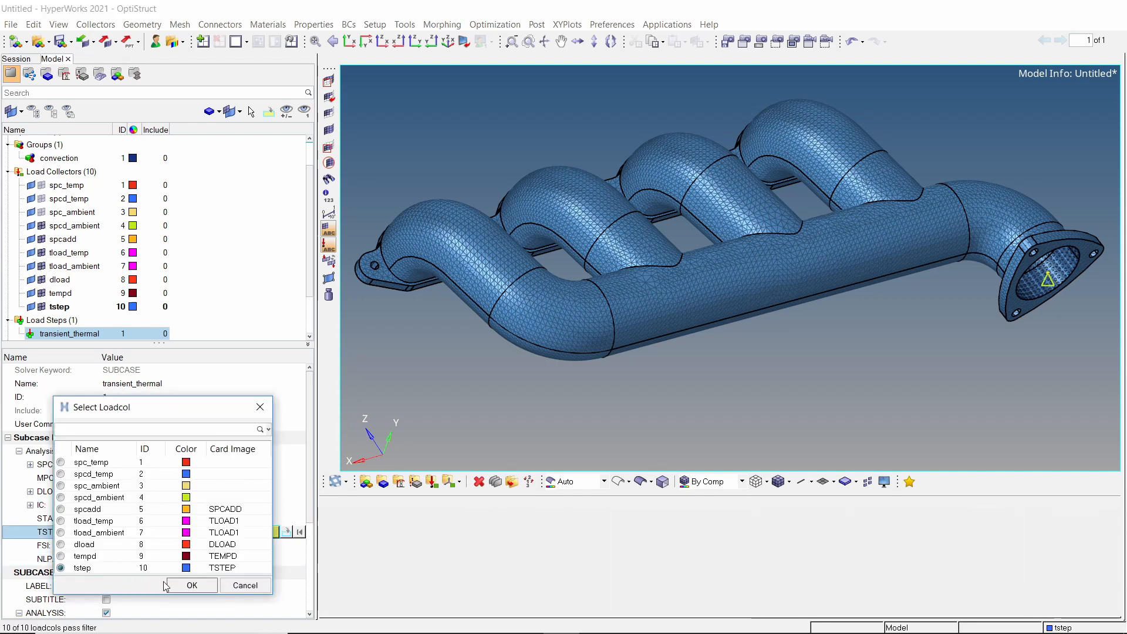
pyautogui.click(190, 584)
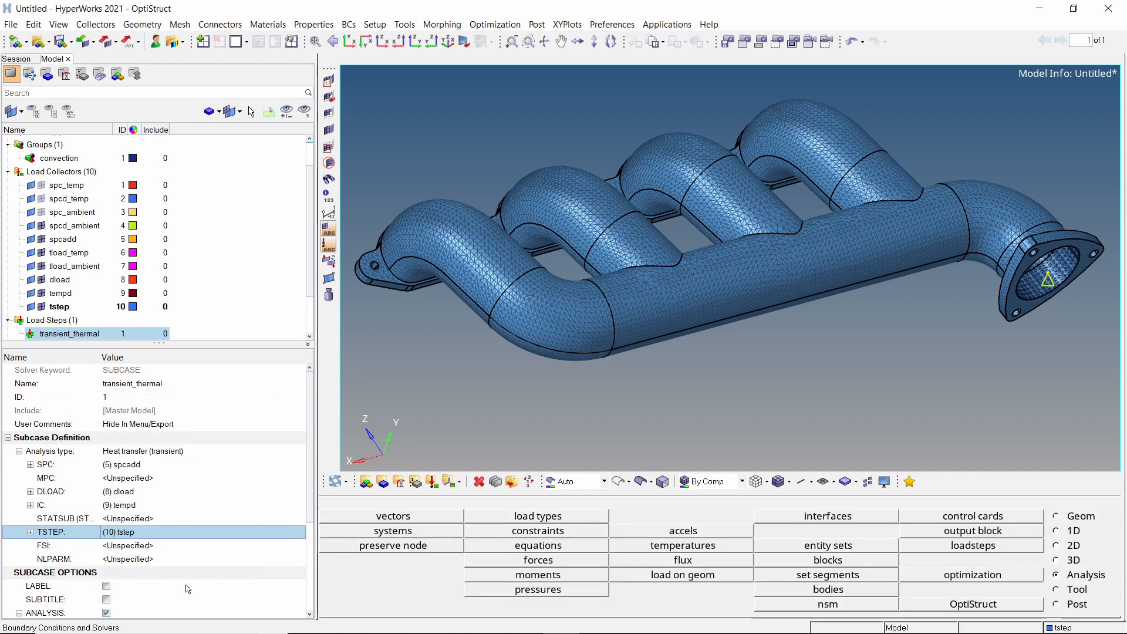
pyautogui.moveTo(477, 412)
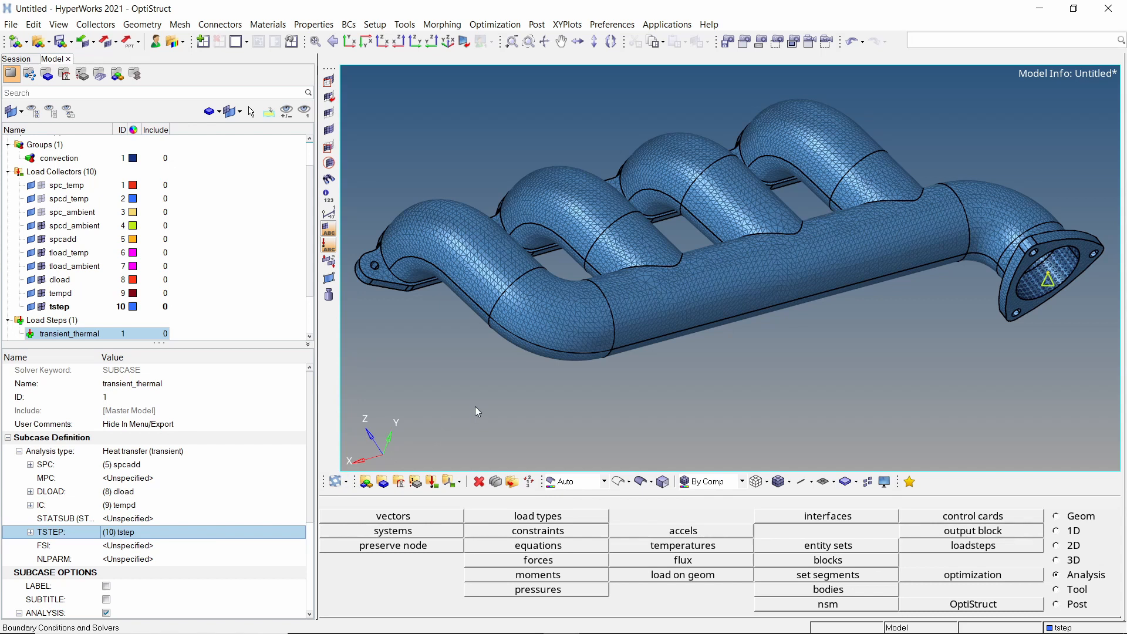
# Step: Search 'par' and create a solver PARAM card, opened for editing
pyautogui.write('param')
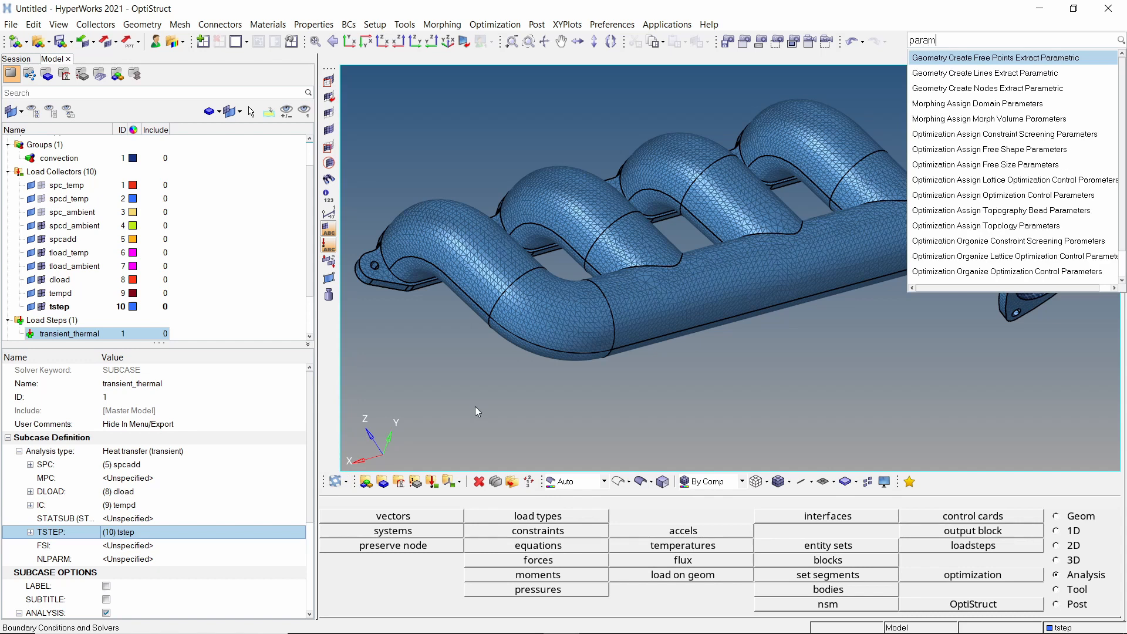
pyautogui.moveTo(1009, 240)
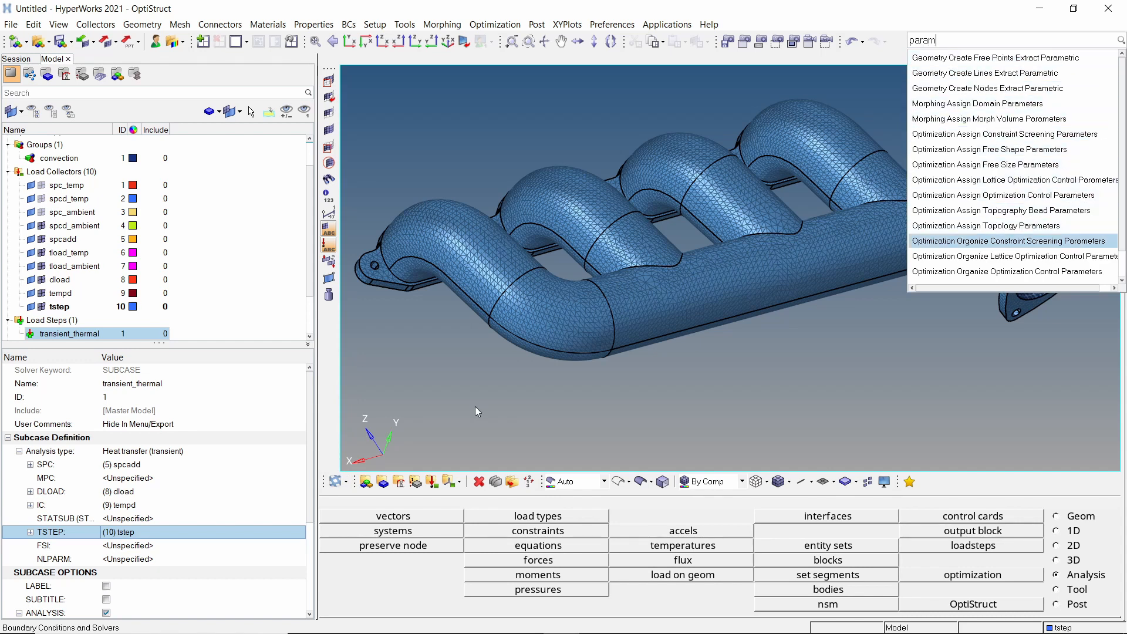
pyautogui.click(1009, 241)
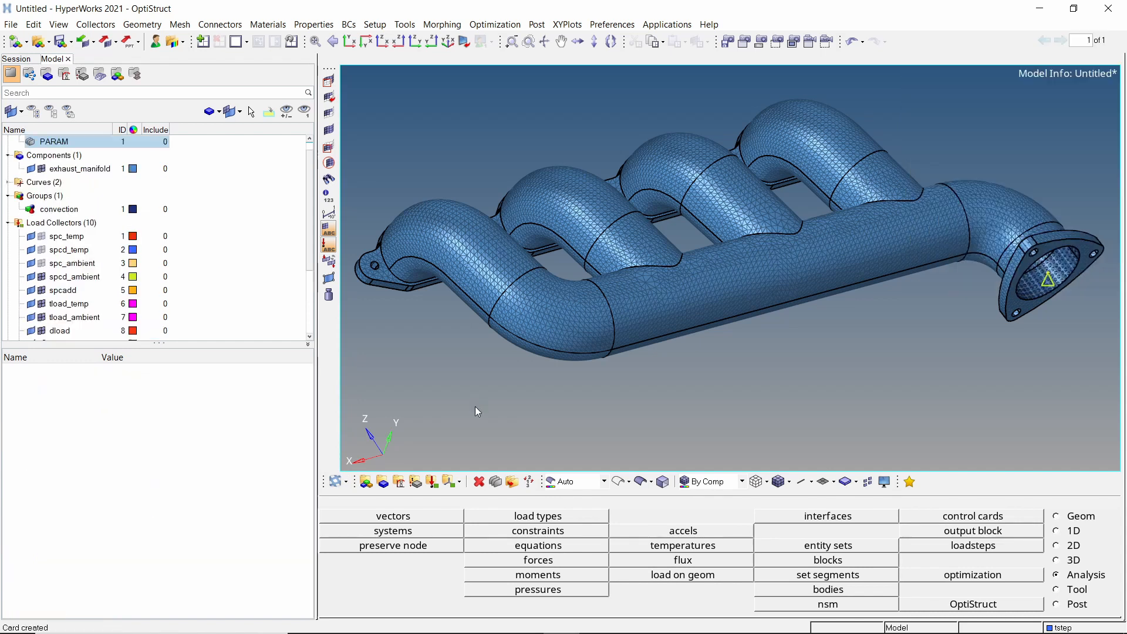
pyautogui.click(53, 141)
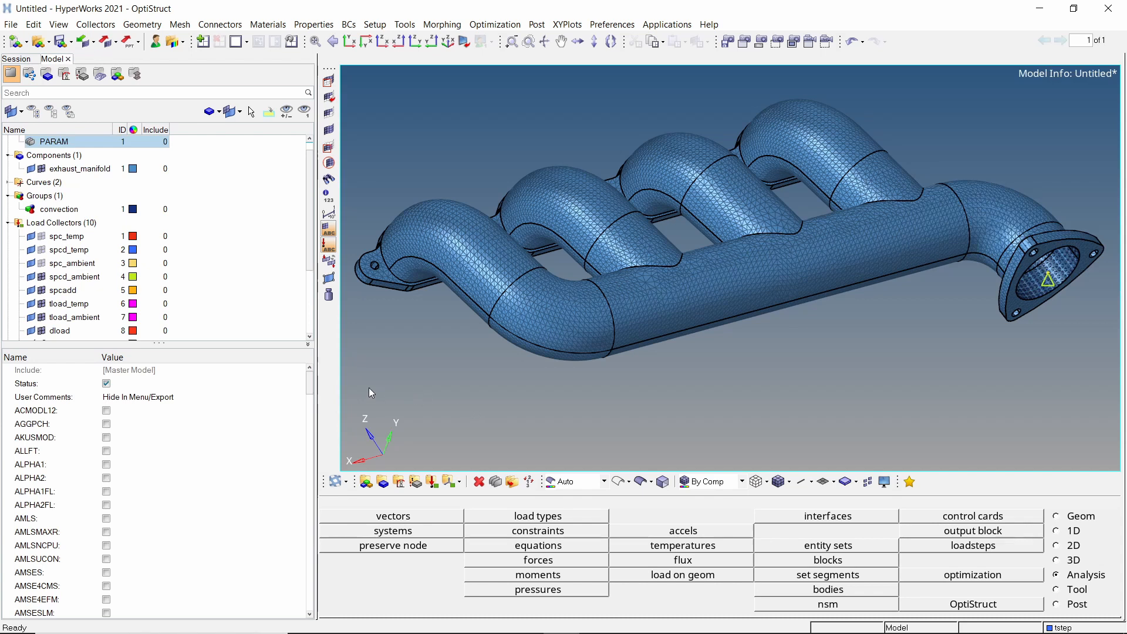
pyautogui.scroll(-3)
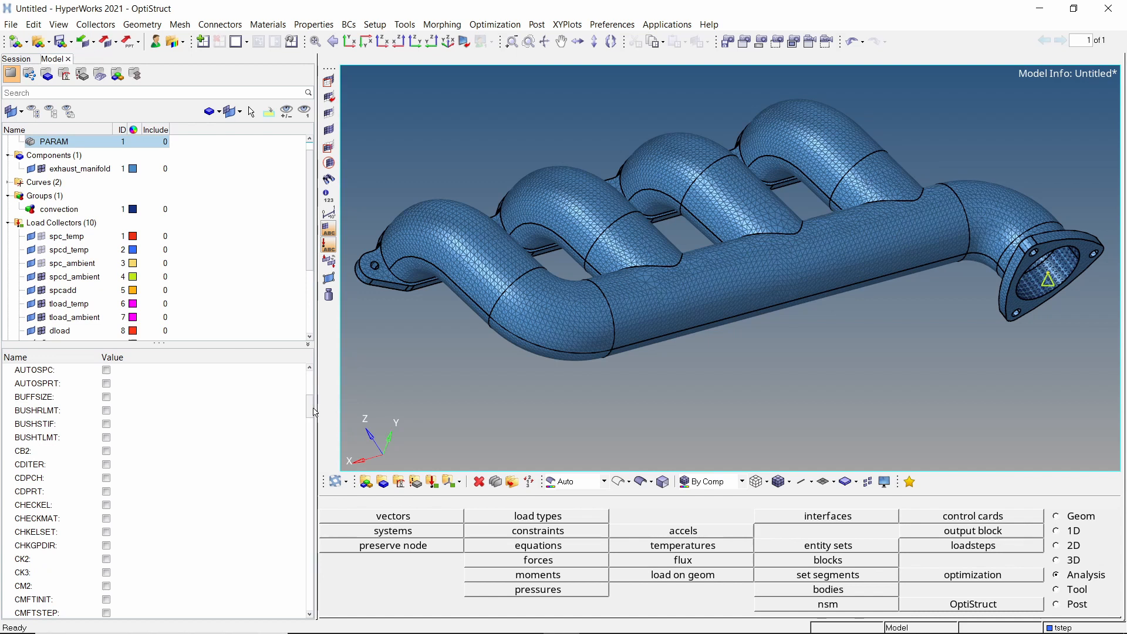
# Step: Enable CHECKEL and set its value to NO
pyautogui.click(105, 504)
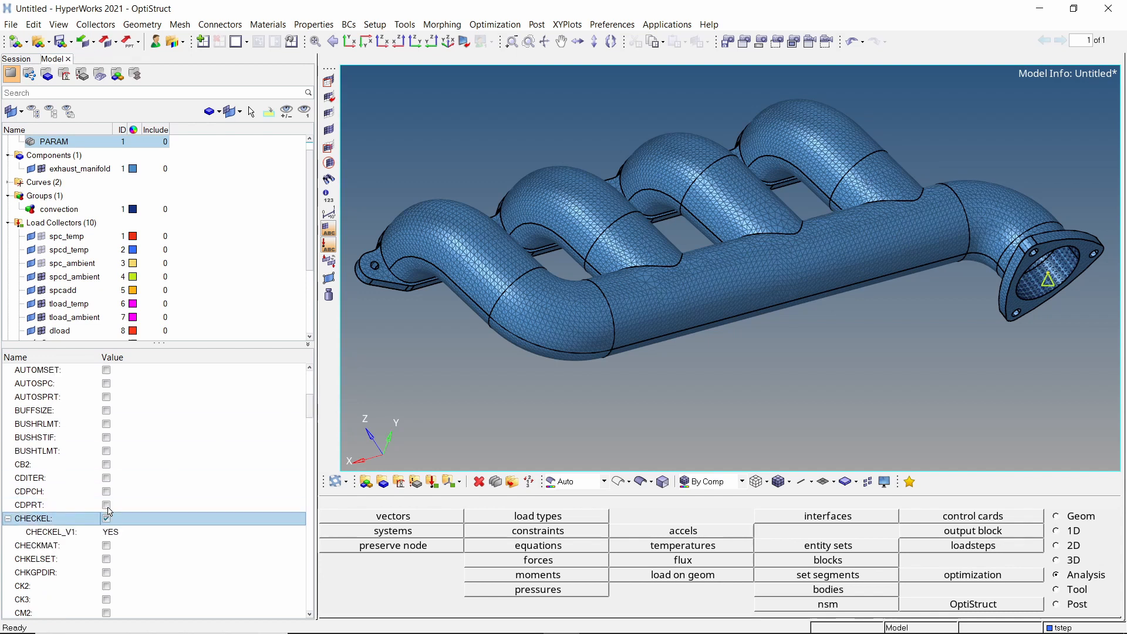
pyautogui.click(106, 518)
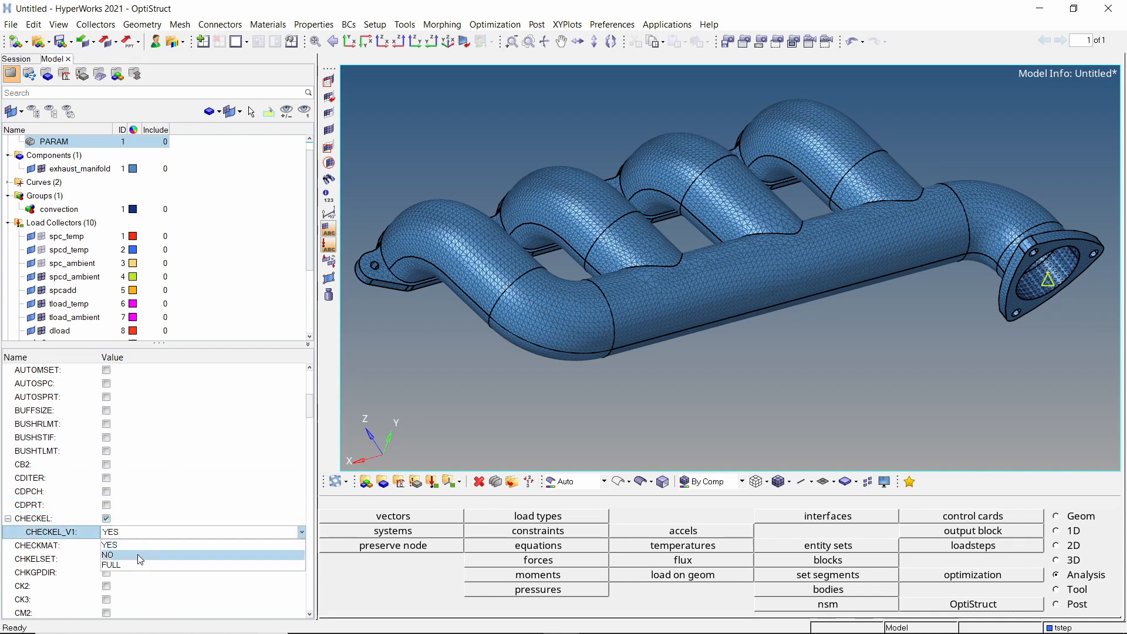
pyautogui.click(108, 554)
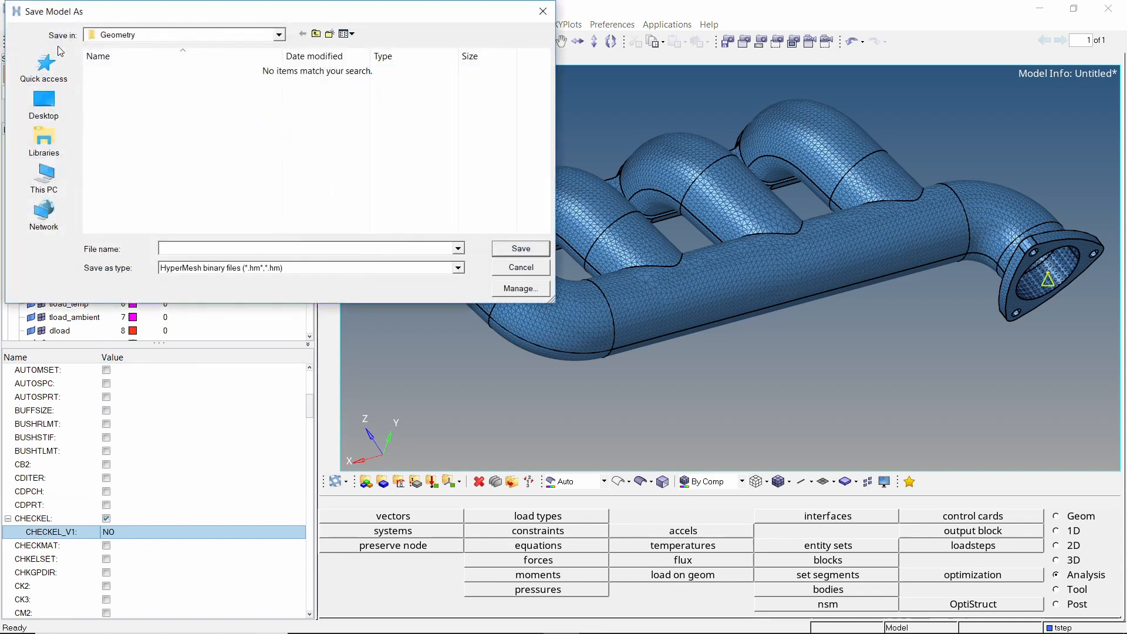
# Step: Save the model as run1.hm inside a new transient_thermal folder
pyautogui.click(330, 32)
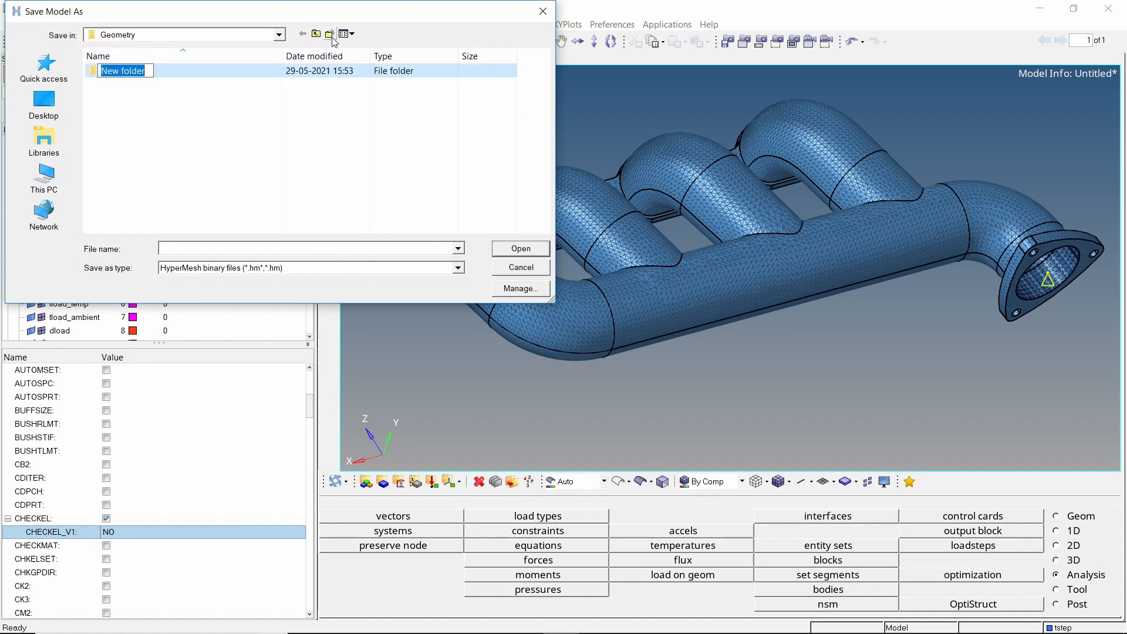
pyautogui.write('transient_thermal')
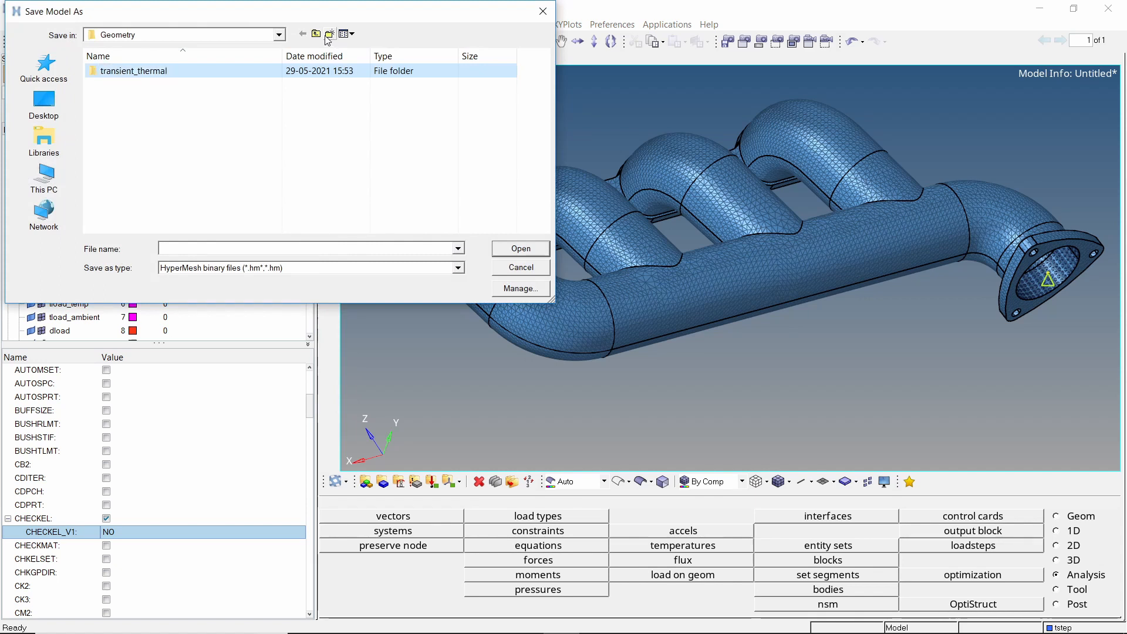
pyautogui.doubleClick(134, 70)
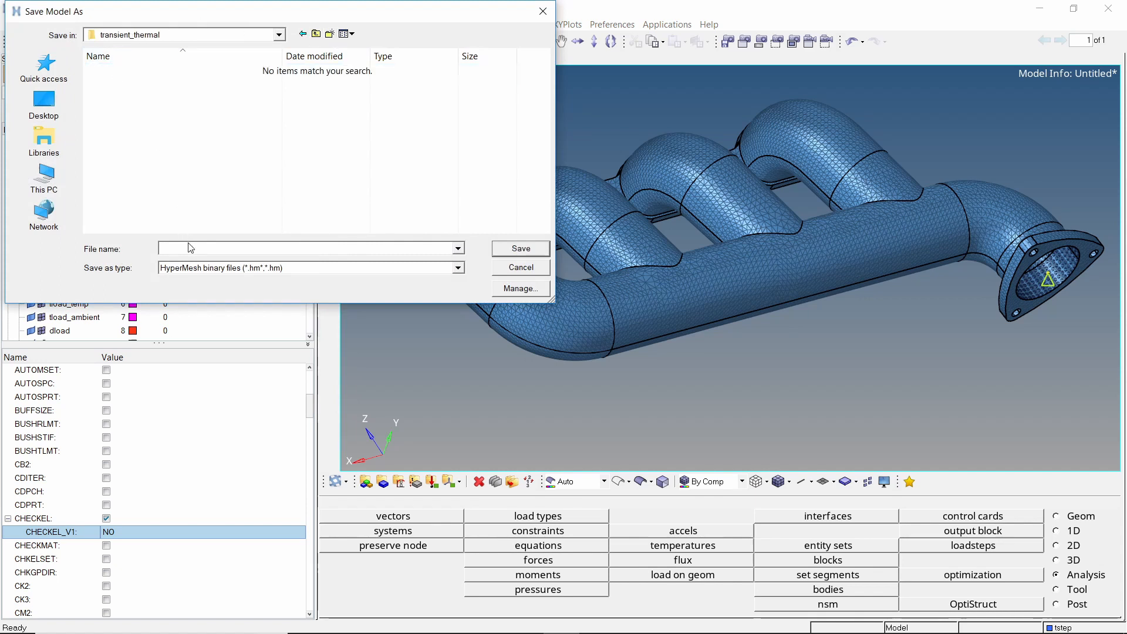
pyautogui.write('run1')
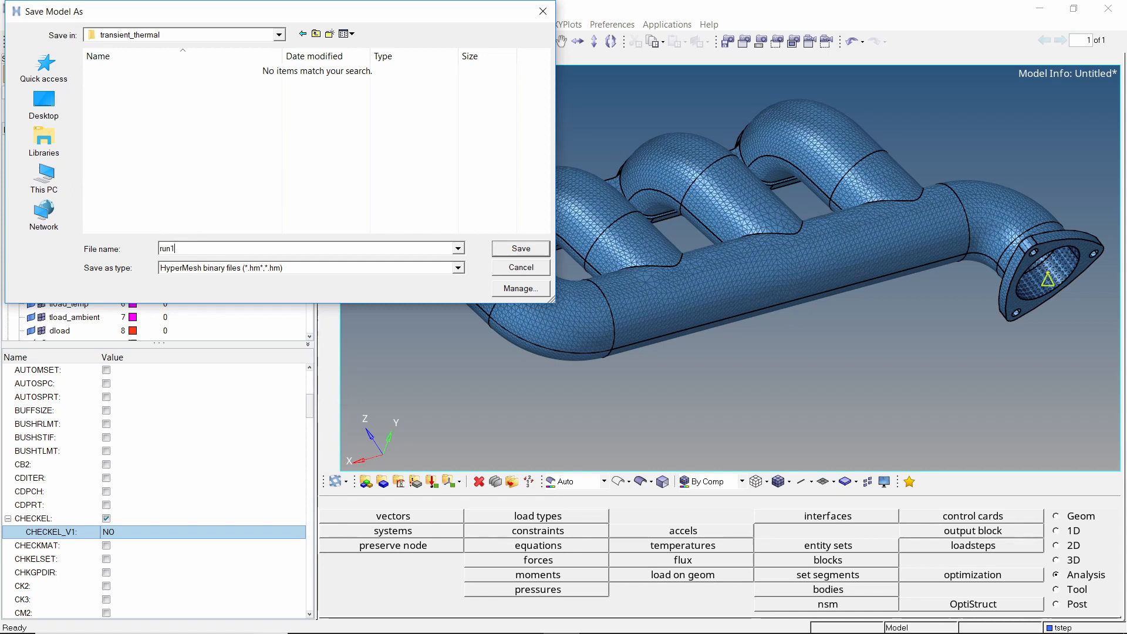
pyautogui.click(521, 249)
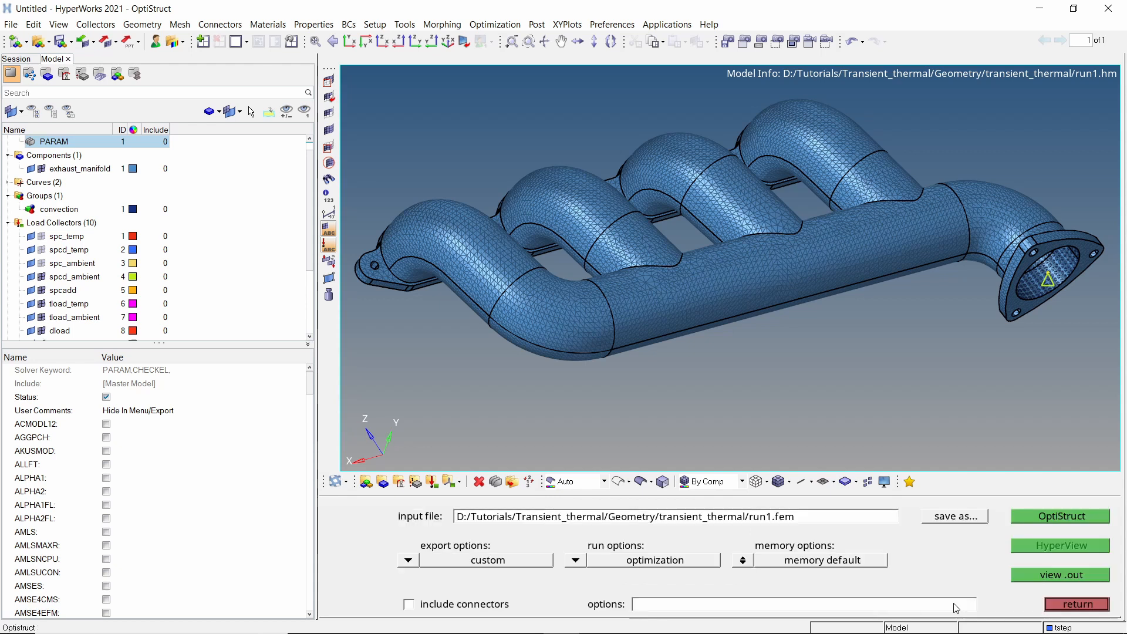
# Step: Run OptiStruct on run1.fem with export options 'all' and run options 'analysis', then load results in HyperView
pyautogui.click(408, 560)
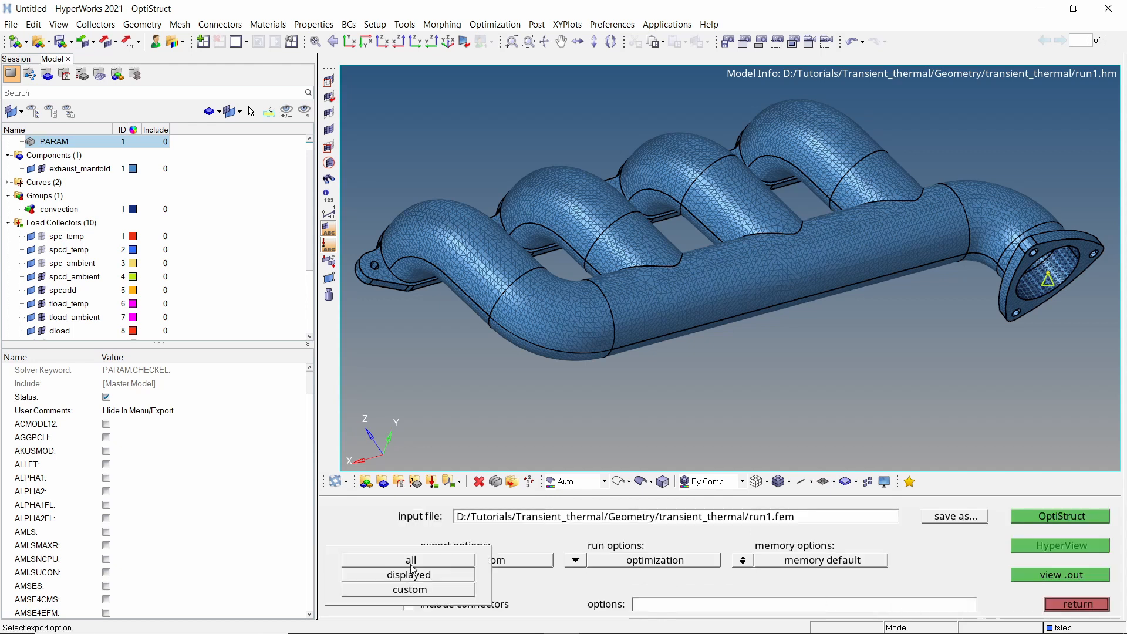
pyautogui.click(408, 559)
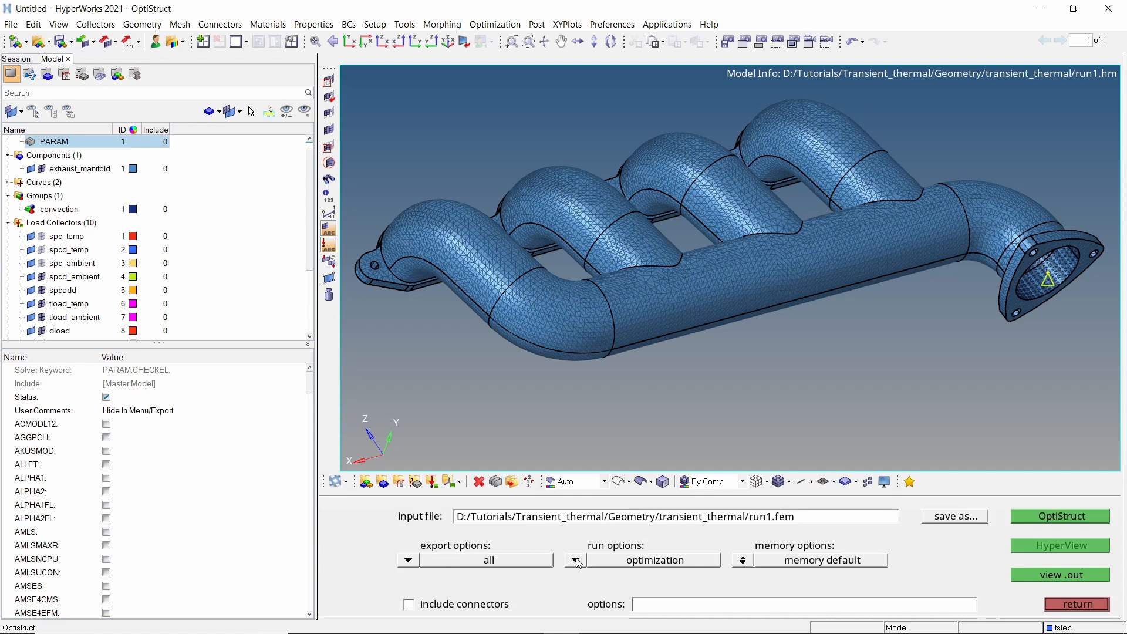
pyautogui.click(576, 560)
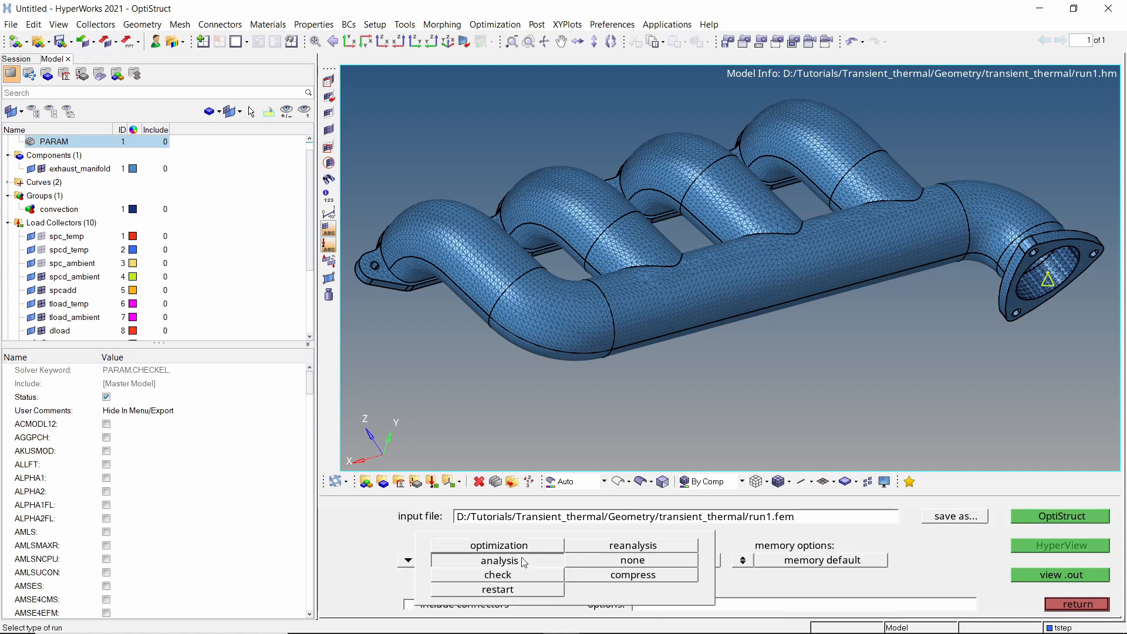
pyautogui.click(497, 560)
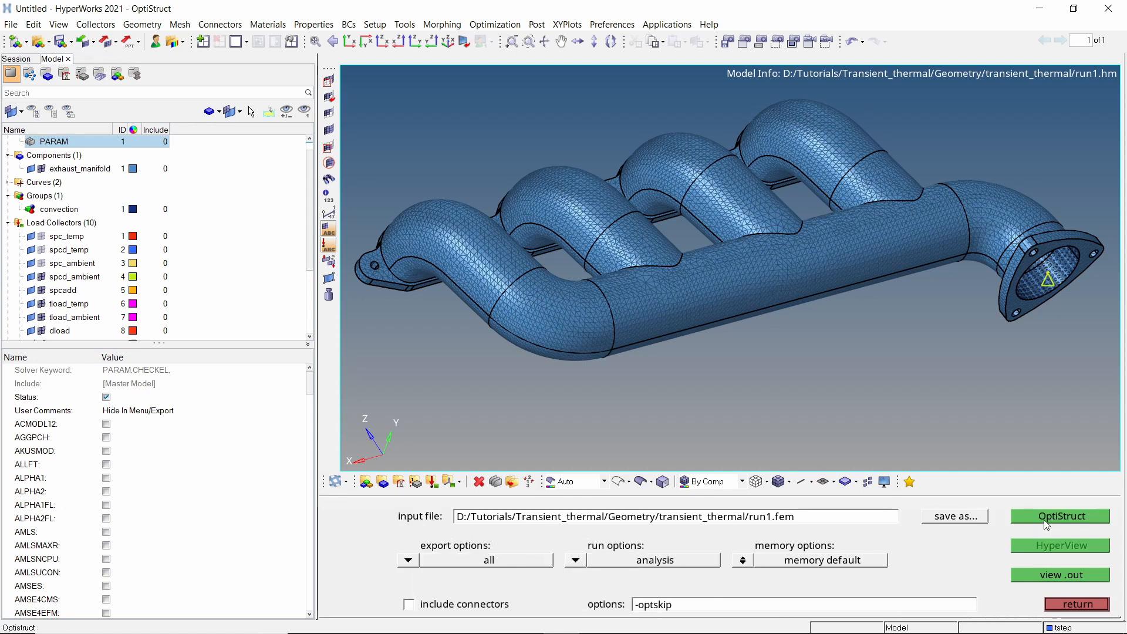
pyautogui.click(1060, 517)
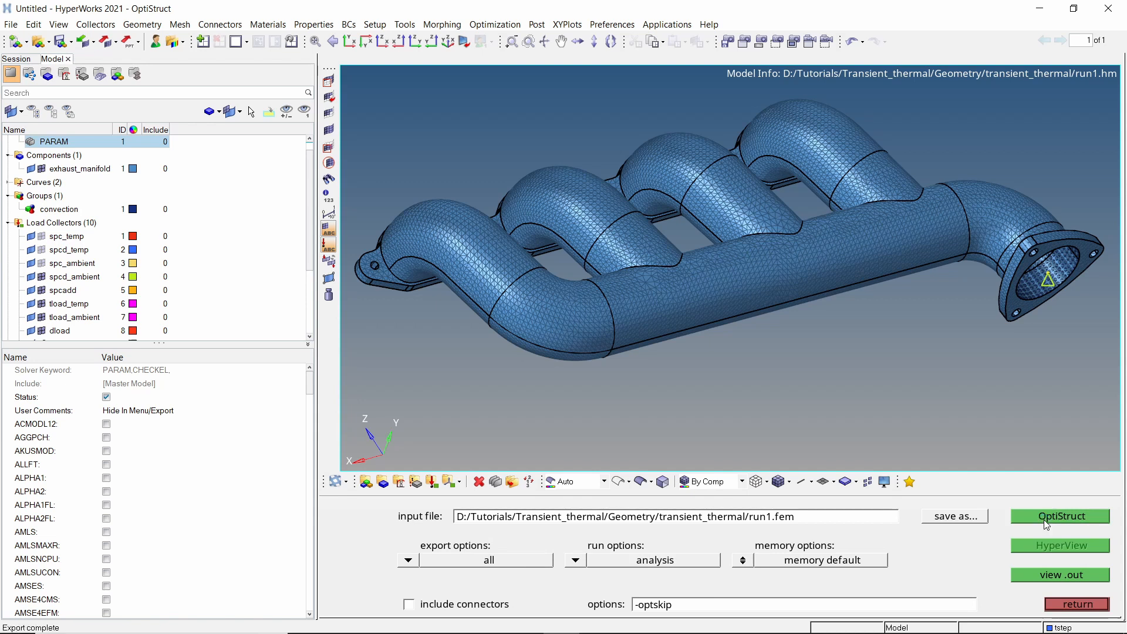
pyautogui.click(1058, 516)
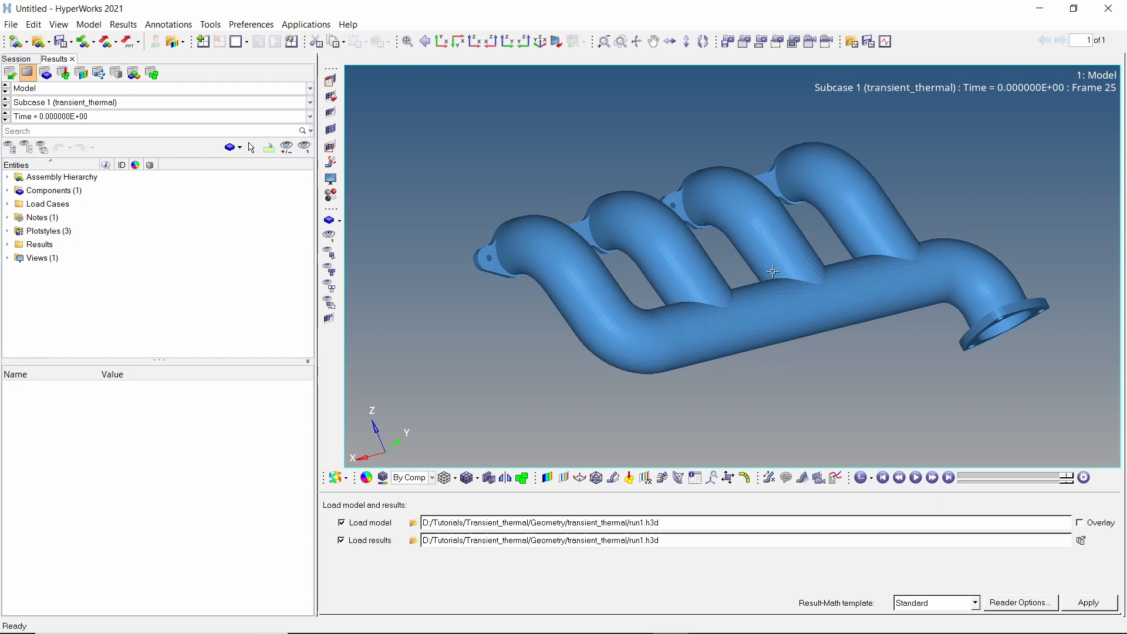
pyautogui.moveTo(655, 367)
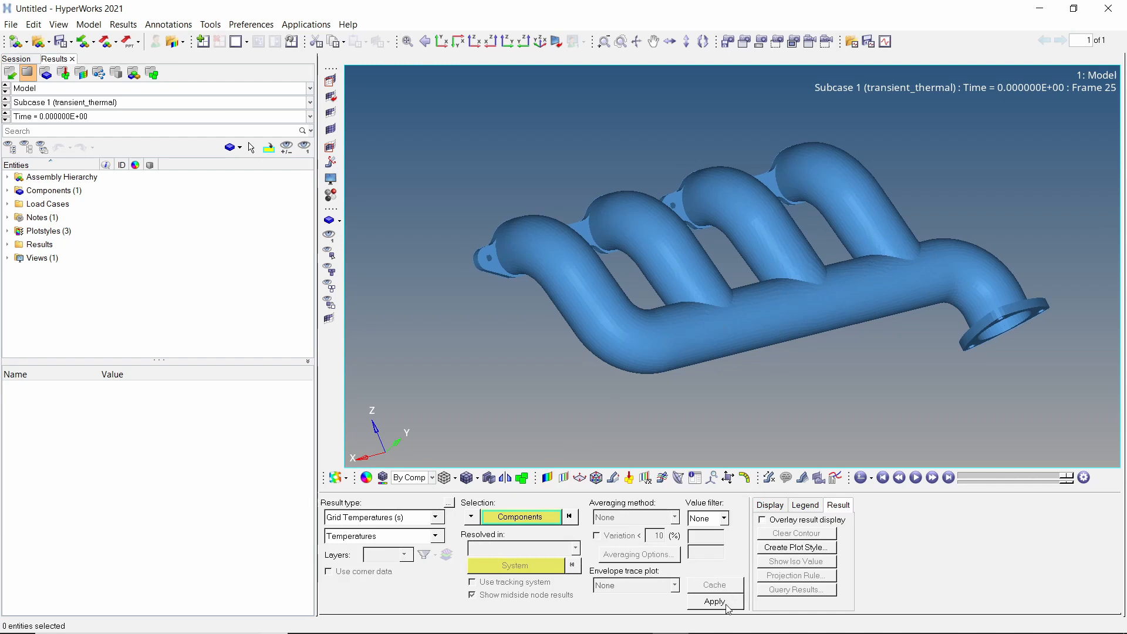
# Step: Contour Grid Temperatures on the manifold and set Transient Animation Mode
pyautogui.click(714, 601)
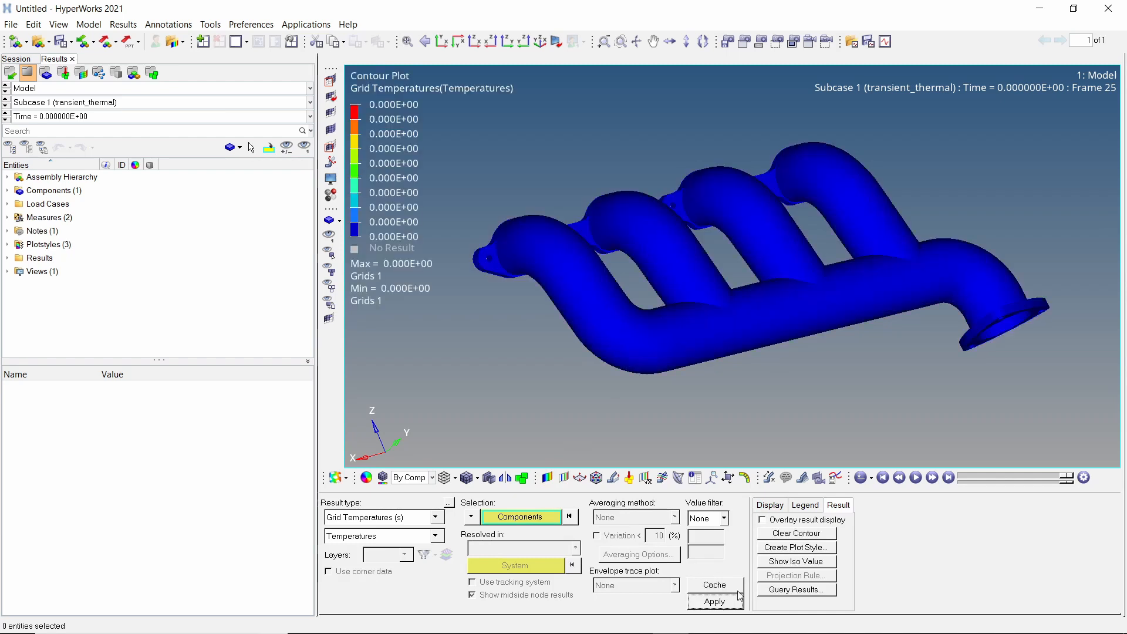
pyautogui.click(863, 476)
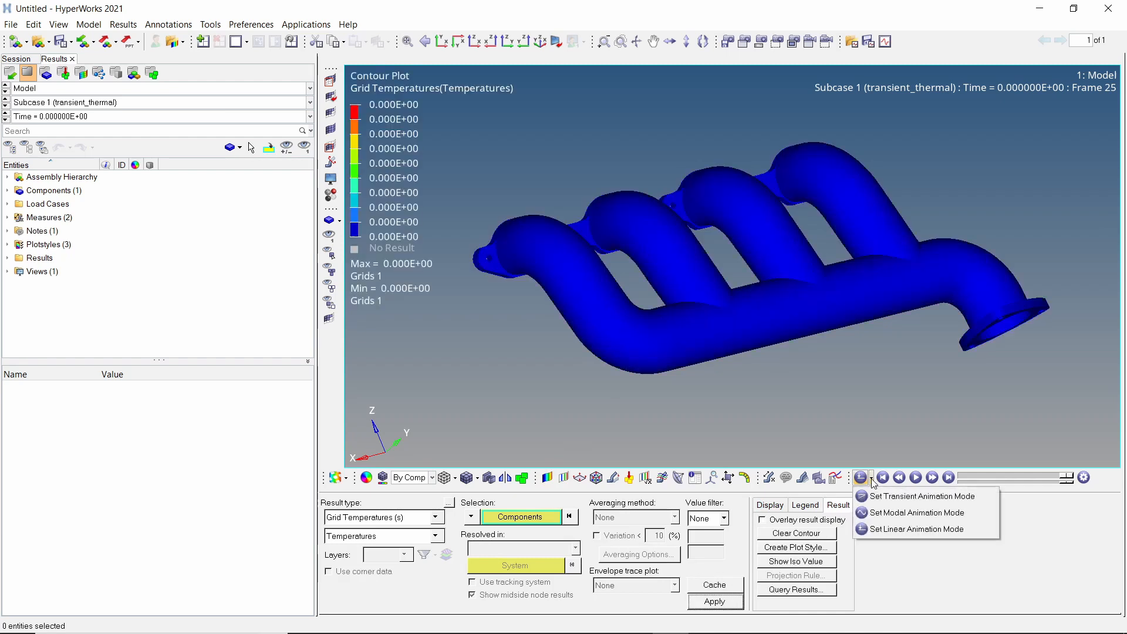
pyautogui.click(914, 496)
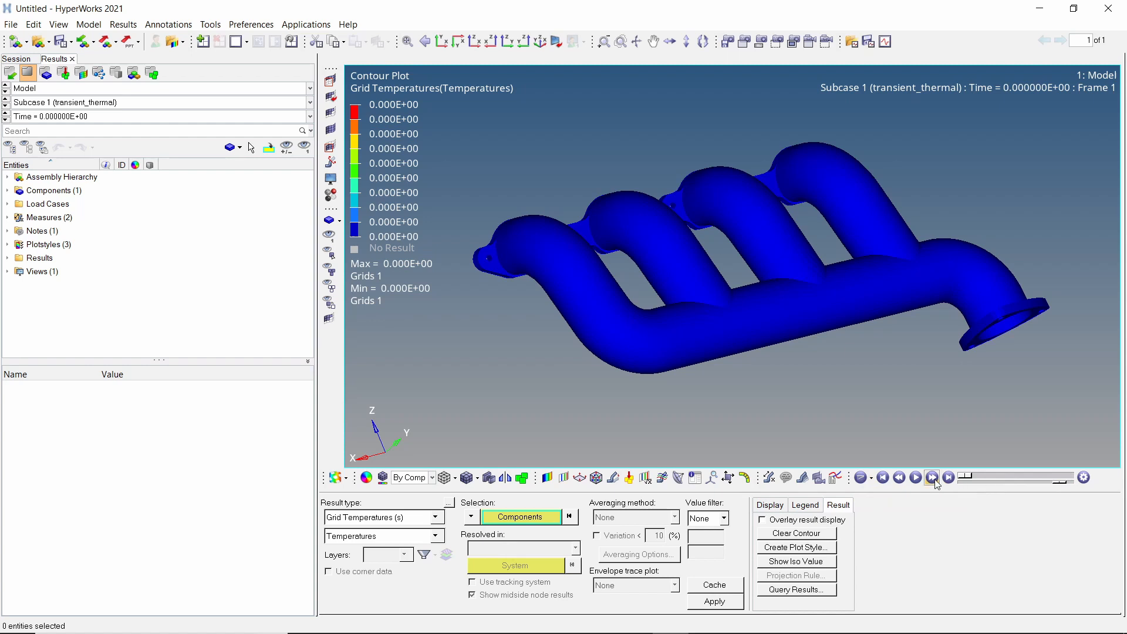
# Step: Step and play the temperature animation through the transient_thermal time frames
pyautogui.click(932, 477)
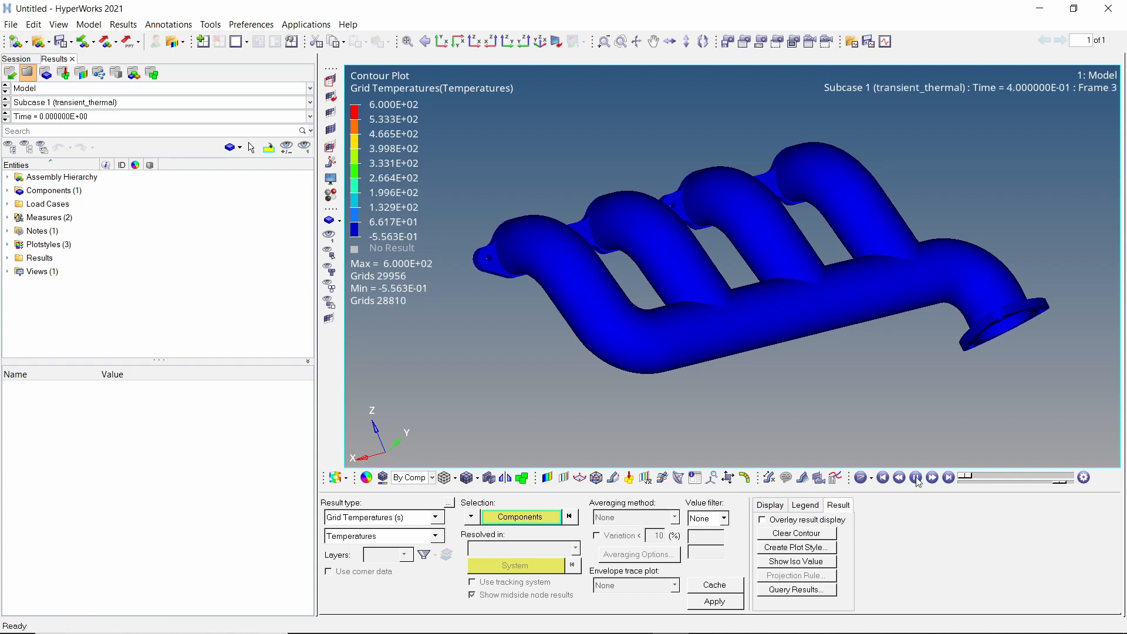
pyautogui.click(916, 477)
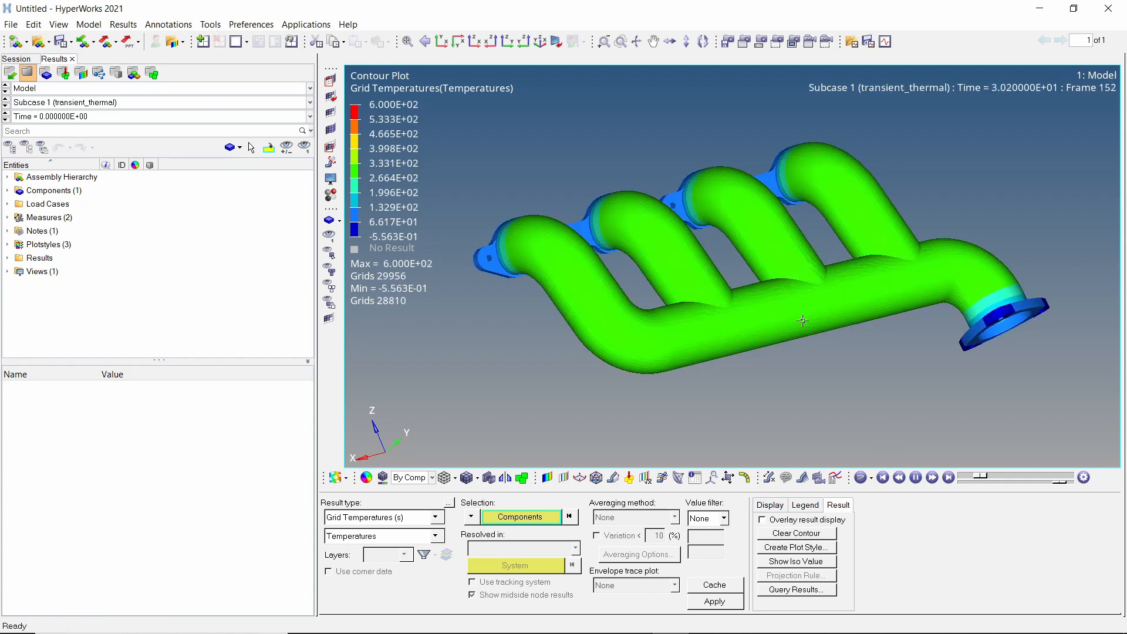
pyautogui.click(948, 476)
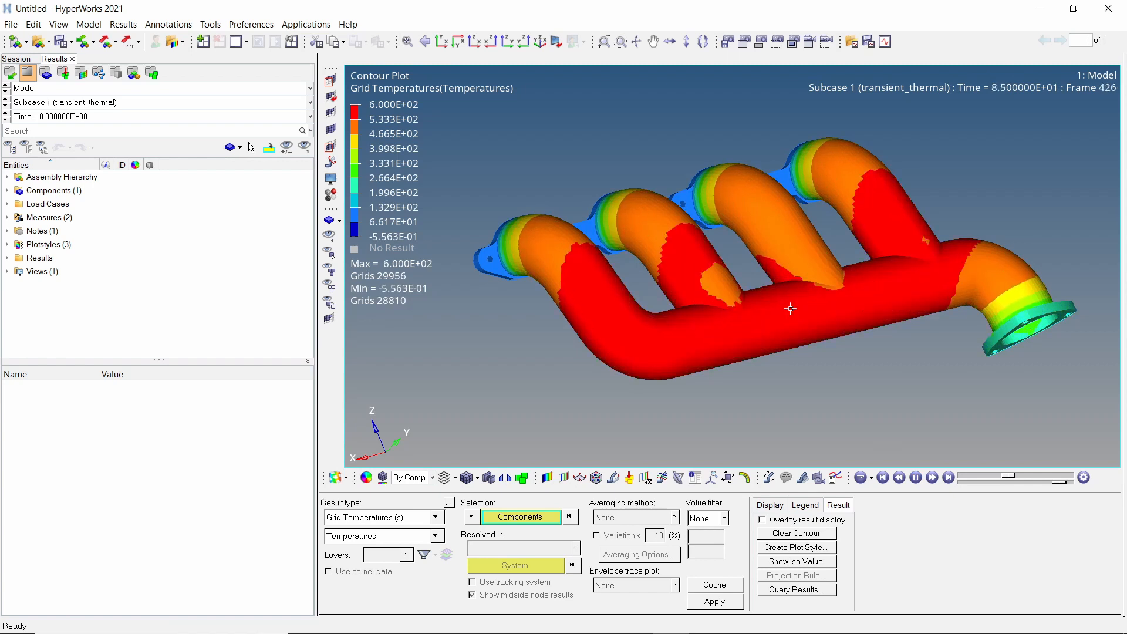
pyautogui.click(932, 476)
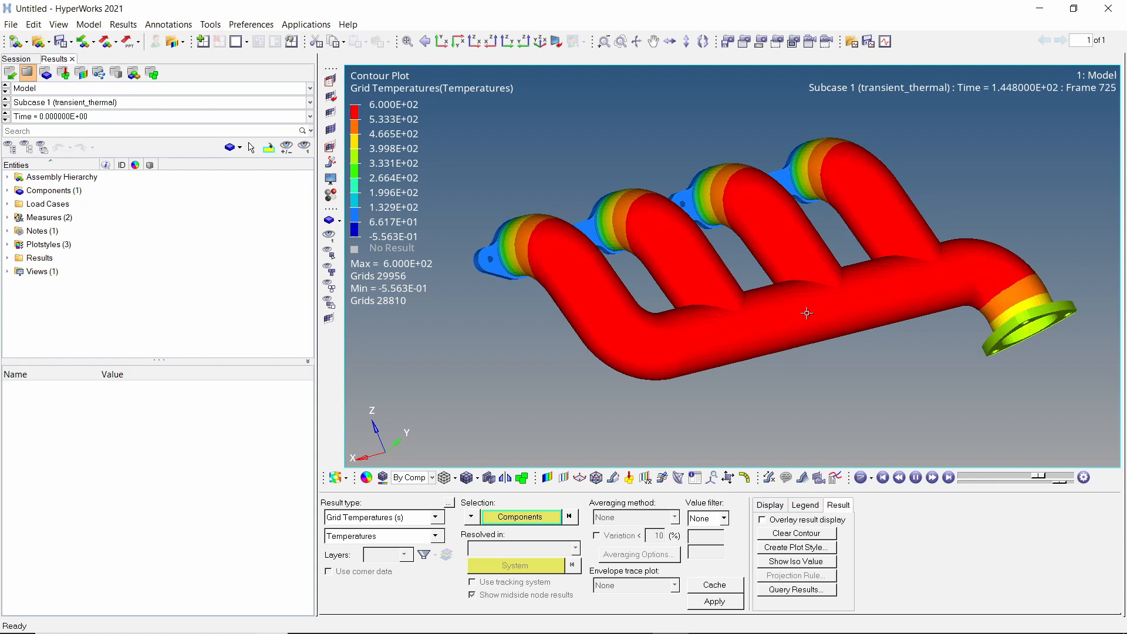
pyautogui.click(932, 477)
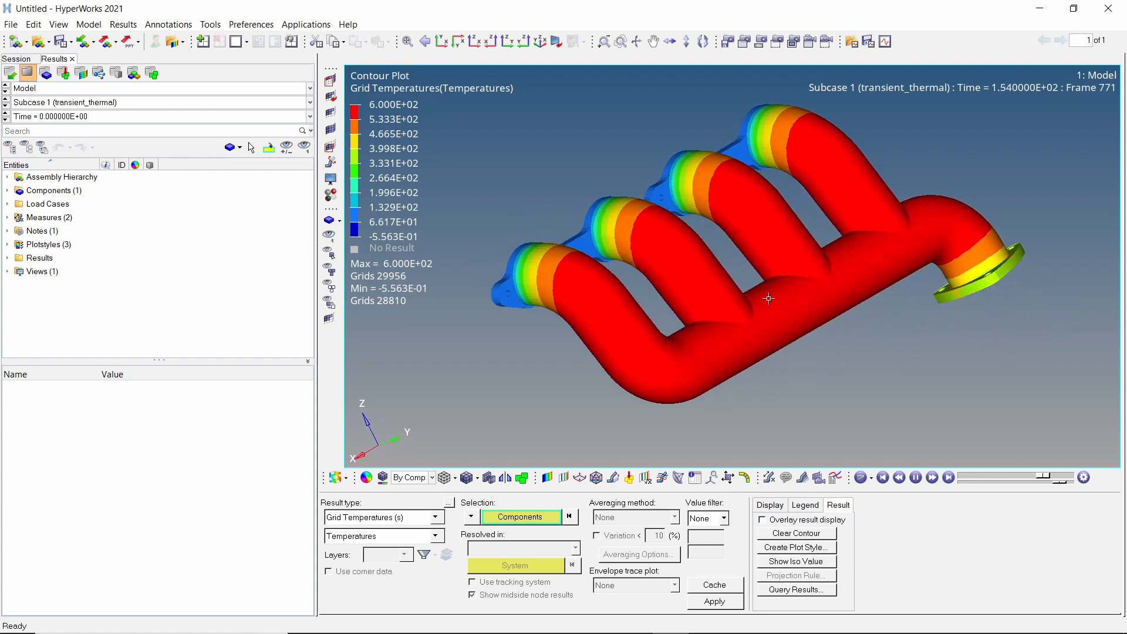